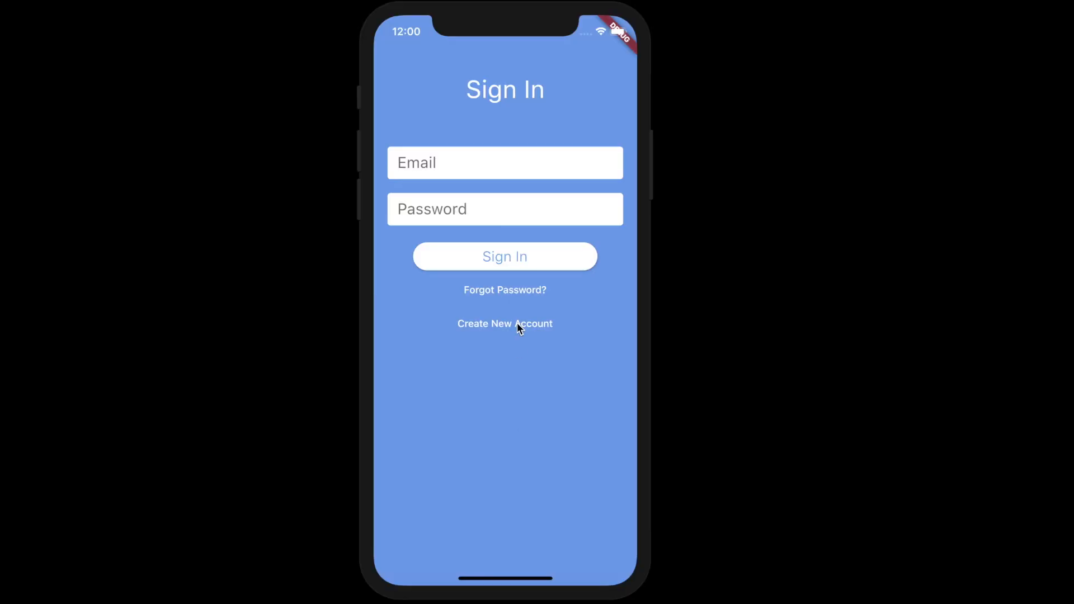
Step: Go from Sign In to the Reset Password screen and focus the Email field
click(505, 290)
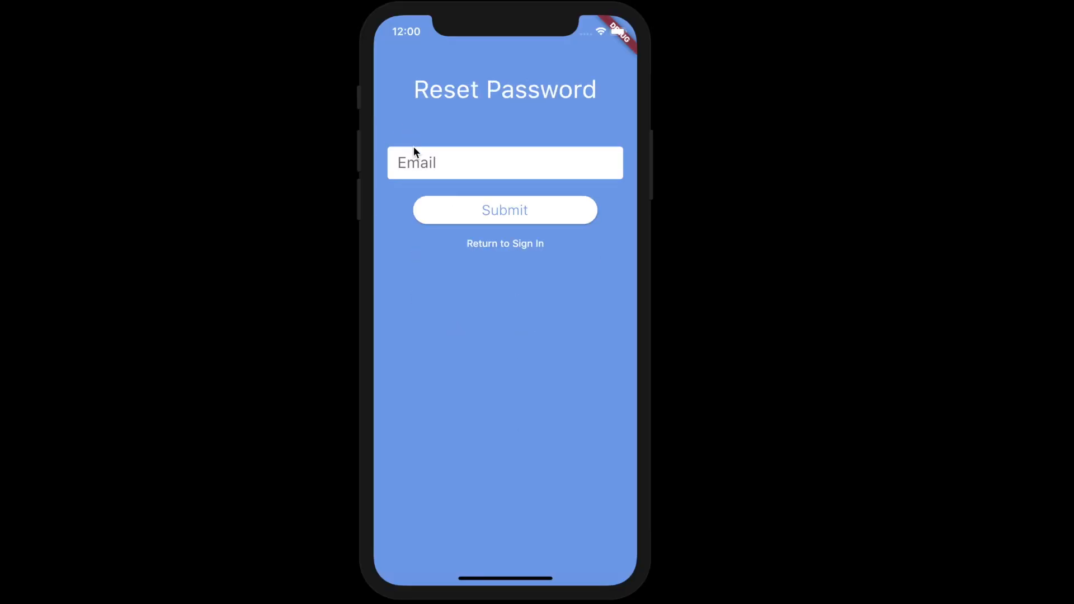
click(505, 163)
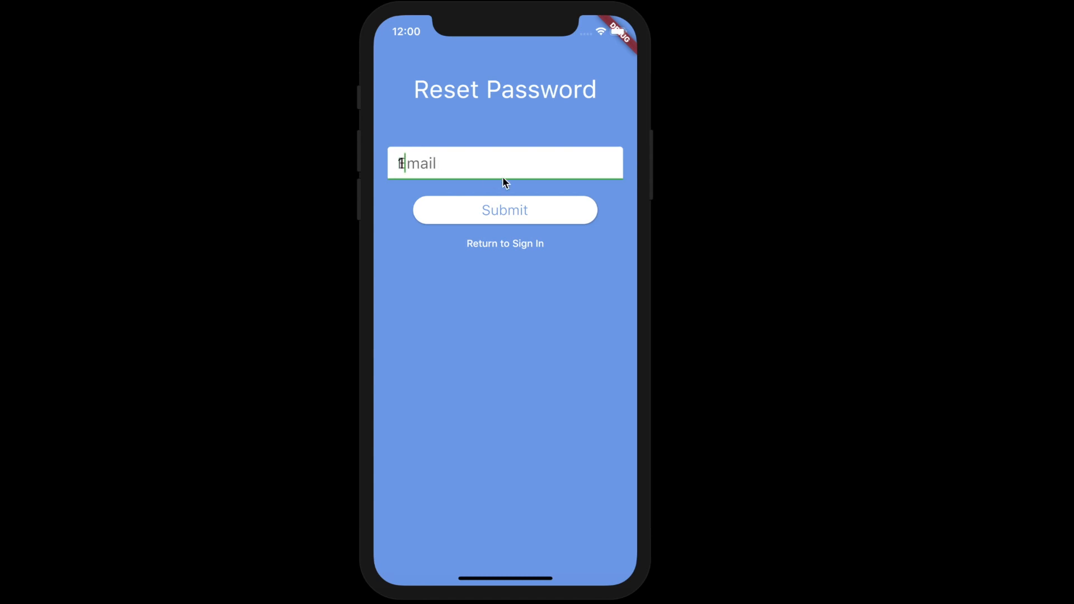
click(505, 209)
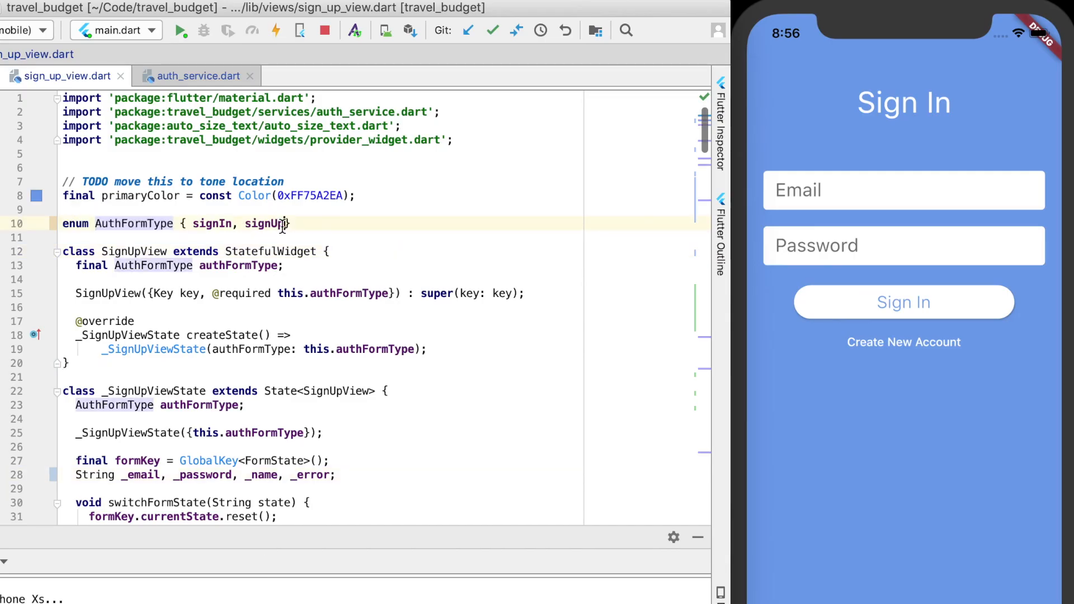
Step: Append ', reset' so AuthFormType reads signIn, signUp, reset
text(,)
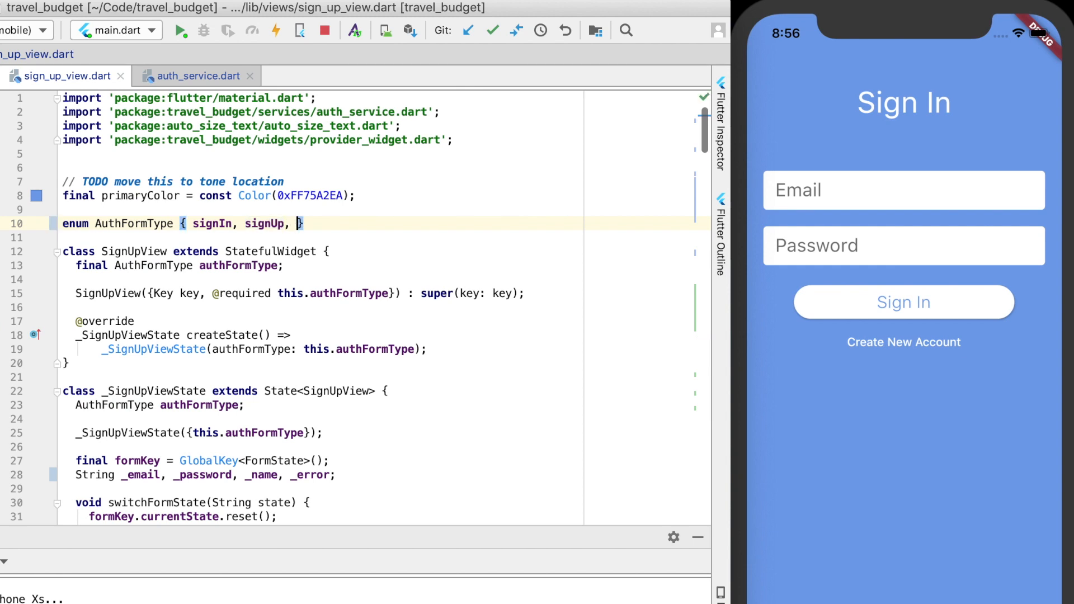
text(reset)
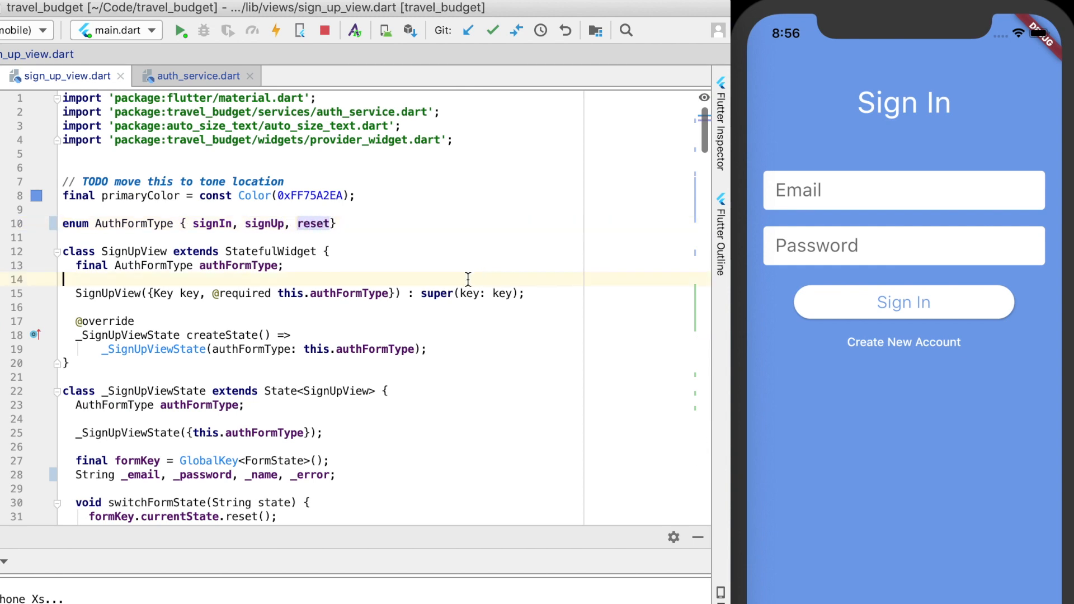
double_click(312, 223)
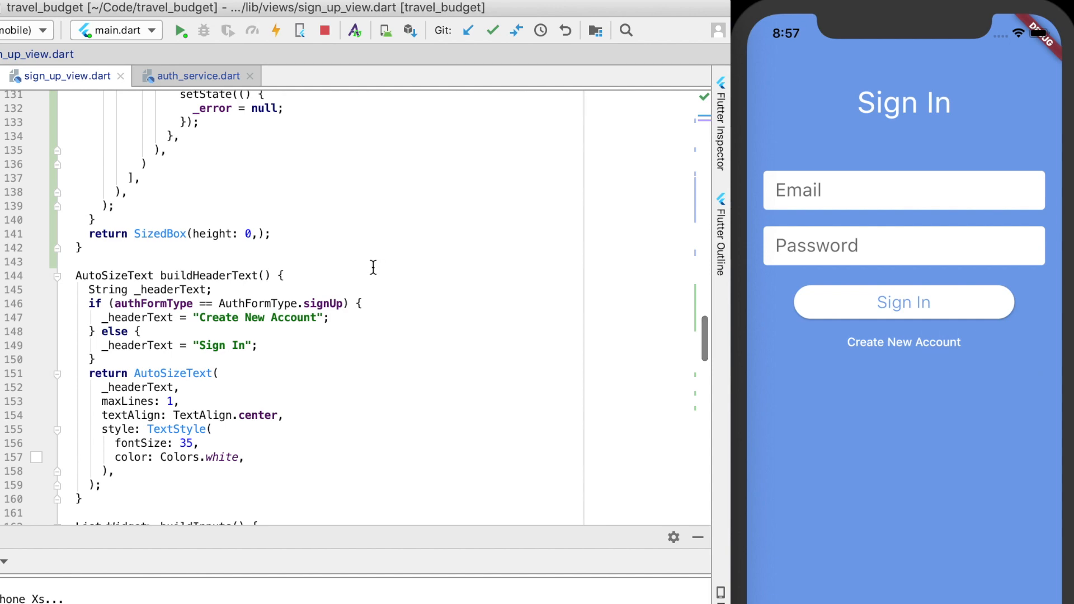
Step: Declare bool _showForgotPassword = false in buildButtons and set it true in the signIn branch
scroll(down, 3)
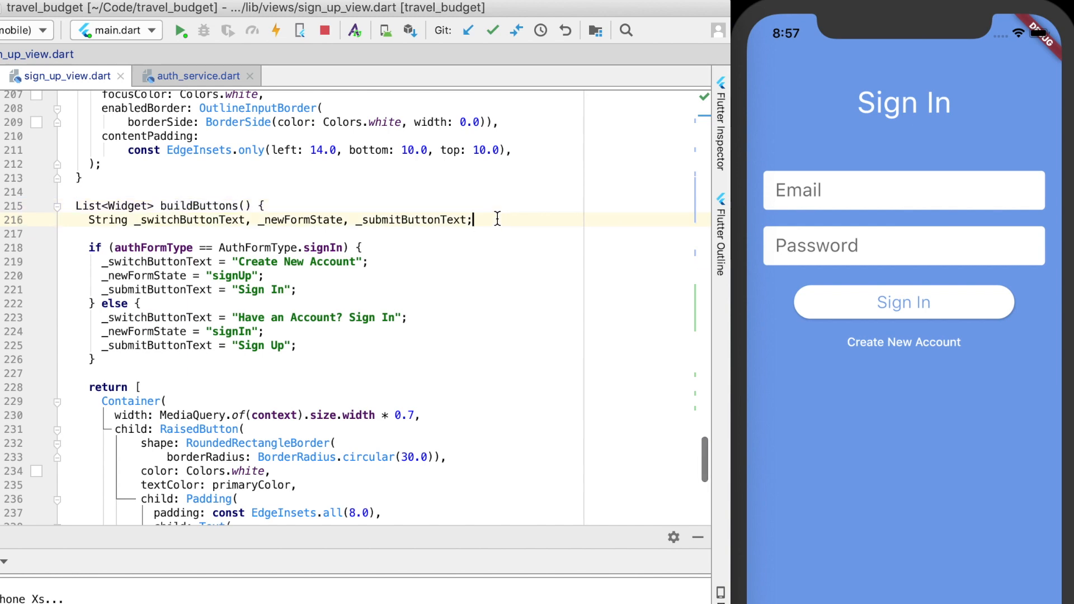
text(bool)
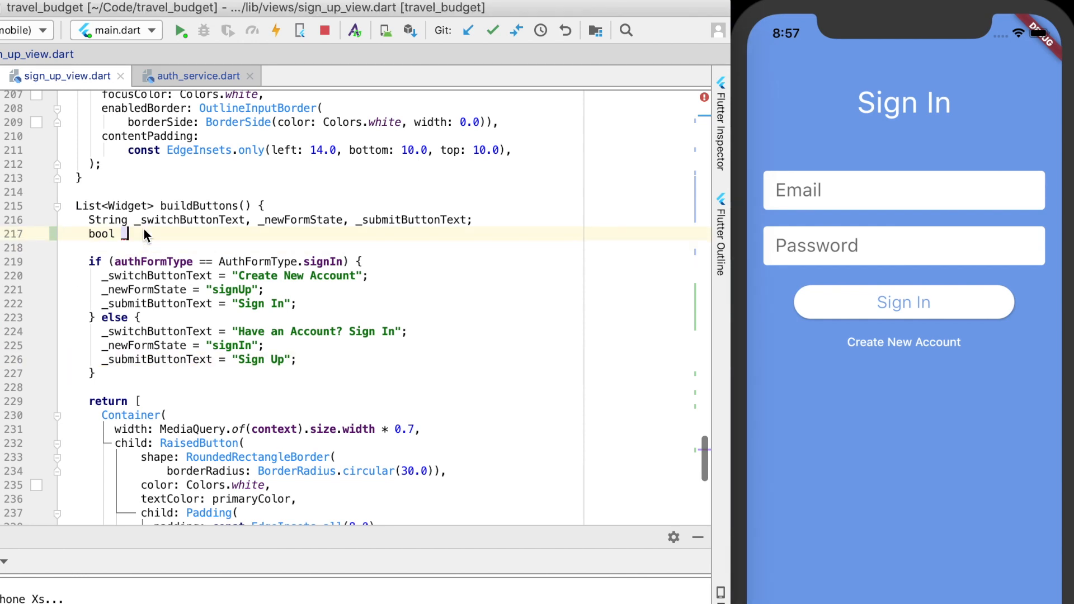
text(_showForgotPassword =)
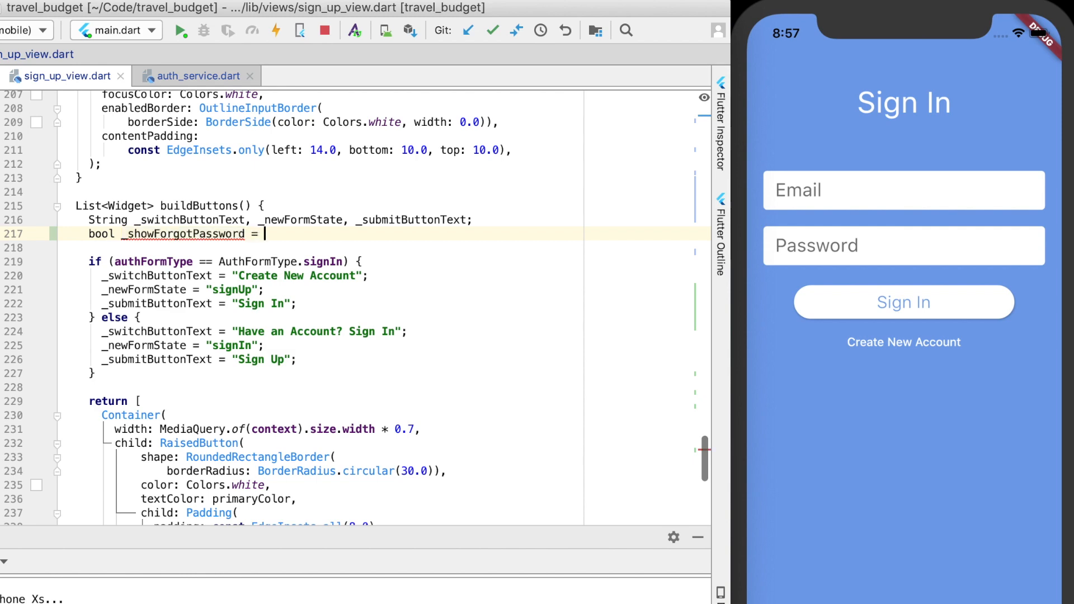
text(false)
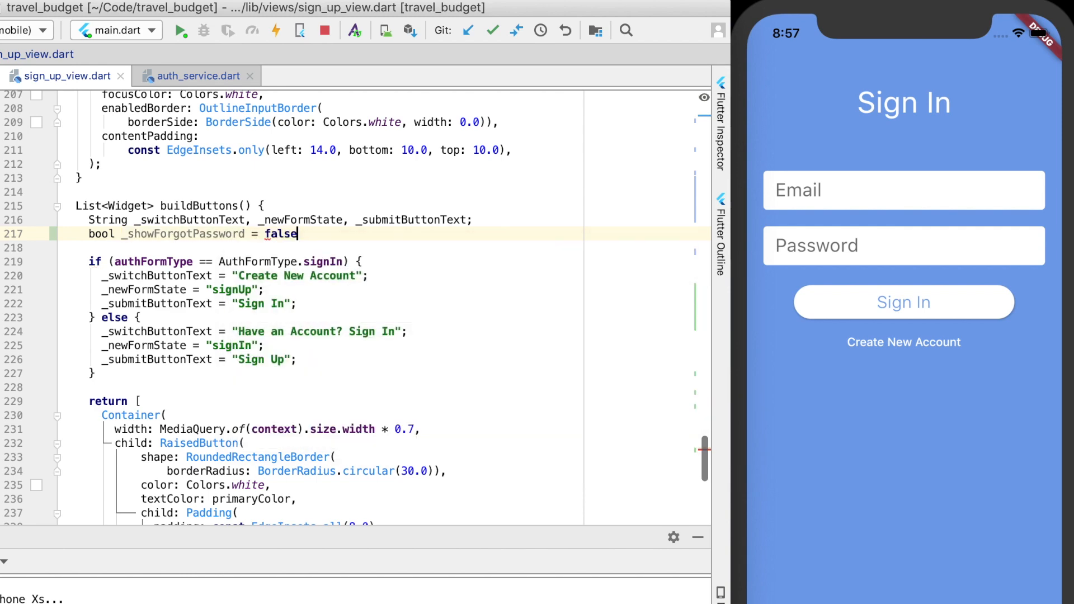
text(;)
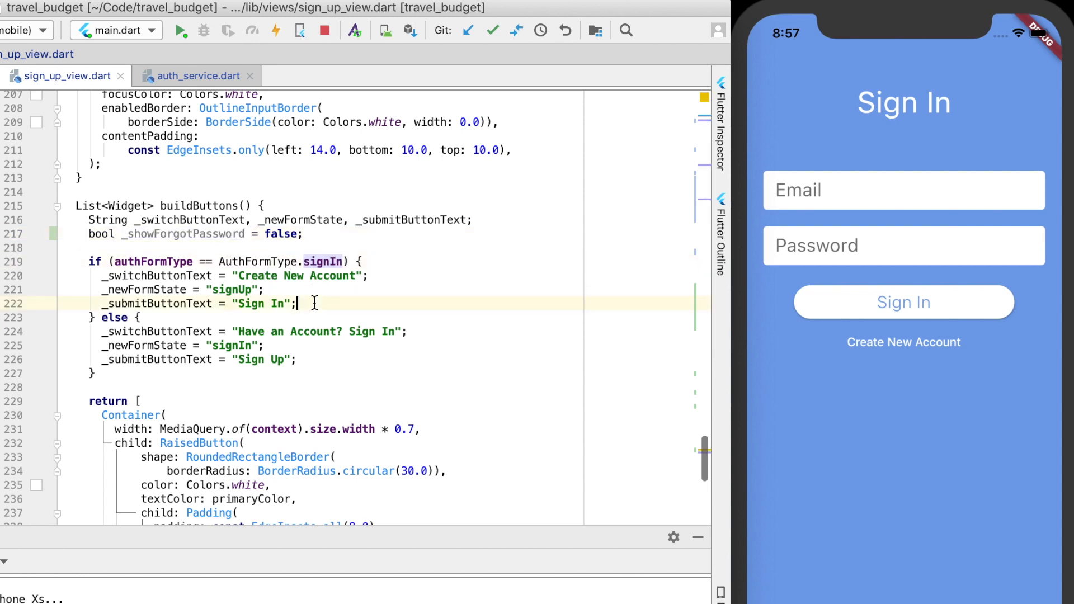
text(_showForgotPassword =)
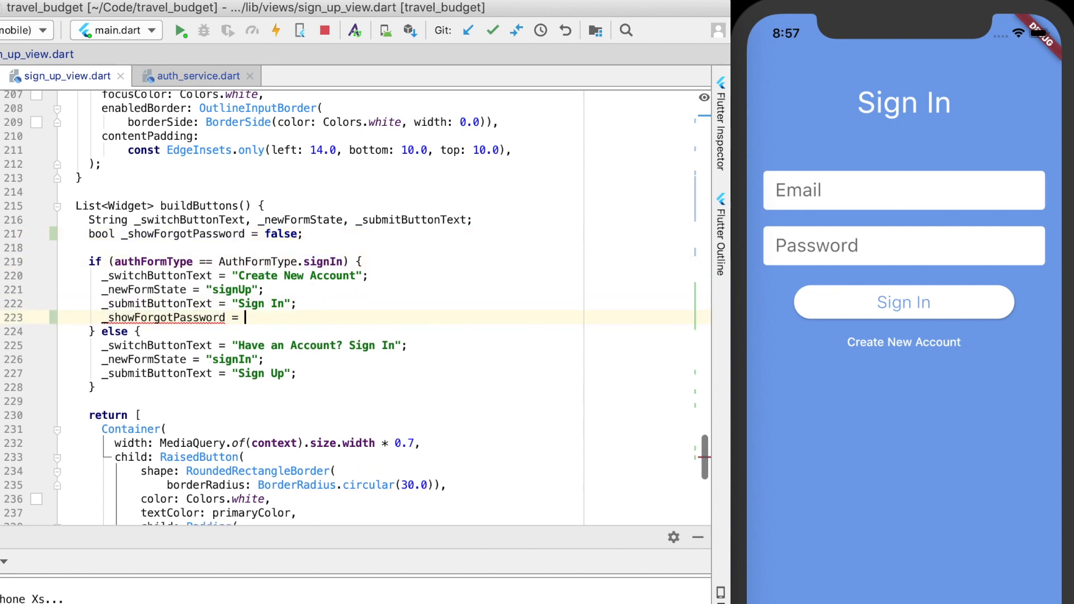
text(true;)
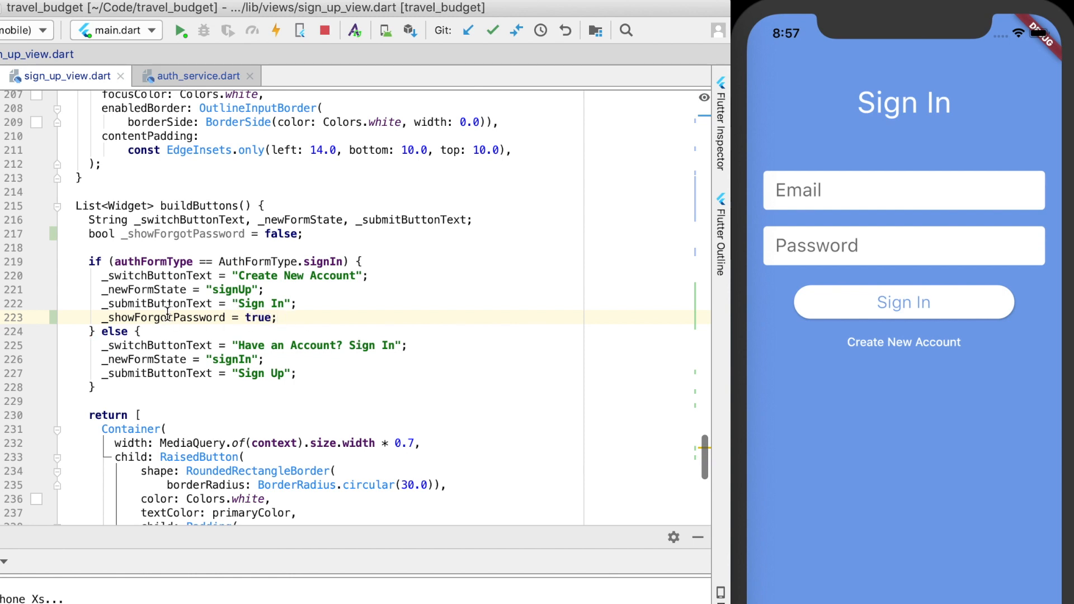
double_click(164, 317)
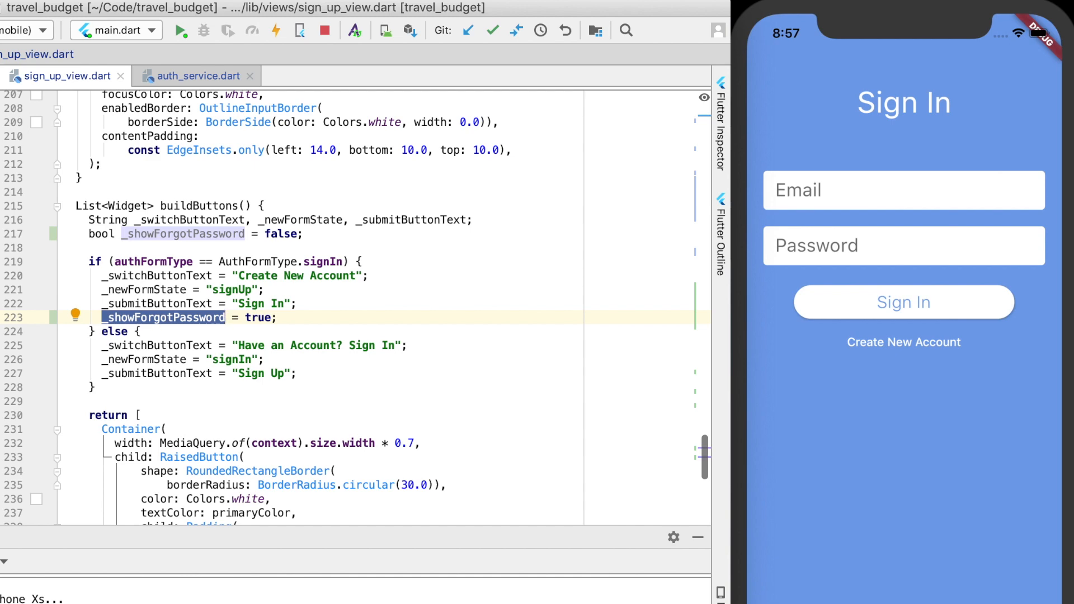
scroll(down, 3)
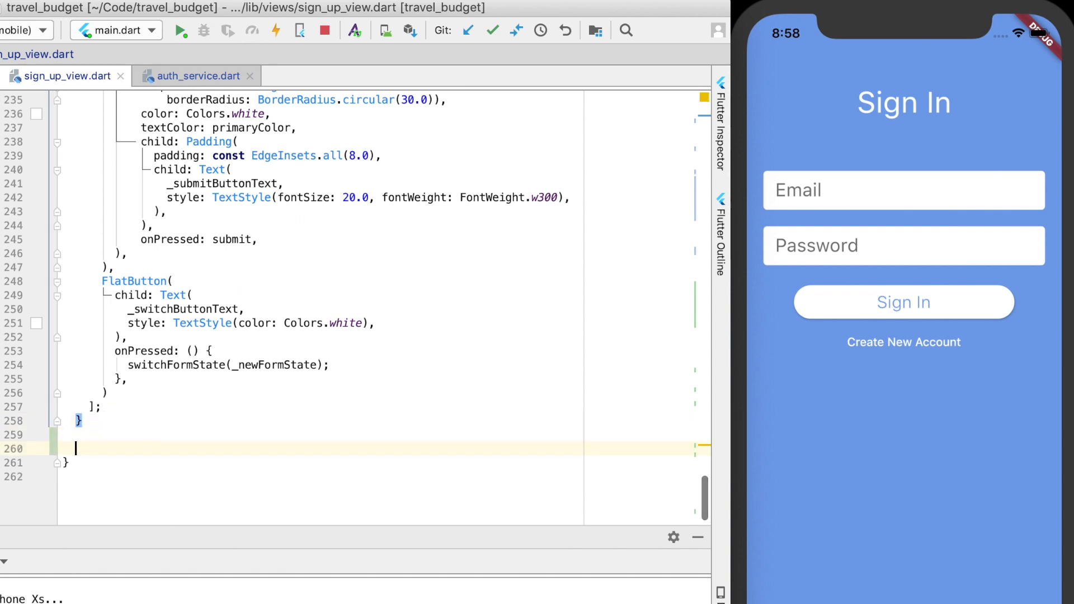
Step: Declare a Widget showForgotPassword(bool visible) method at the end of the class
text(W)
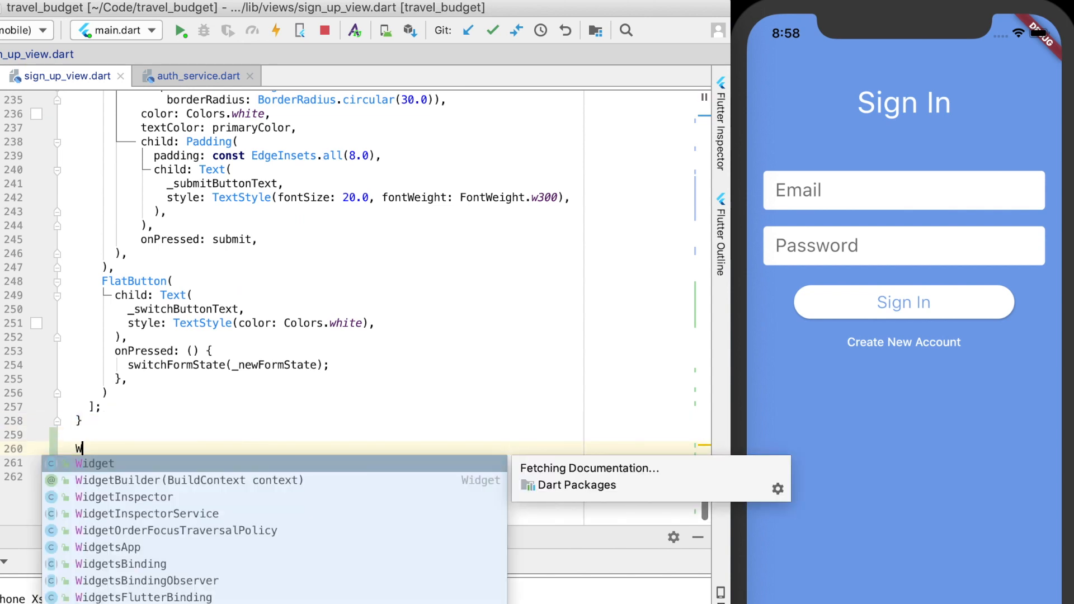
text(idget)
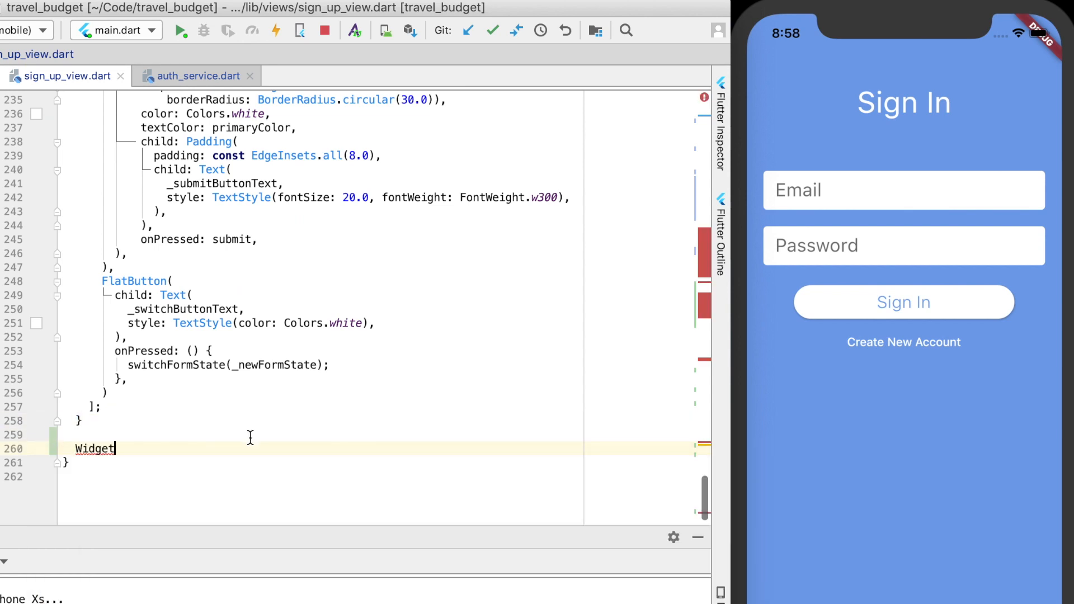
text(sh)
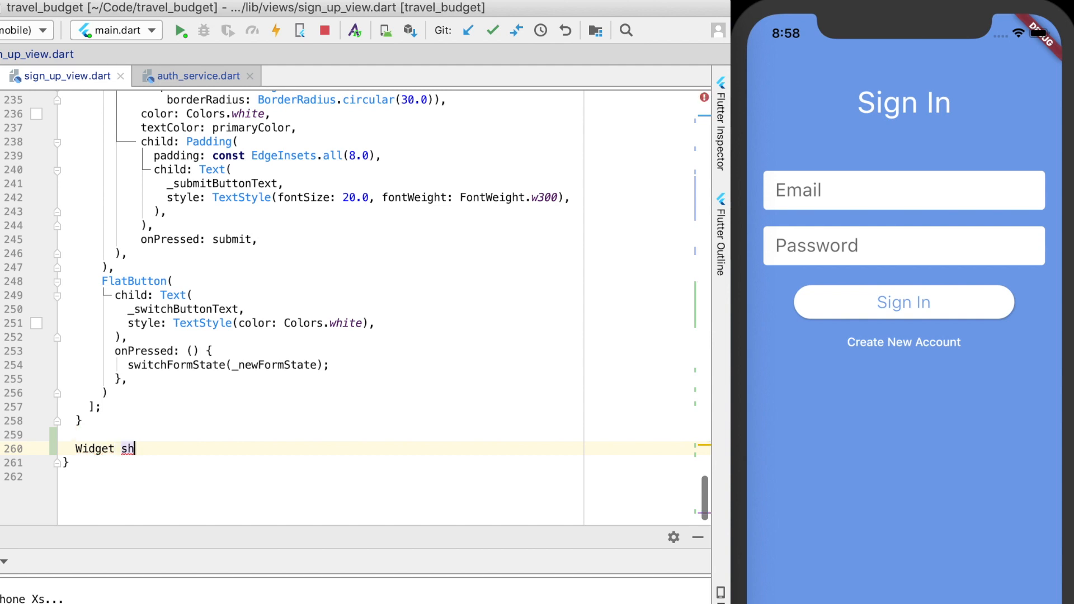
text(ow)
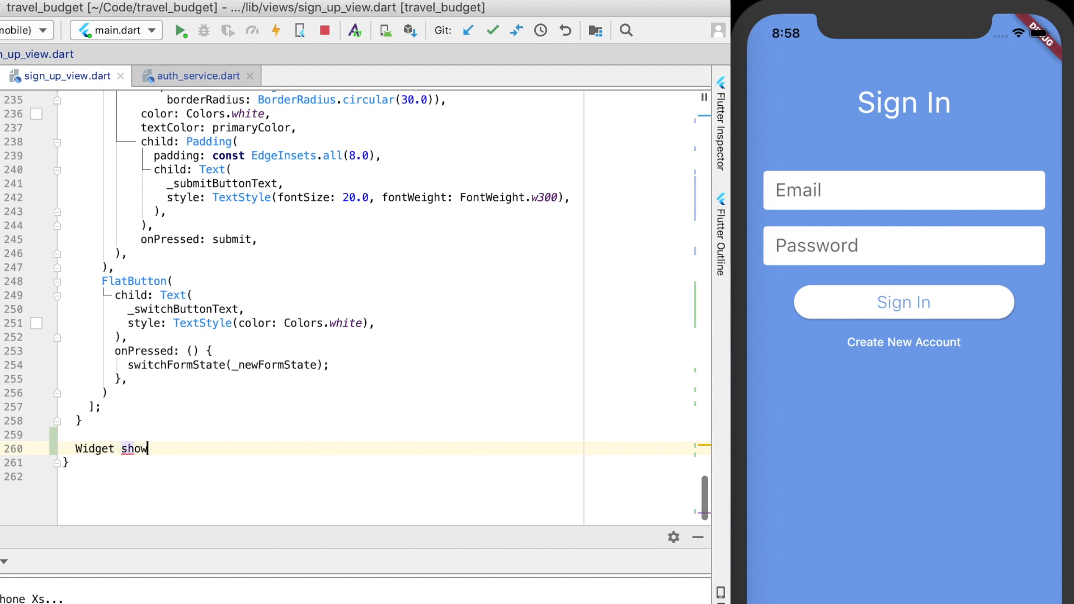
text(ForgotPassword())
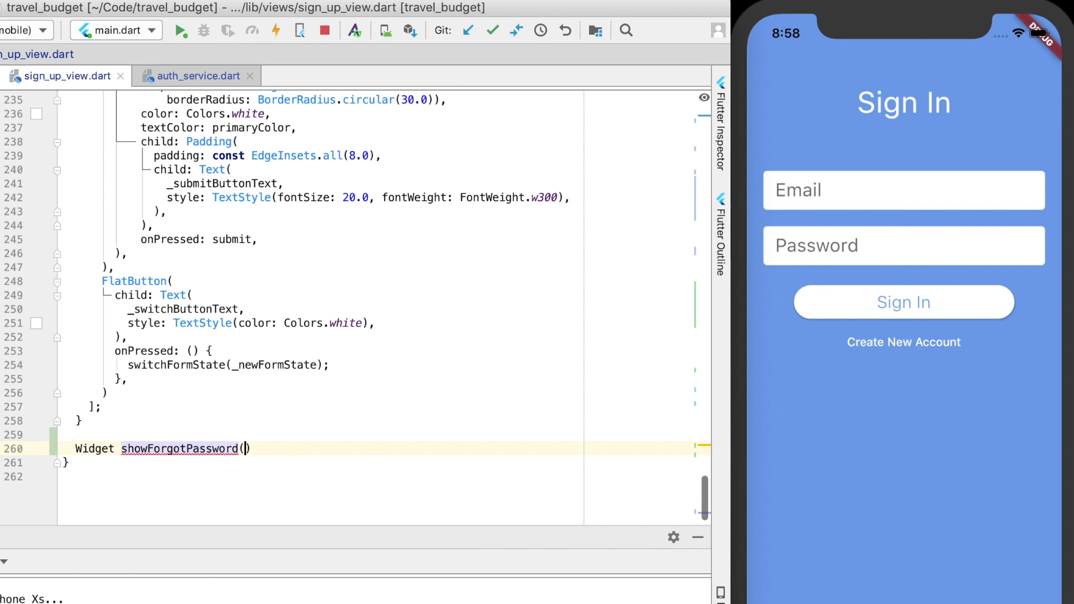
text(bool)
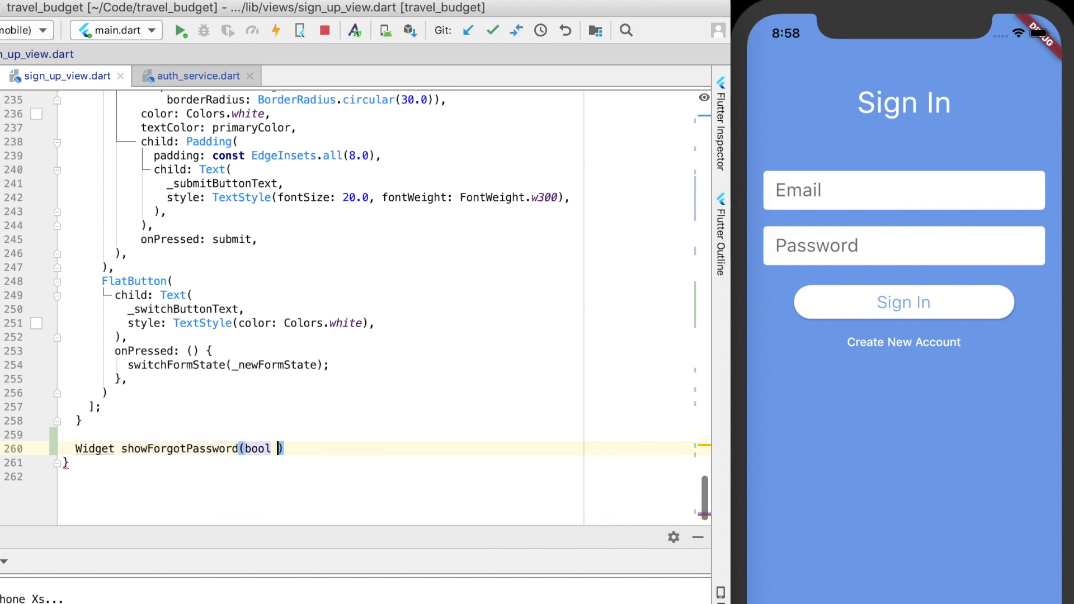
text(visible)
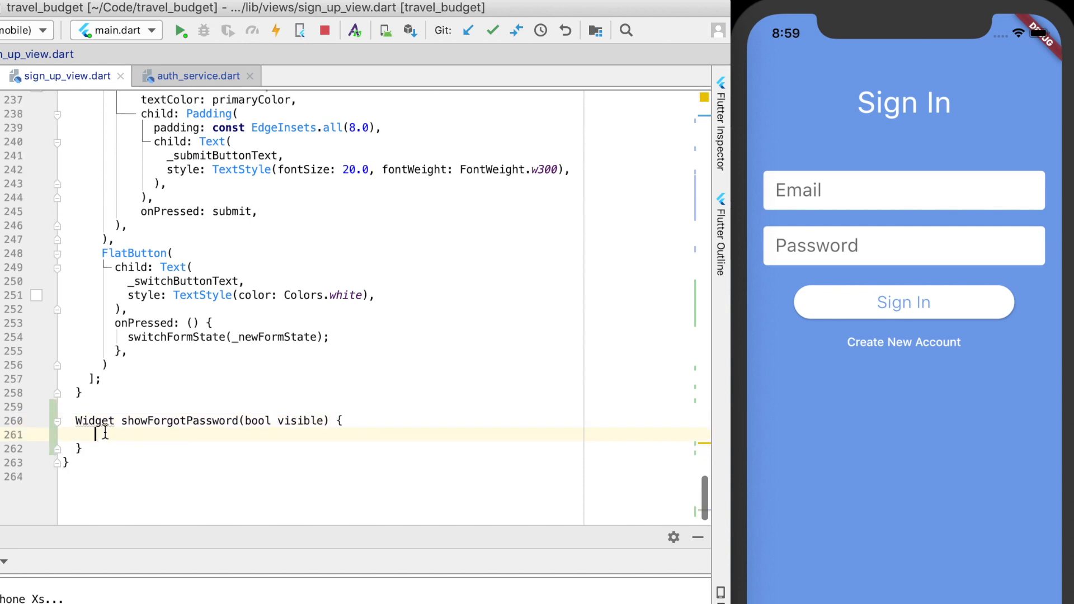
Step: Return a FlatButton whose child is 'Forgot Password?' text styled Colors.white
text(return F)
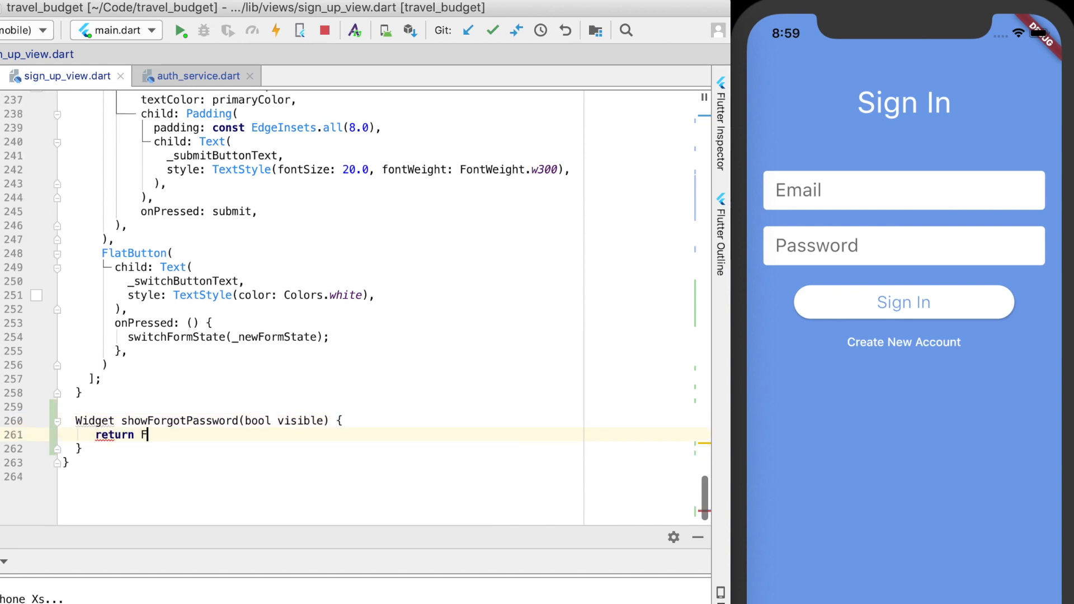
text(latButton)
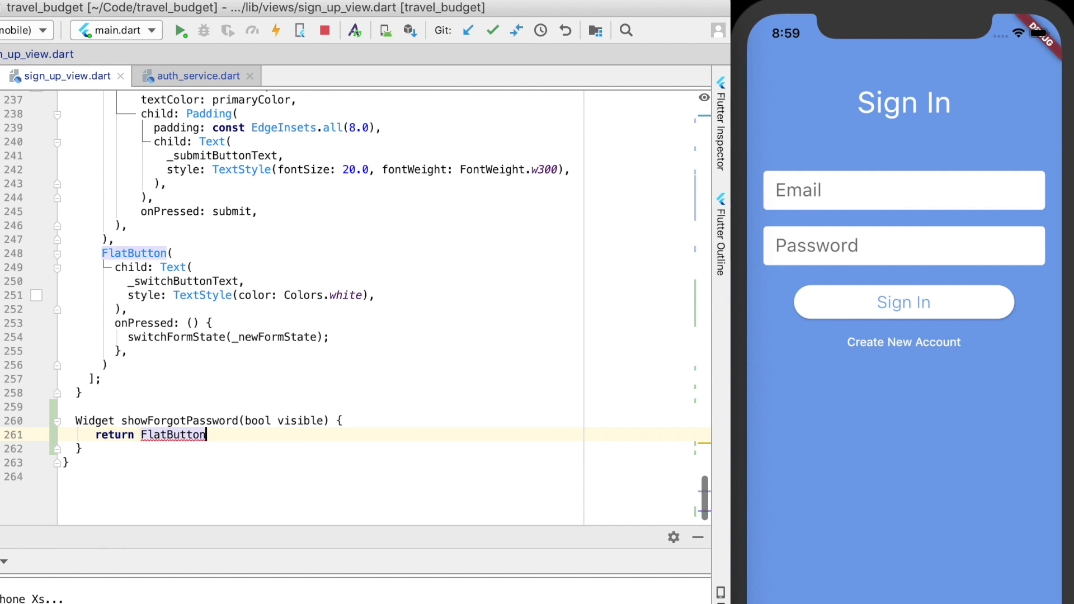
text(()
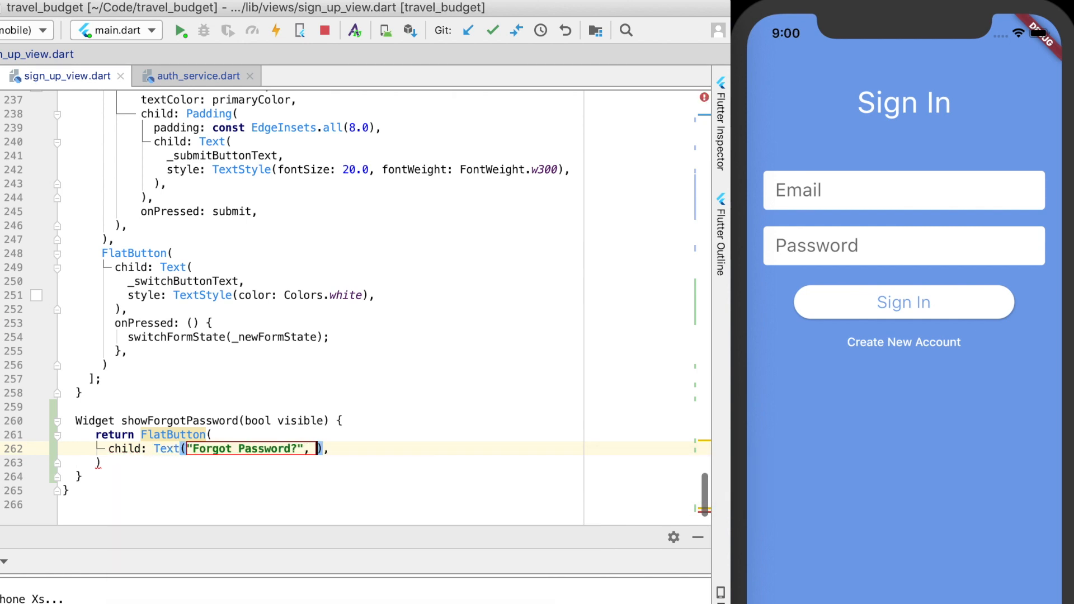
text(style: TextStyle(color: Colors.white),)
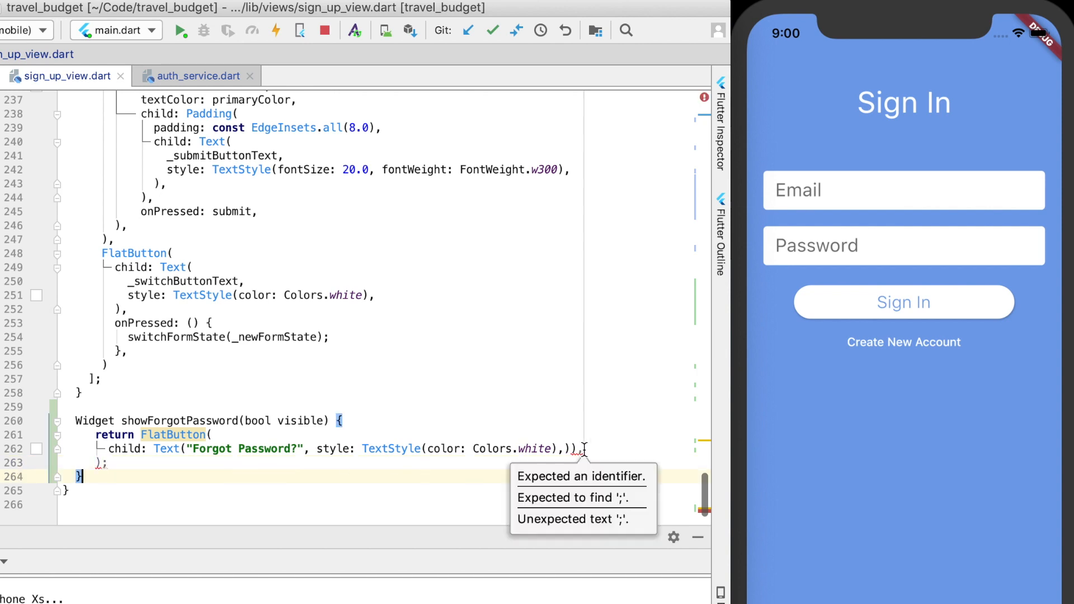
text())
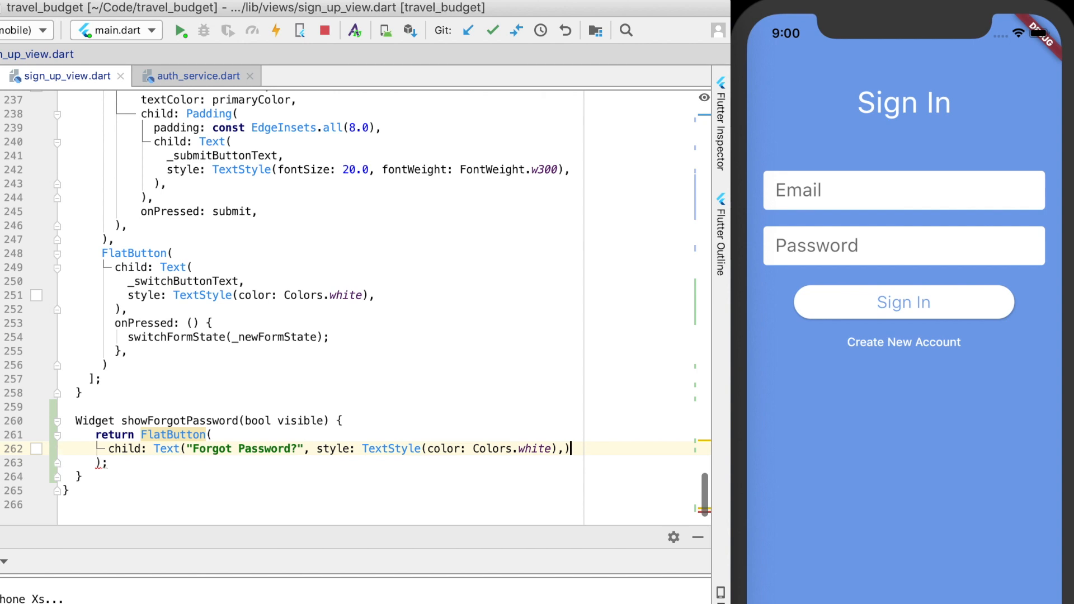
mouse_move(500, 473)
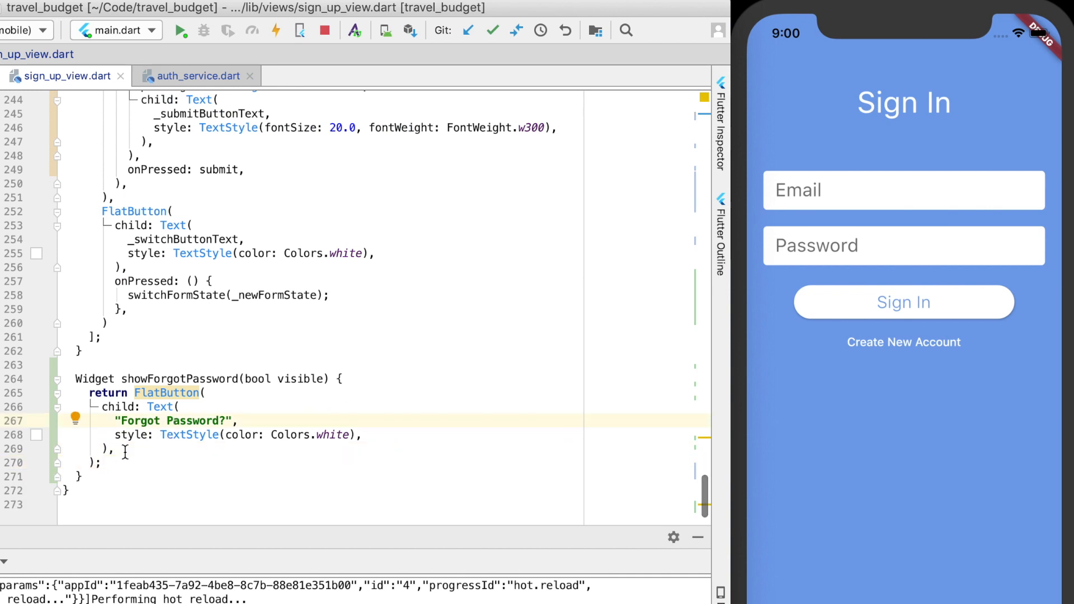
Step: Add onPressed that sets authFormType = AuthFormType.reset inside setState
text(o)
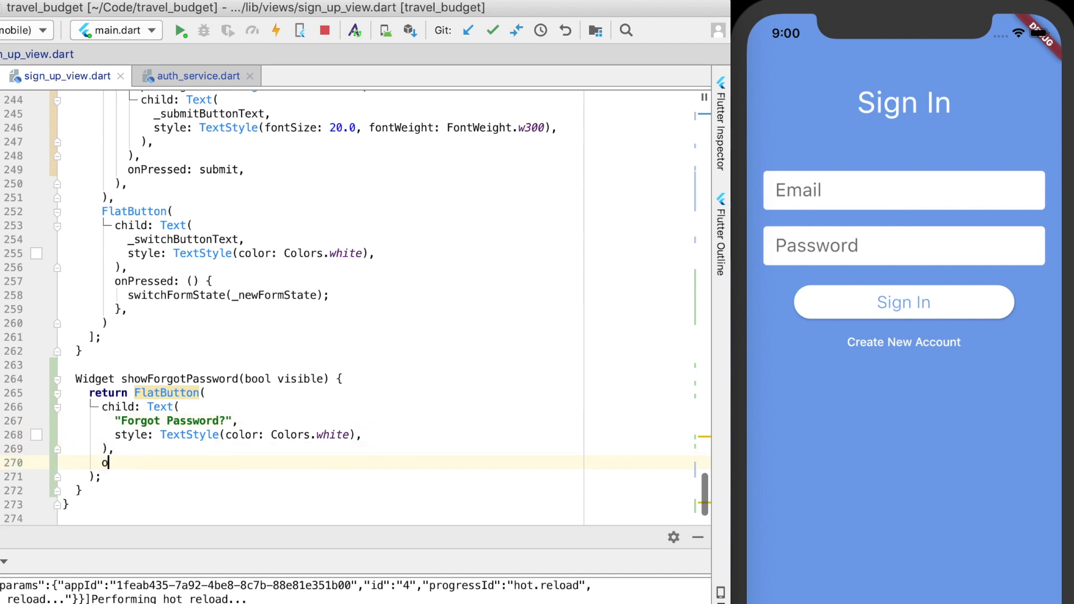
text(nPressed: () {)
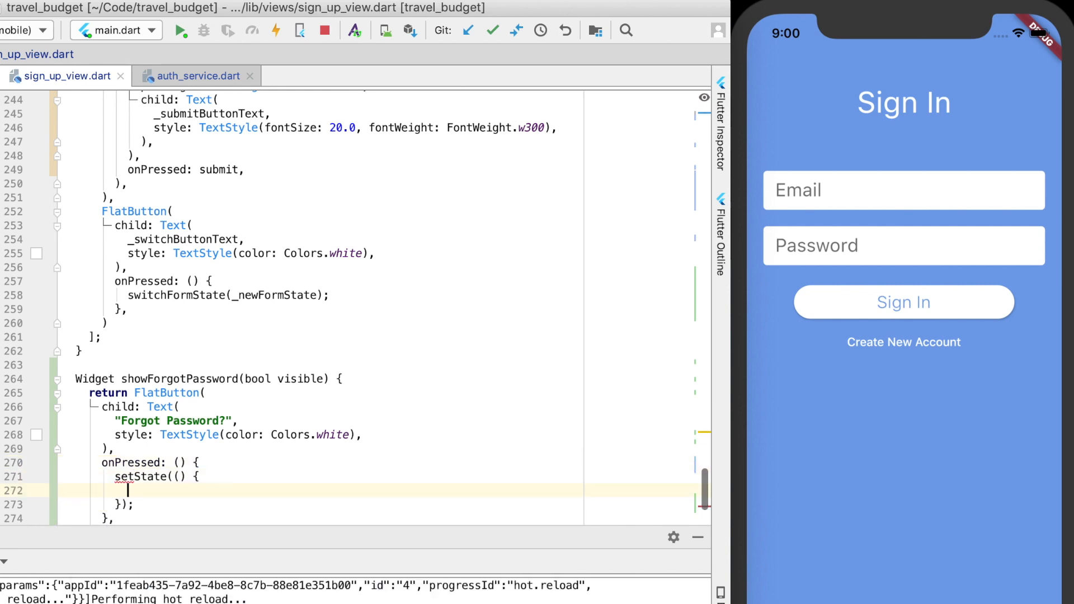
text(auth)
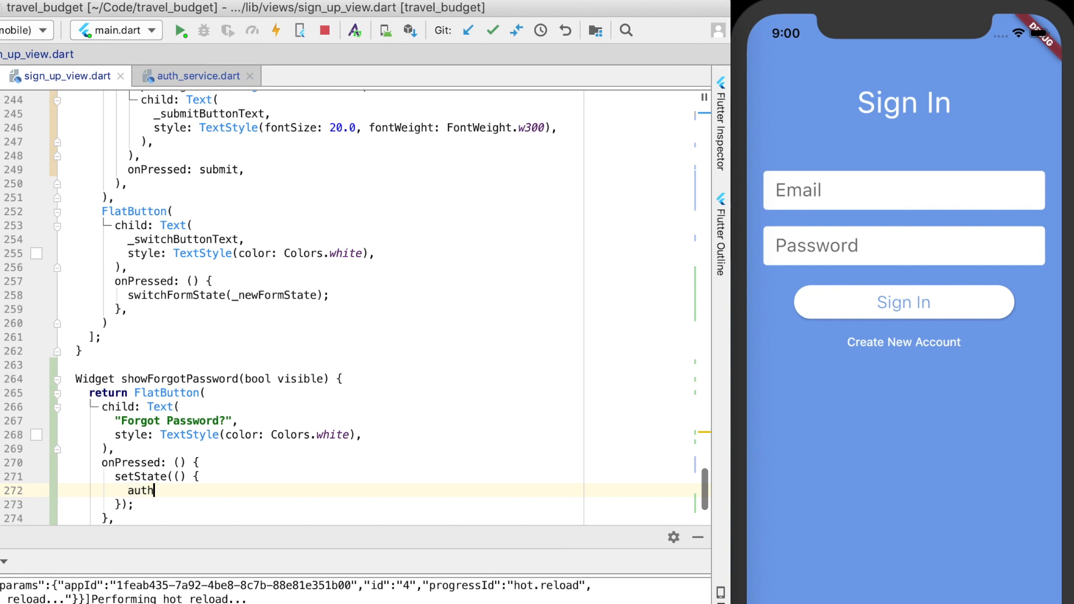
text(FormType = AuthFormType.reset;)
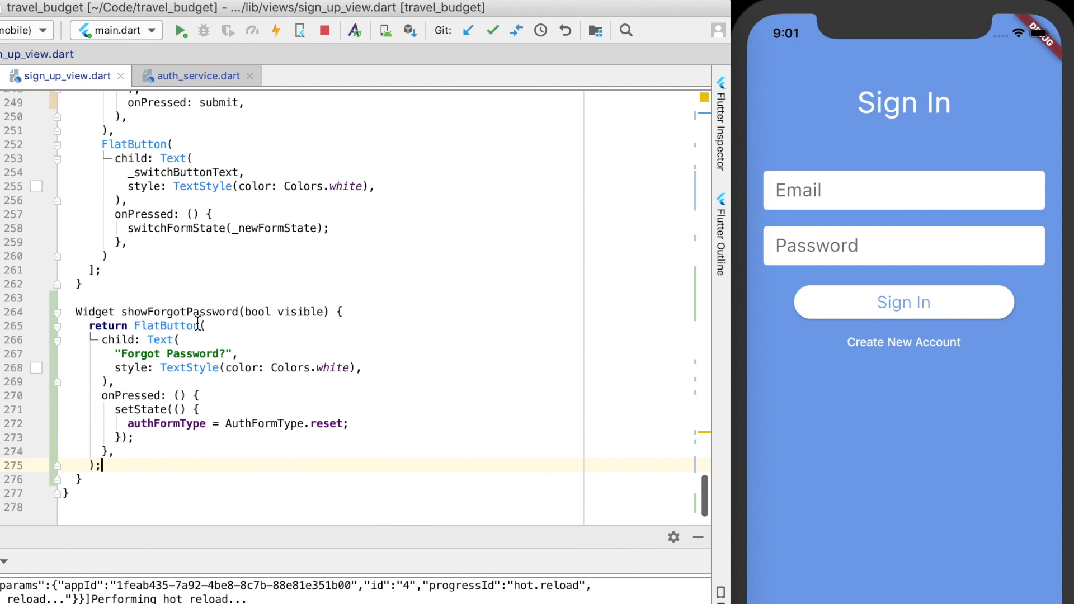
double_click(180, 313)
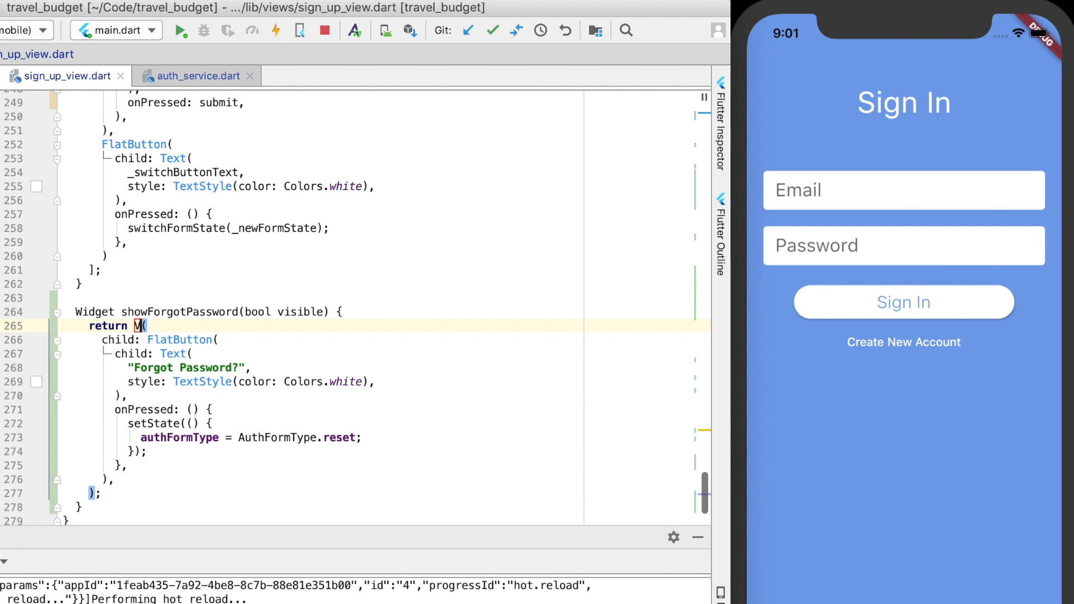
Step: Wrap the FlatButton in a Visibility widget with visible: visible
text(isibility)
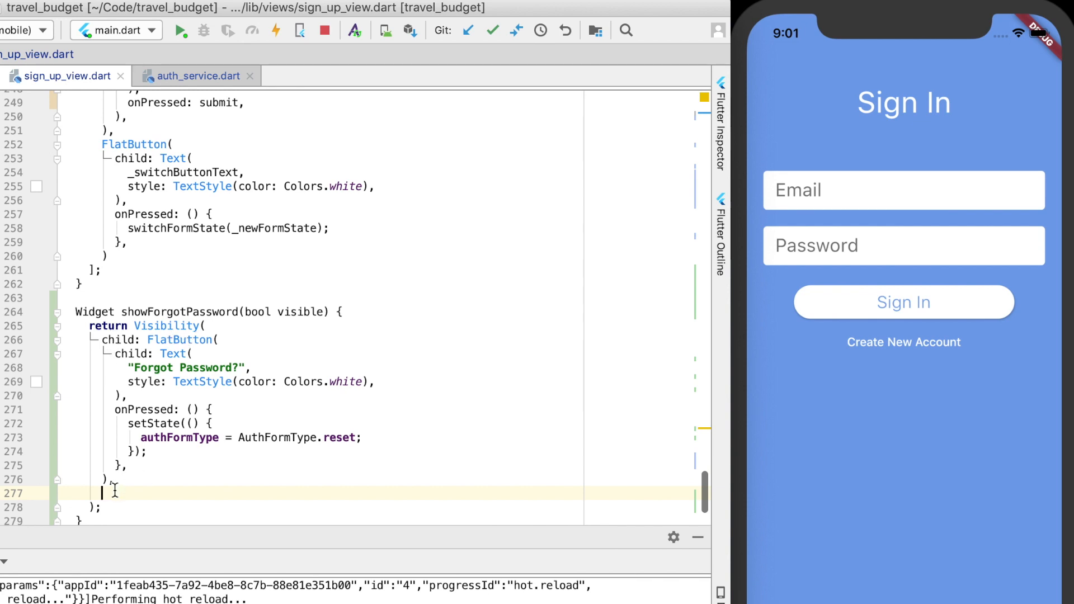
text(visible: visible,)
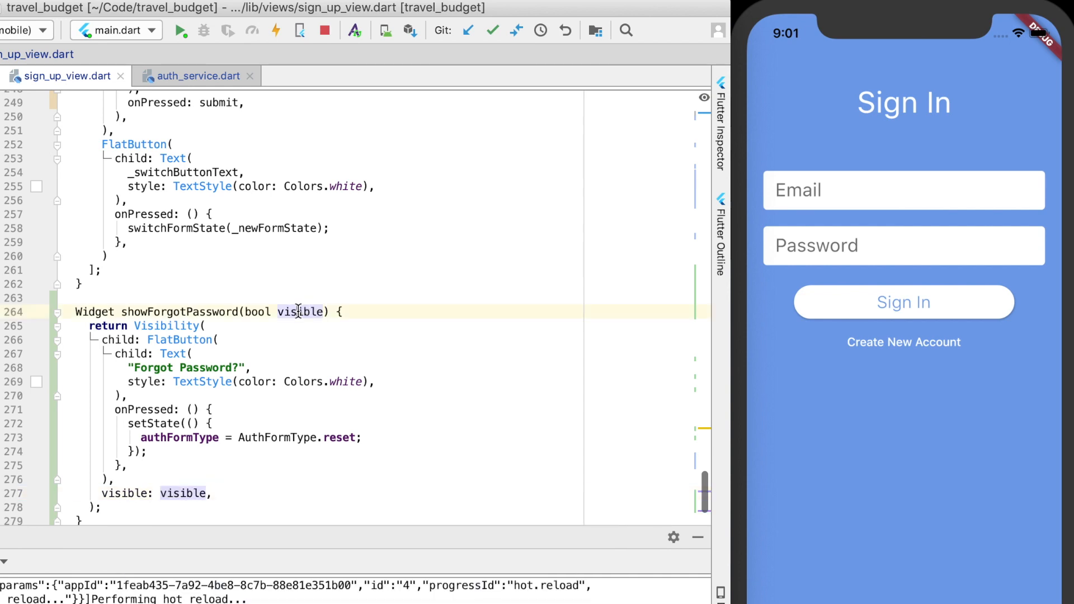
double_click(301, 312)
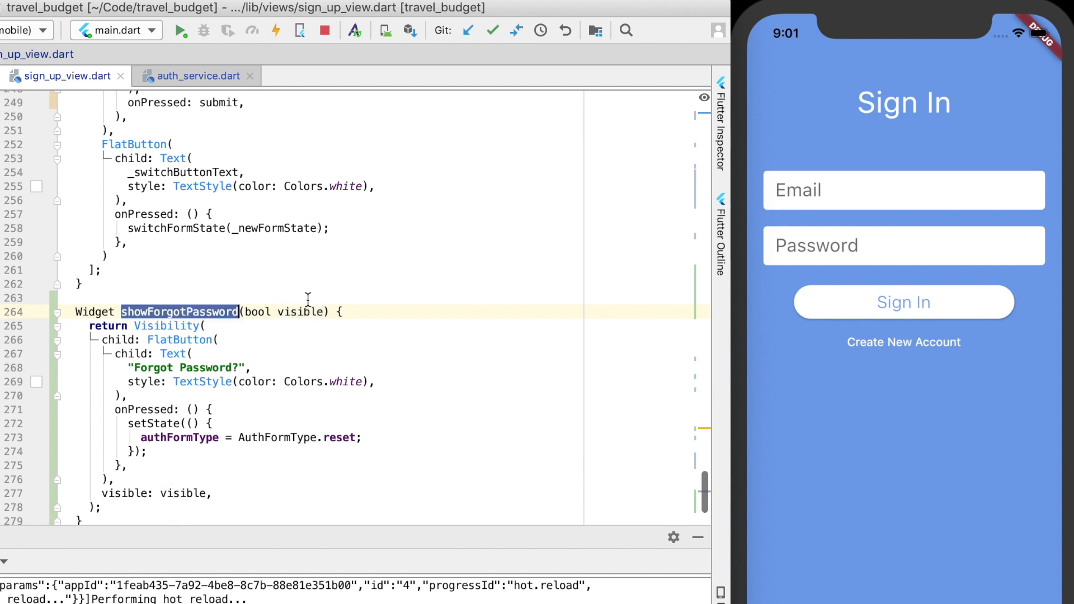
scroll(down, 3)
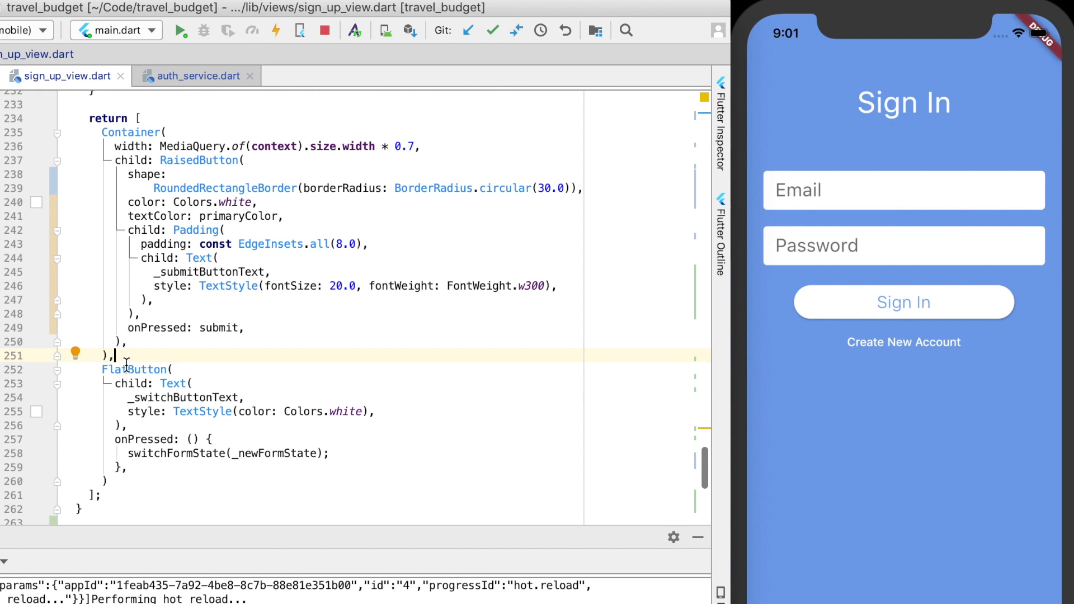
Step: Call showForgotPassword(_showForgotPassword) in buildButtons' returned list after the submit button
text(showForgotPassword)
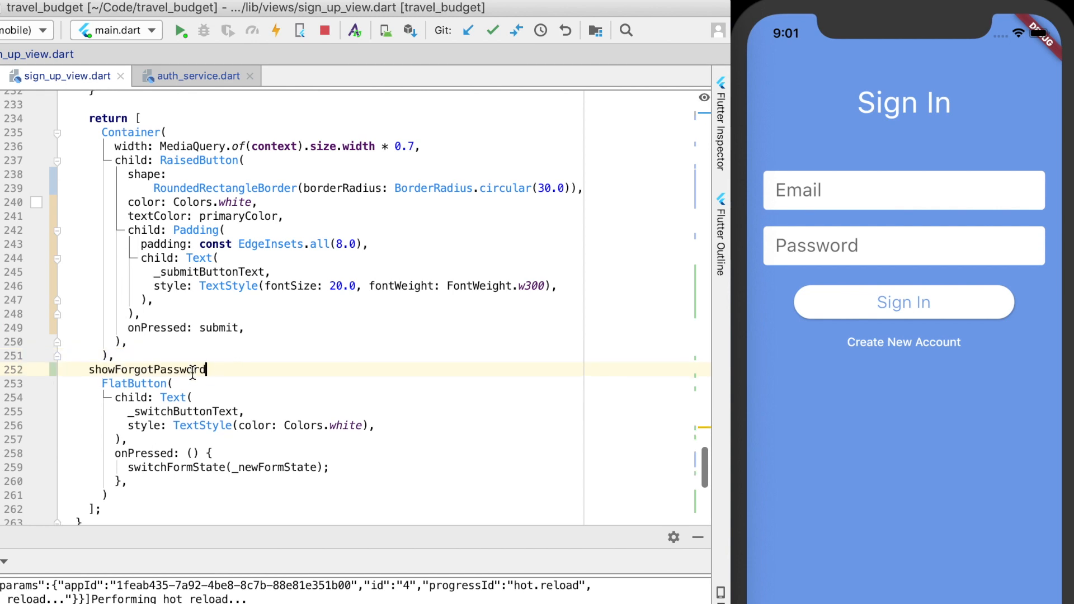
text(())
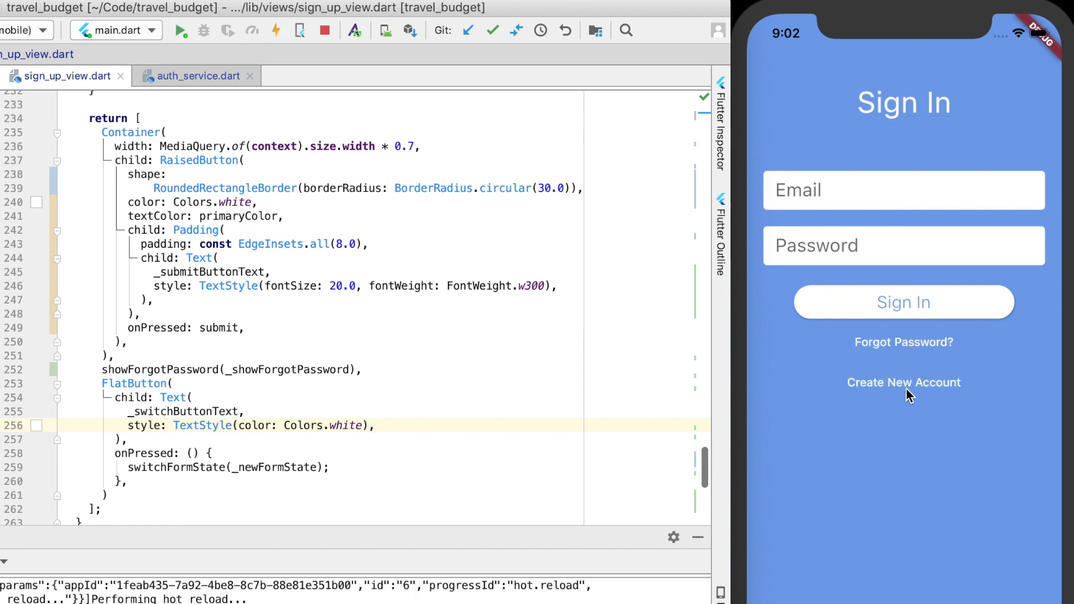
click(903, 383)
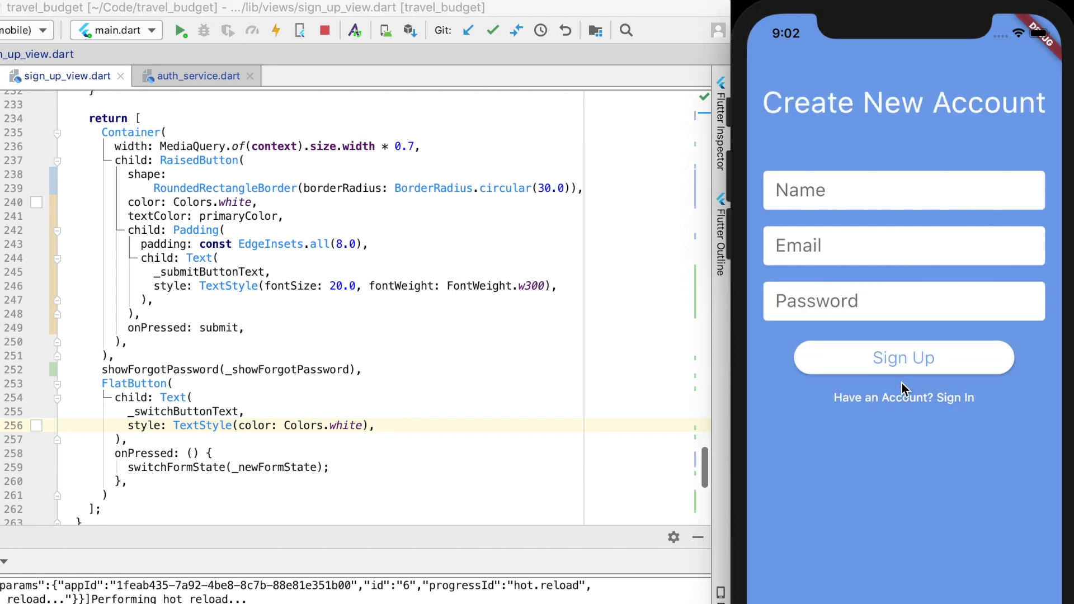
mouse_move(904, 413)
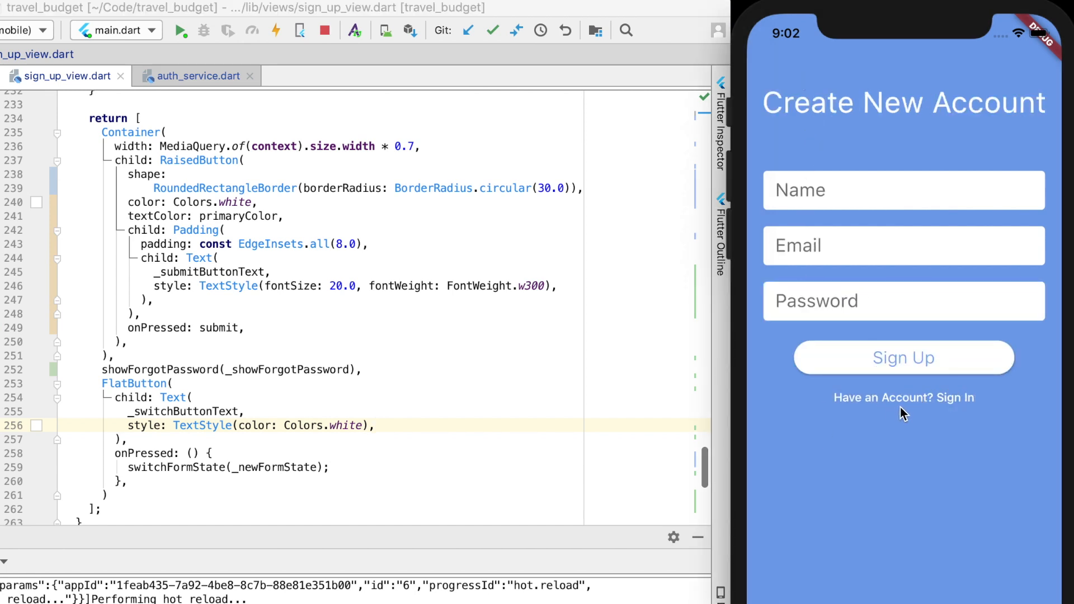
click(903, 397)
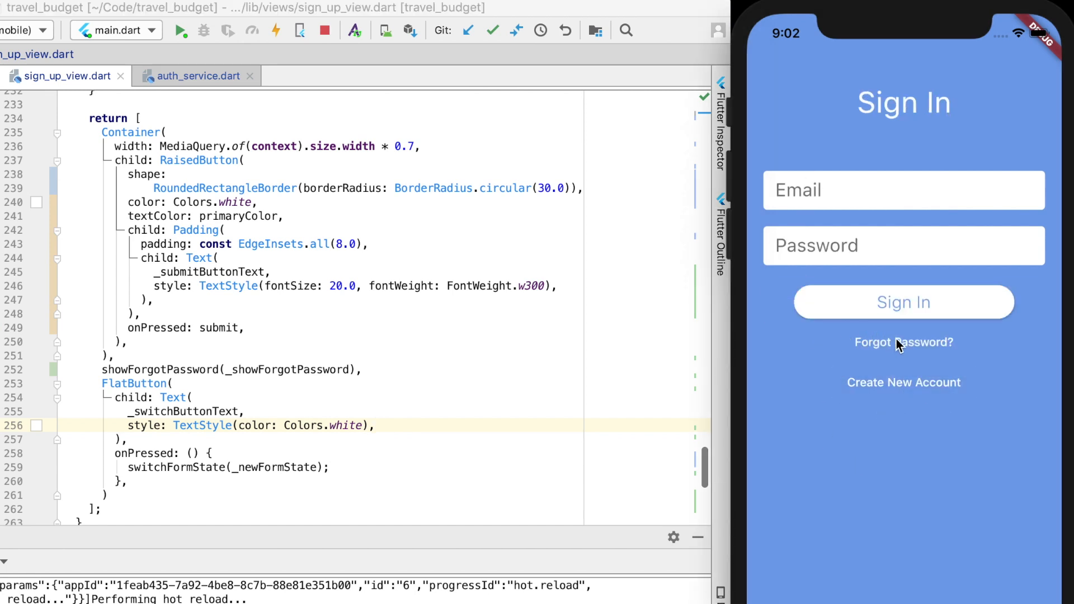
click(903, 383)
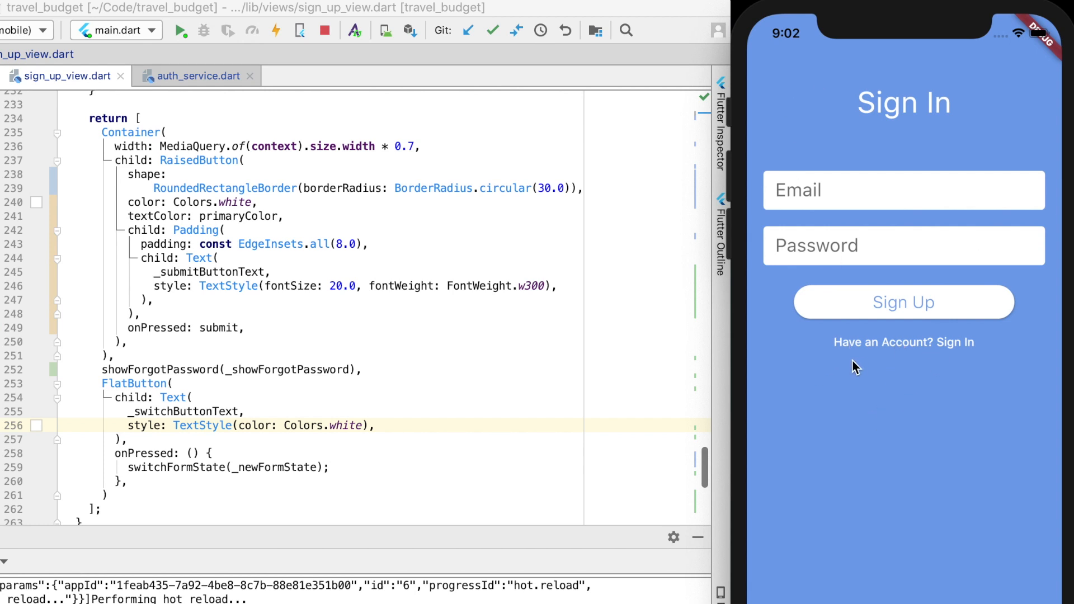
mouse_move(894, 352)
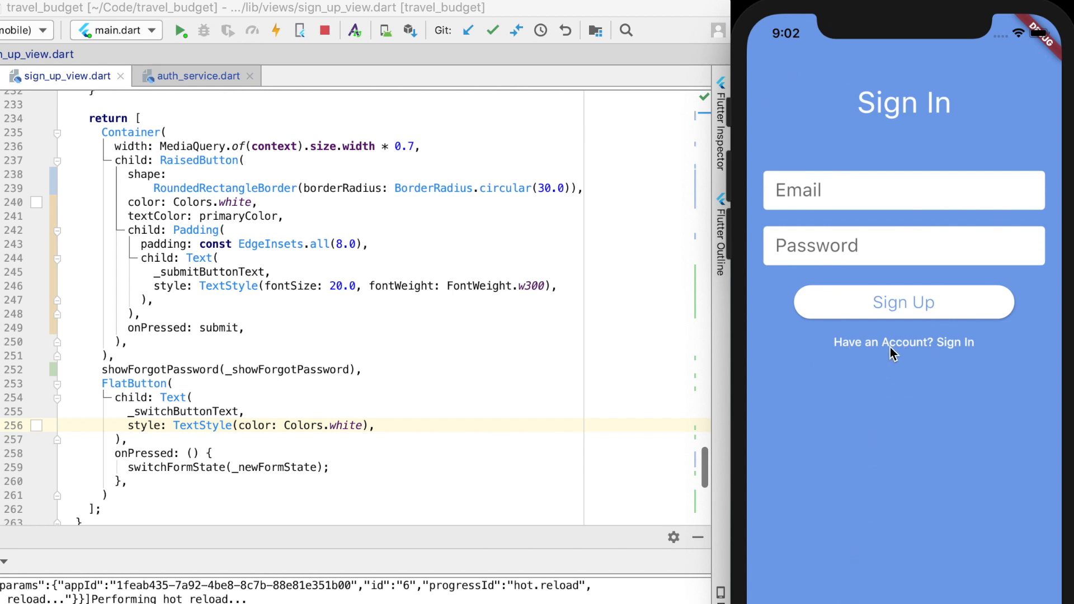
mouse_move(888, 342)
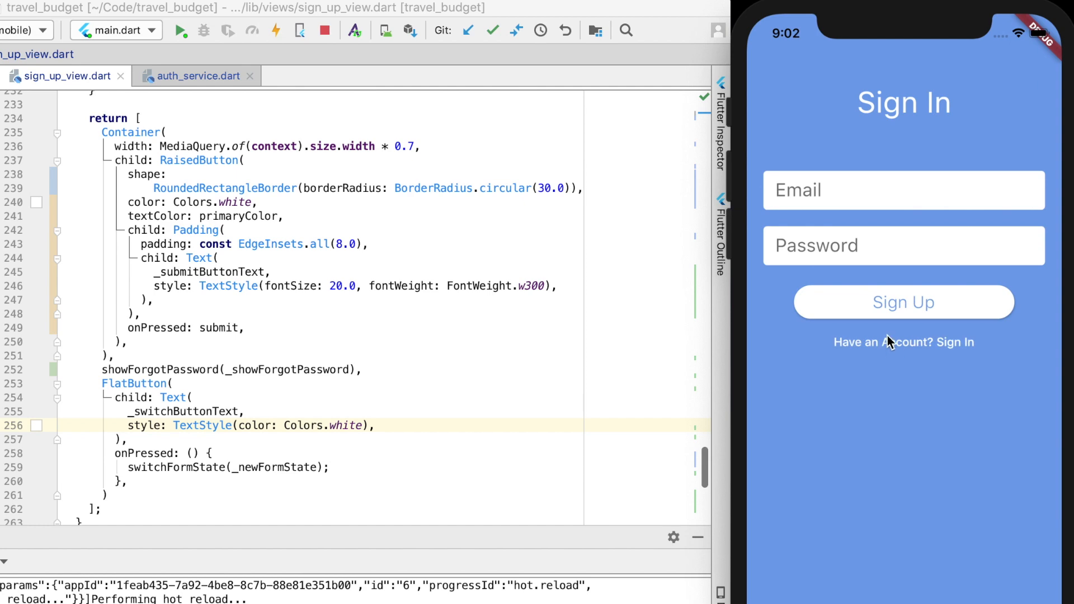
click(903, 342)
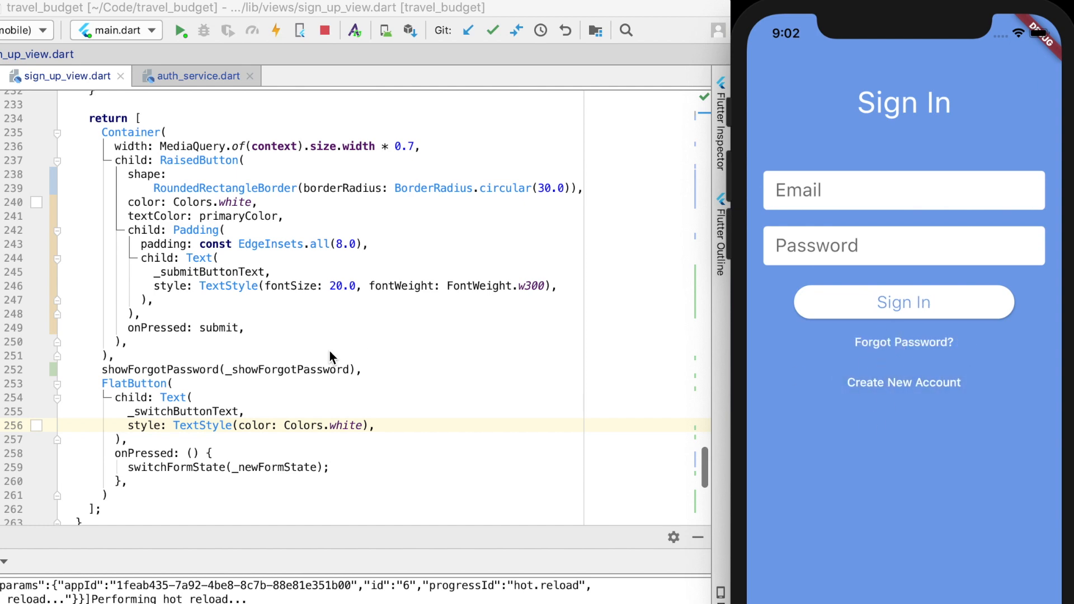
Step: Add an else if (authFormType == AuthFormType.reset) branch in buildButtons
scroll(down, 3)
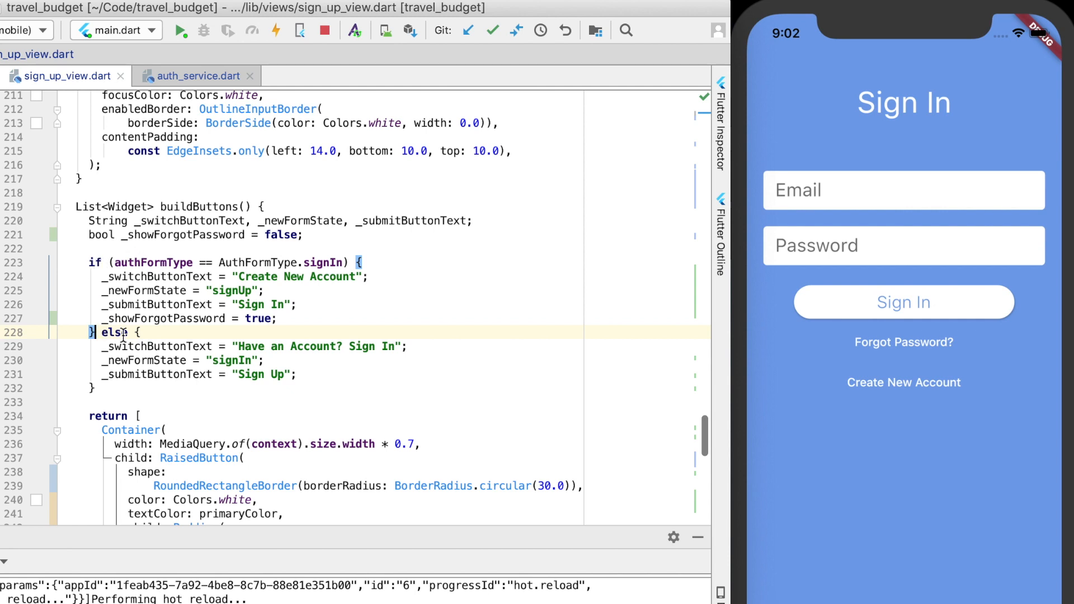
double_click(297, 276)
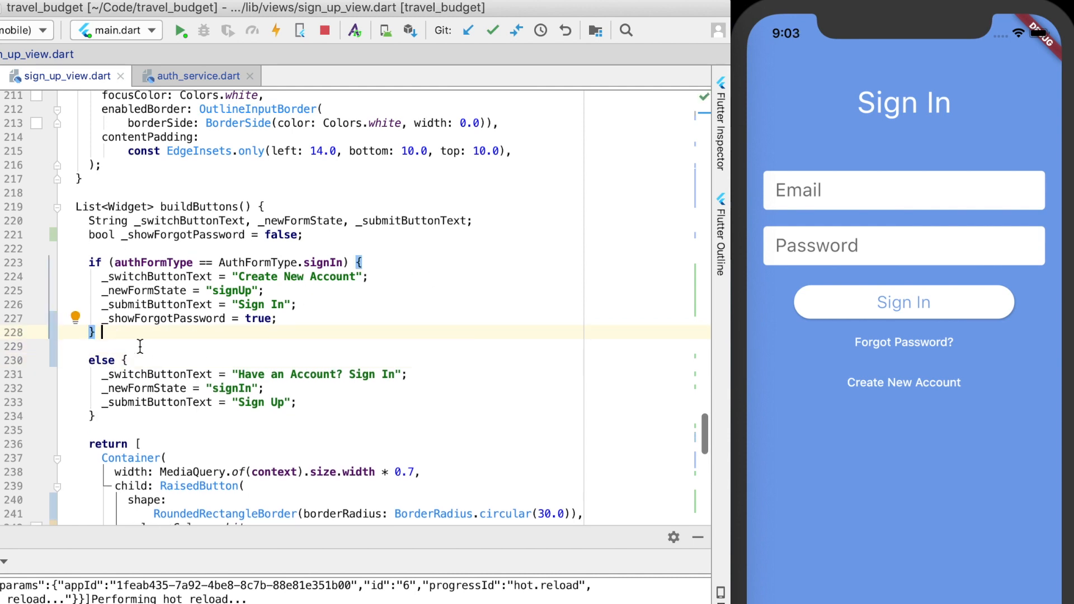
text(else)
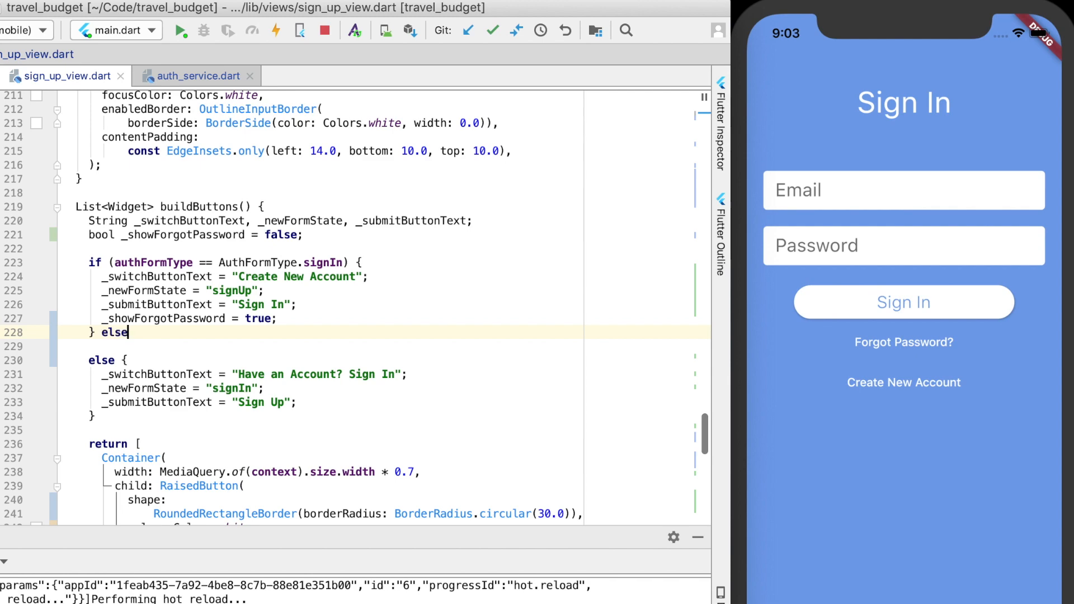
text(if ()
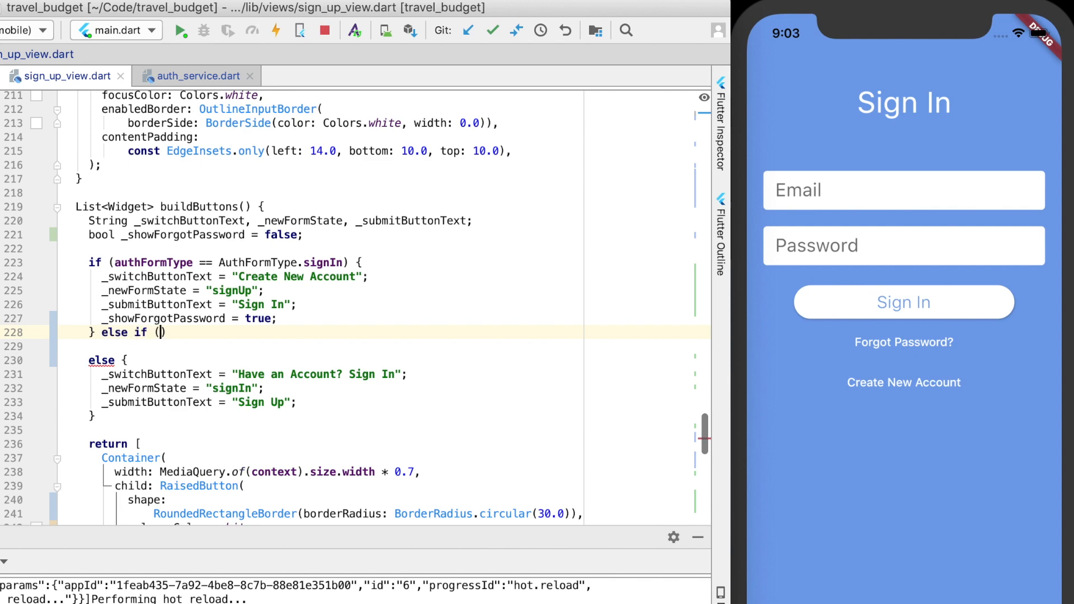
text(authFormType =)
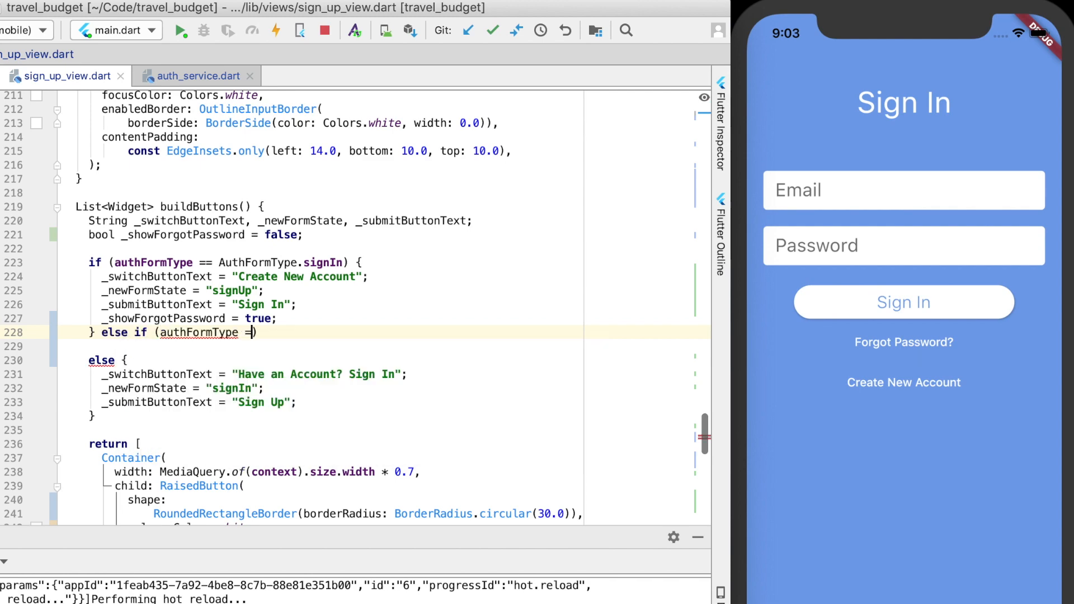
text(= AuthFormType.reset)
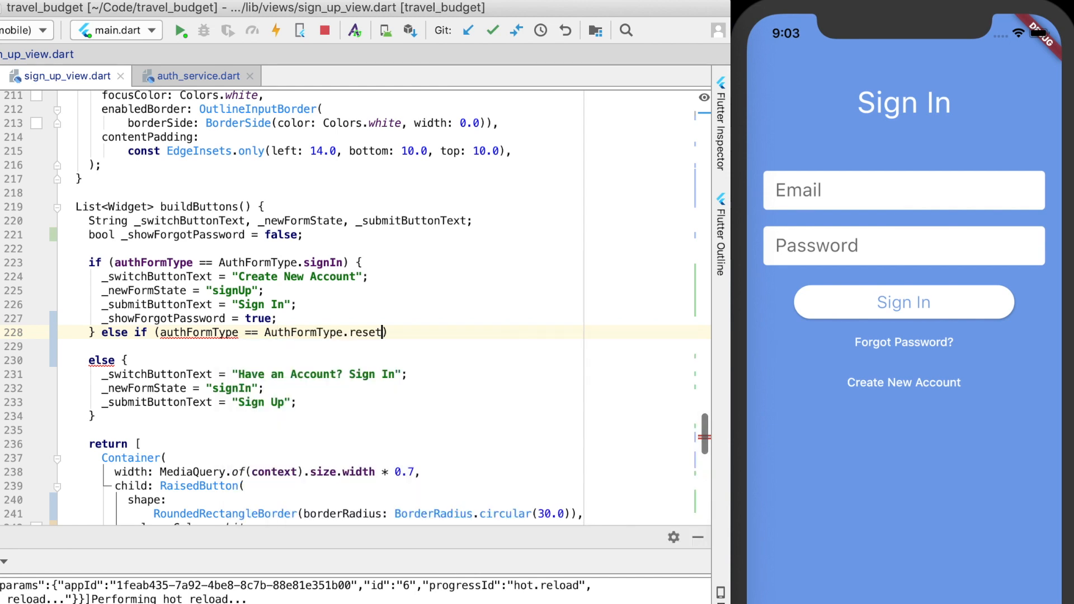
text({)
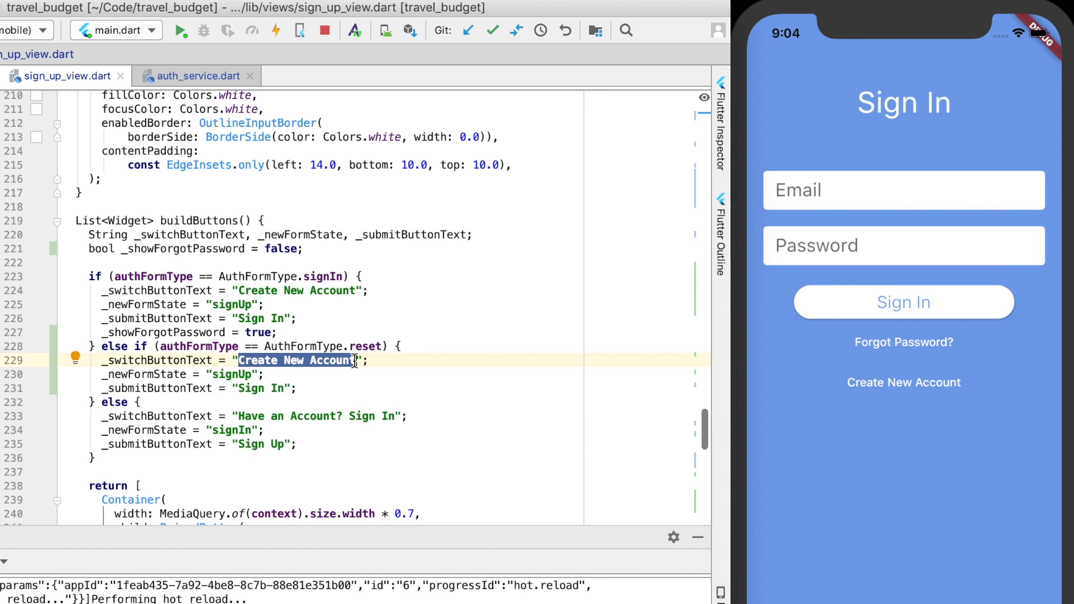
Step: Set the reset branch texts to 'Return to Sign In', new state signIn, and 'Submit'
text(Return to)
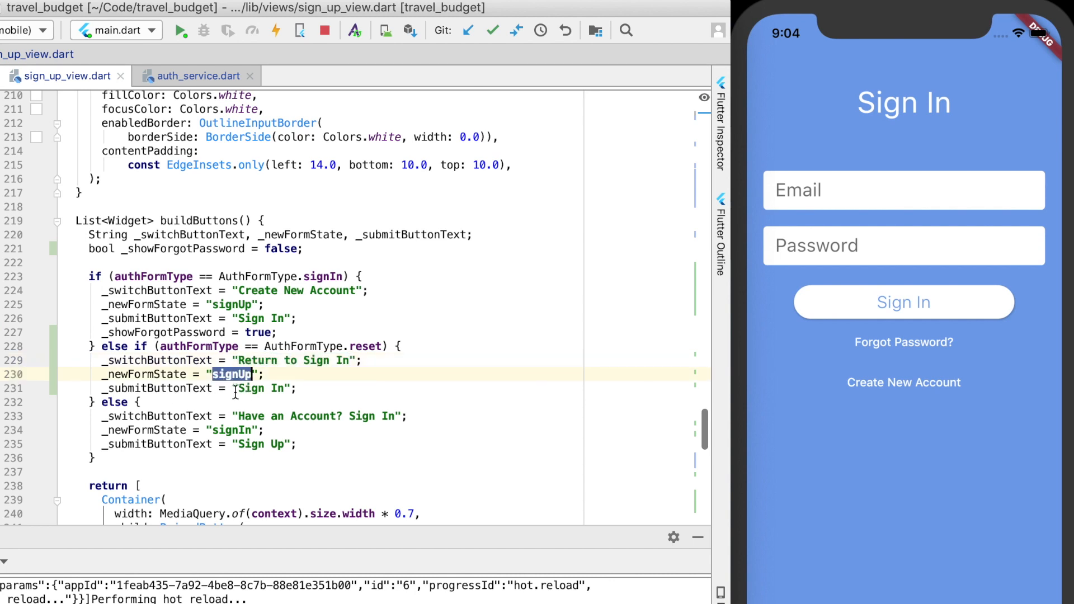
key(Backspace)
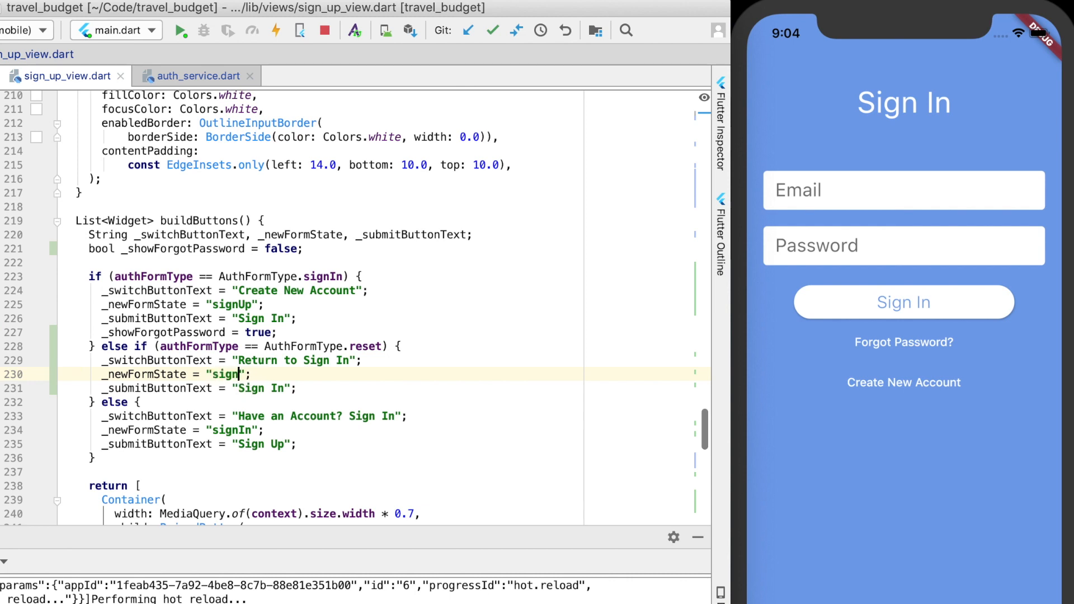
text(In)
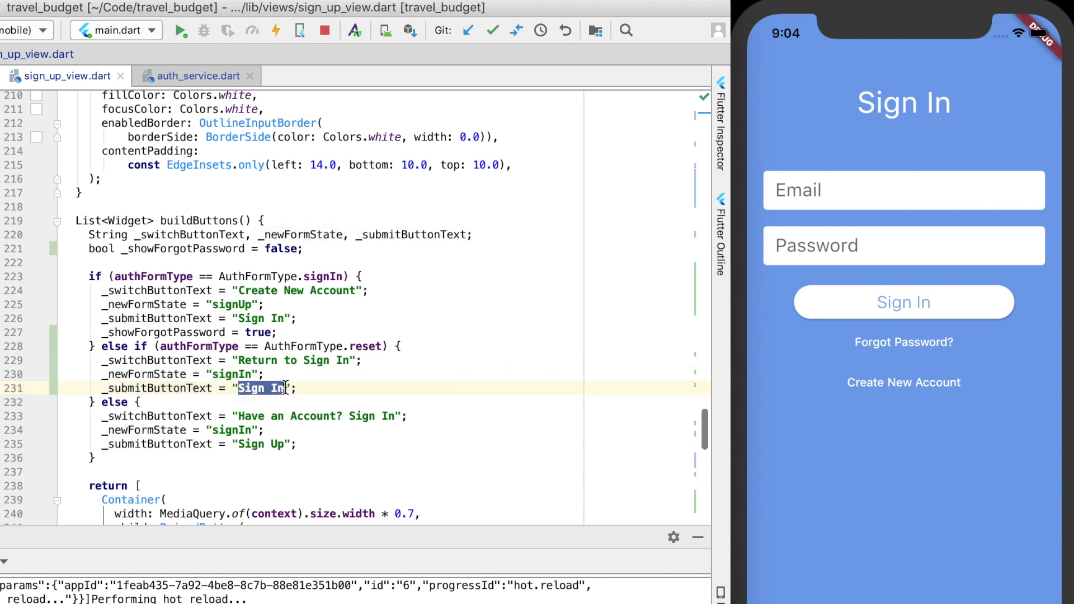
text(Submit)
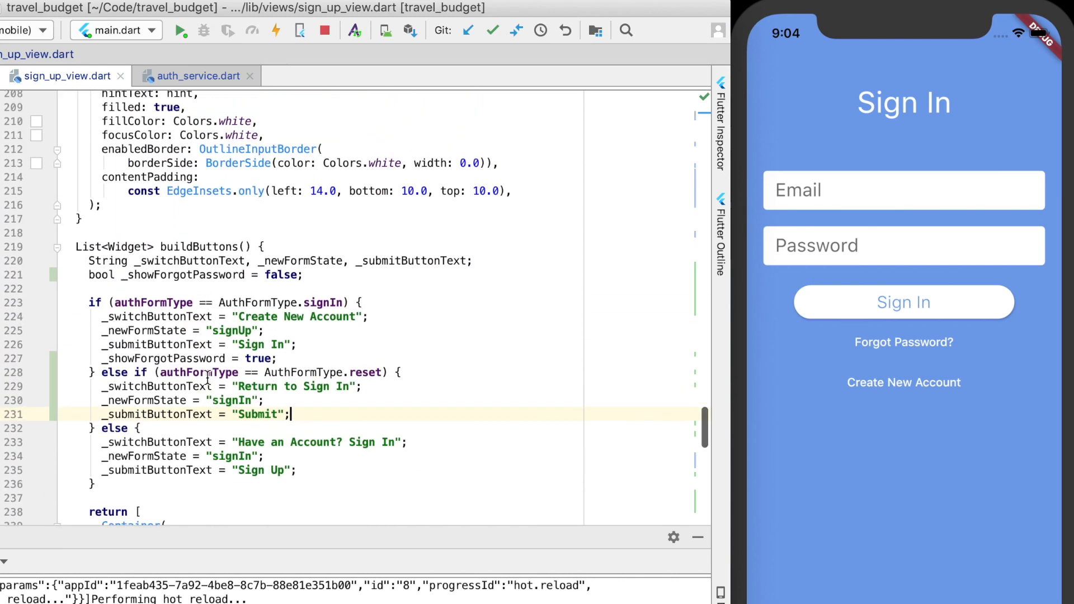
Step: Start buildInputs with an if (authFormType == AuthFormType.reset) block copied from the name field
drag(101, 373, 141, 428)
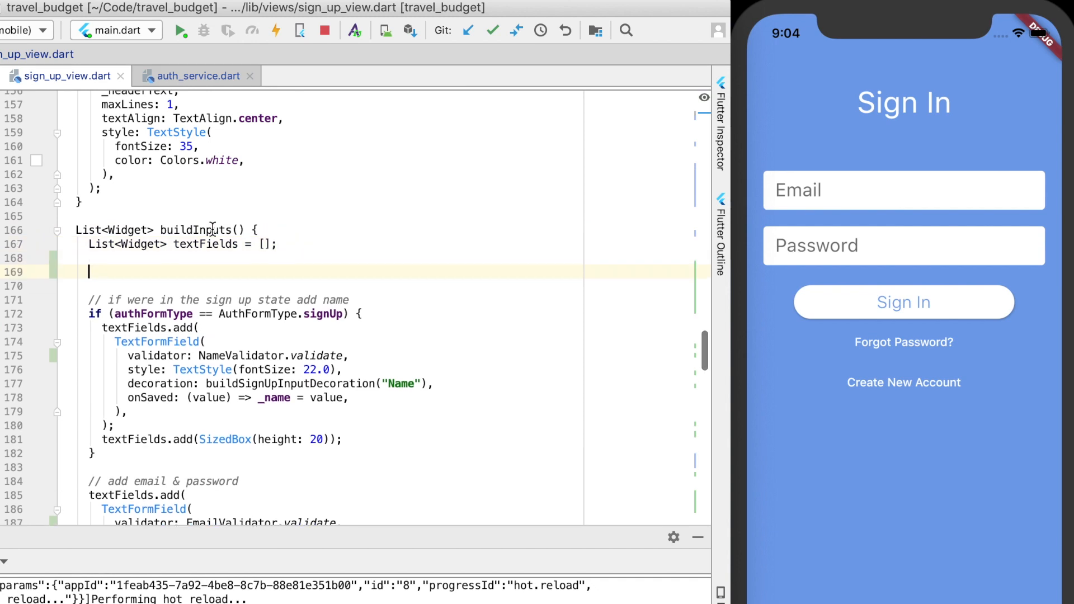
text(if *)
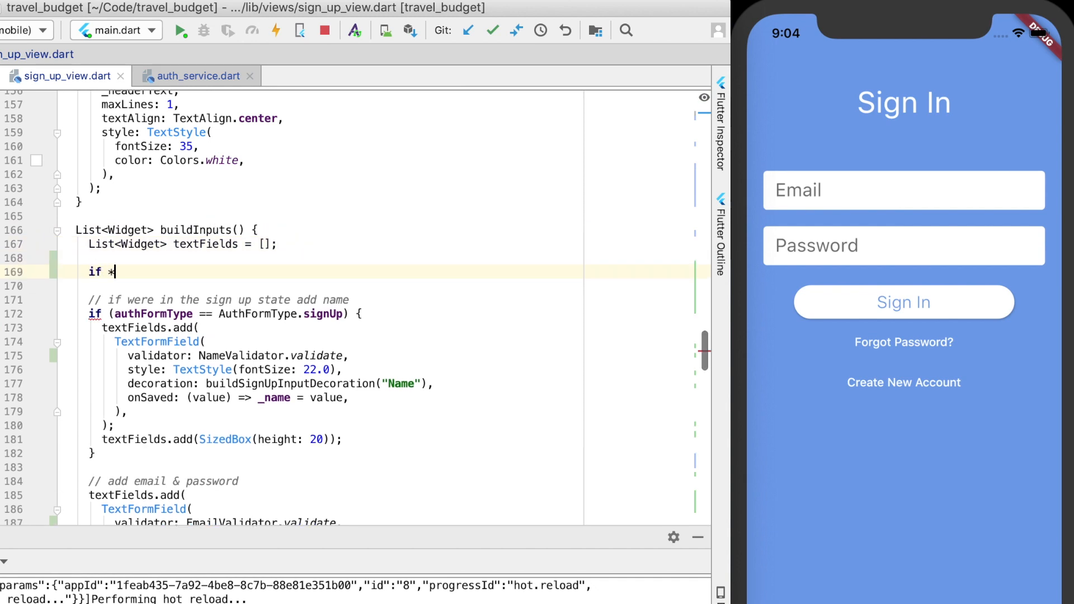
text((authFormType)
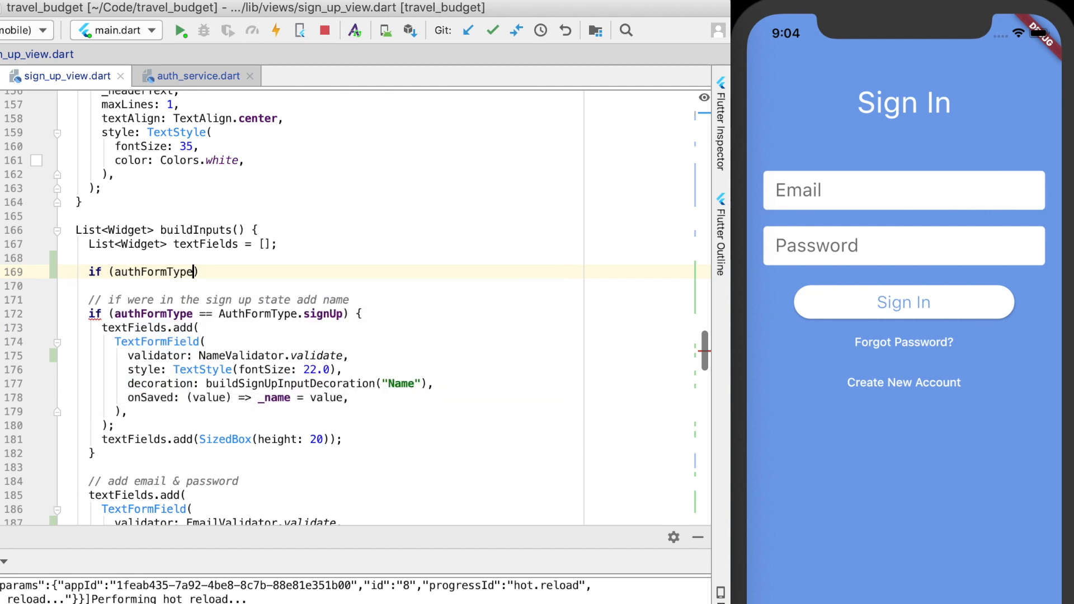
text(==)
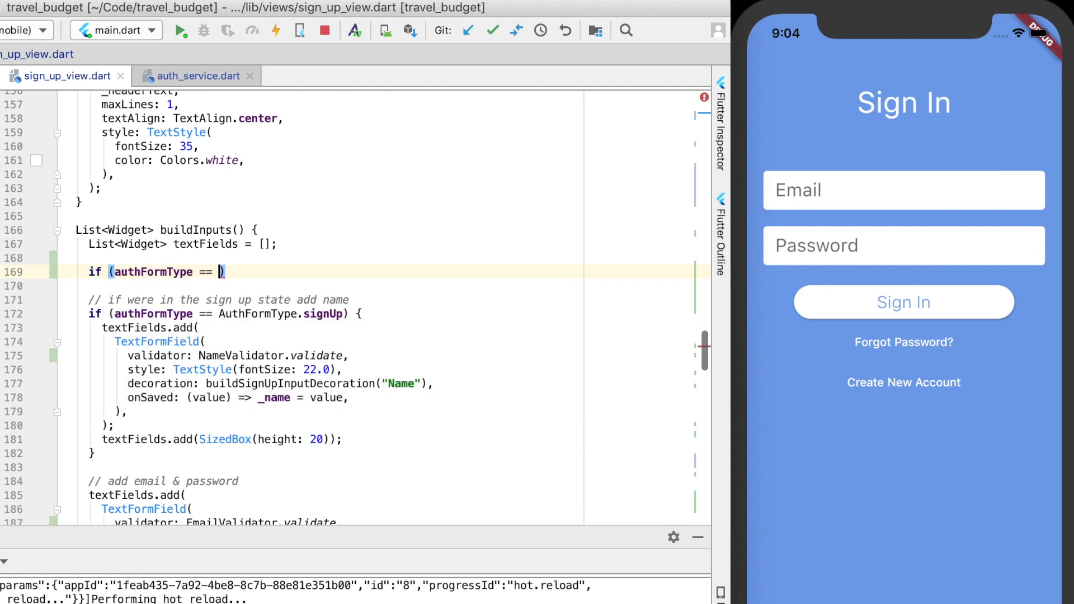
text(AuthFormType.reset)
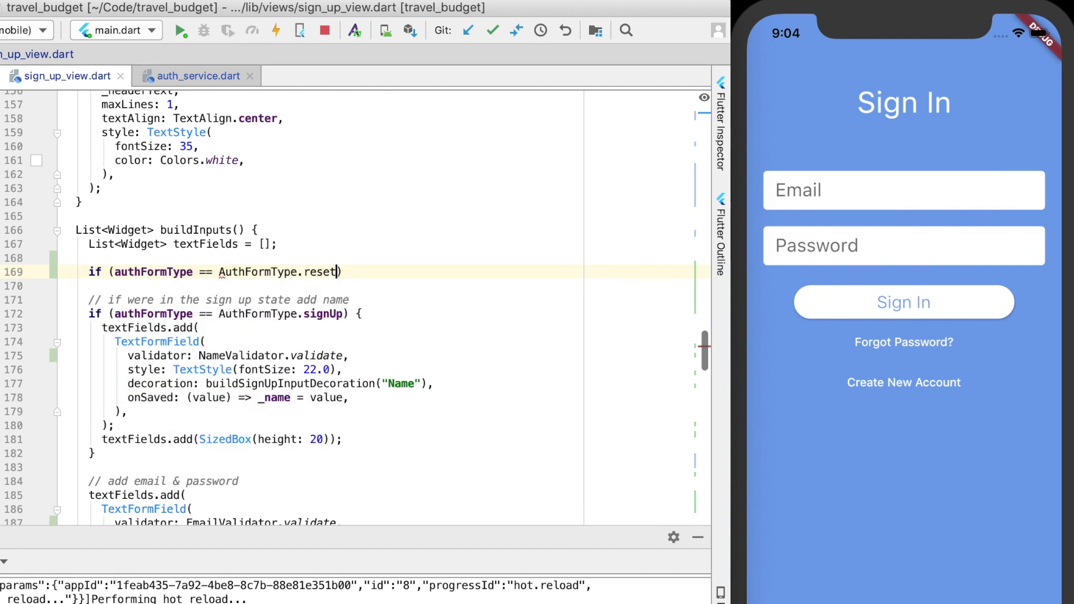
text({)
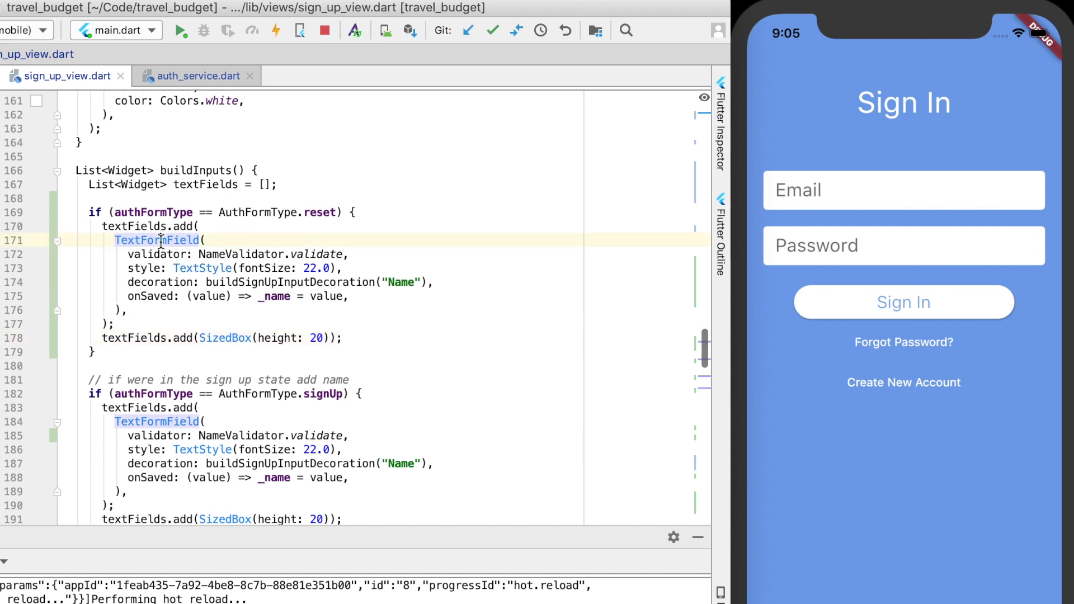
Step: Make it an EmailValidator 'Email' field saving _email, then return textFields
double_click(242, 254)
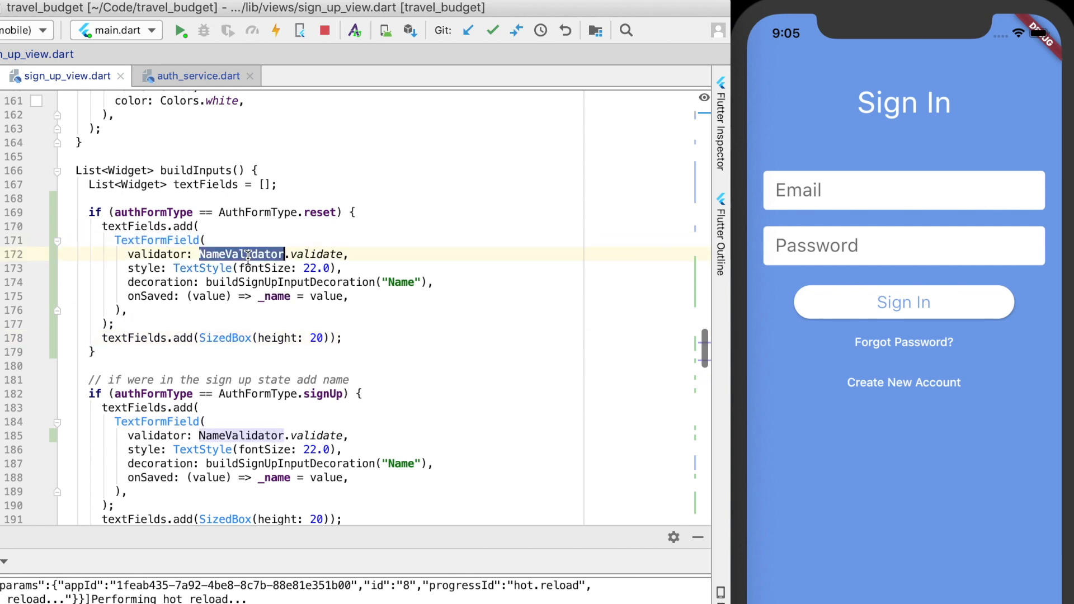
text(EmailValidator)
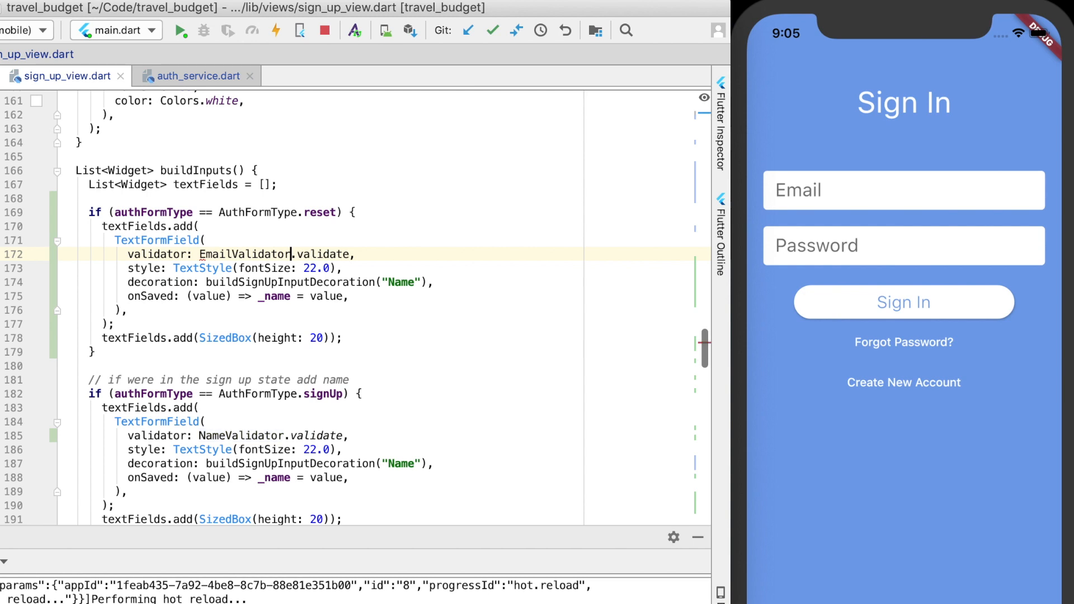
double_click(400, 282)
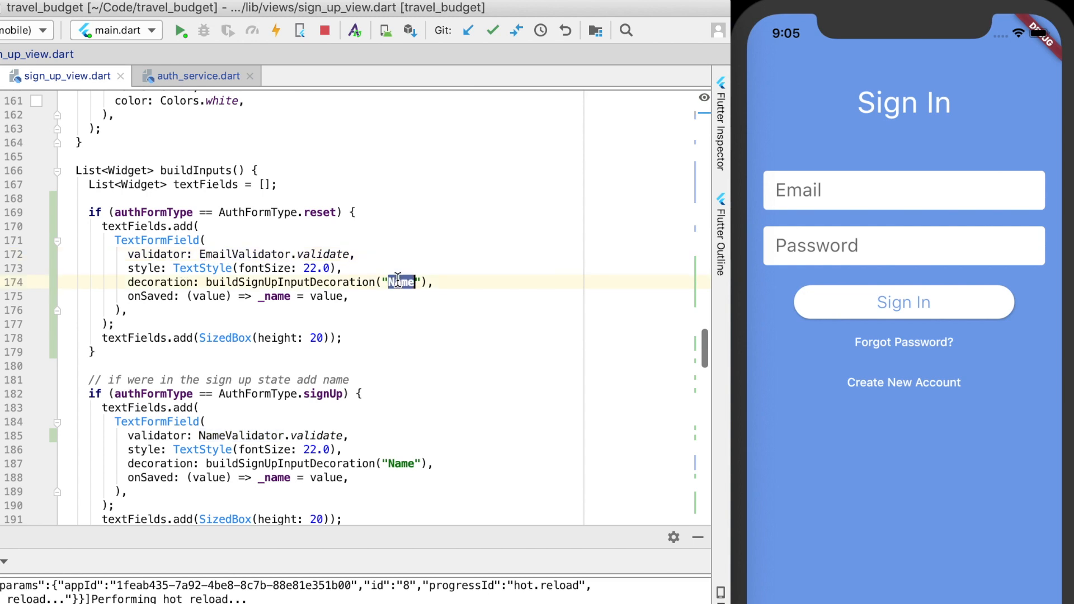
text(Email)
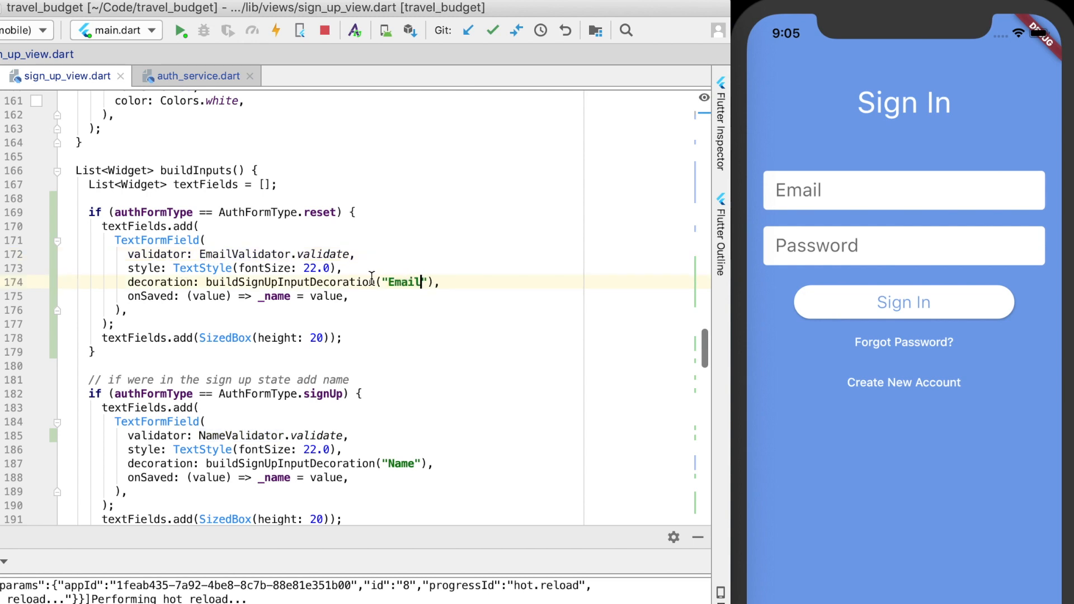
double_click(274, 296)
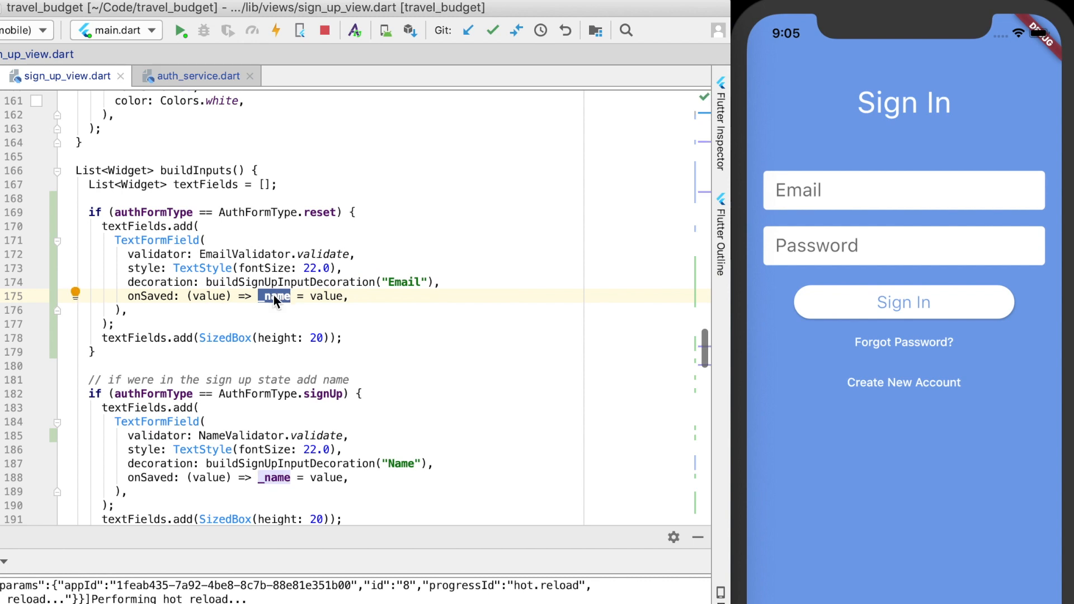
text(_email)
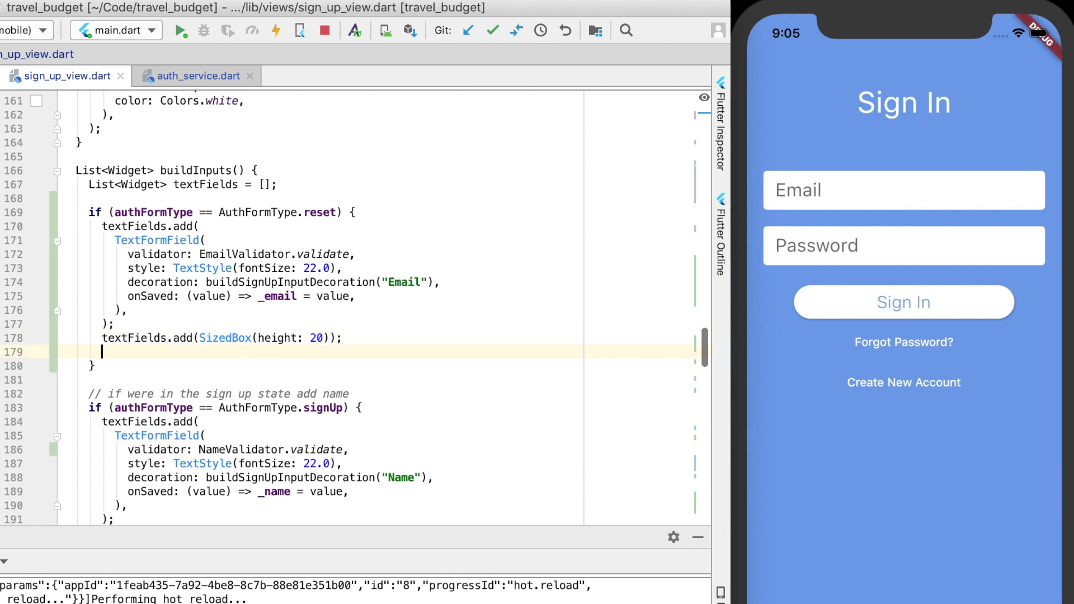
text(return)
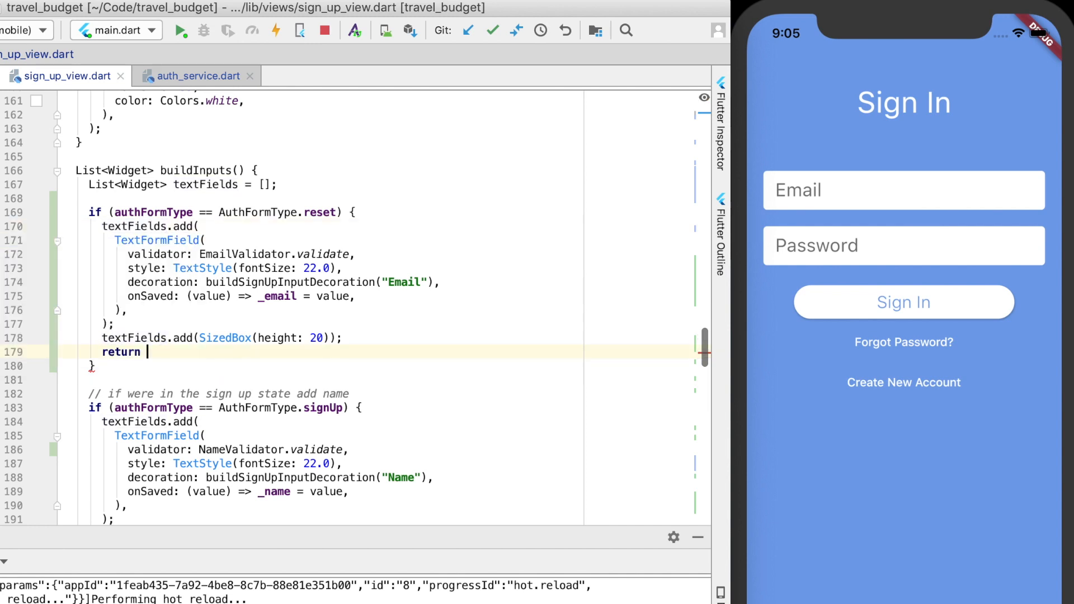
text(textFields;)
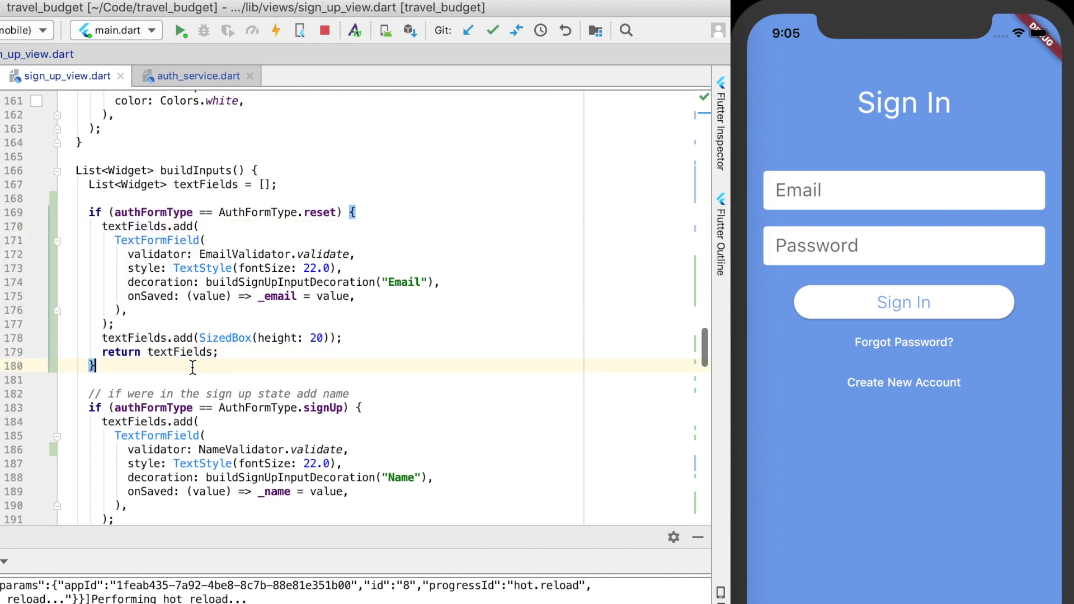
scroll(down, 3)
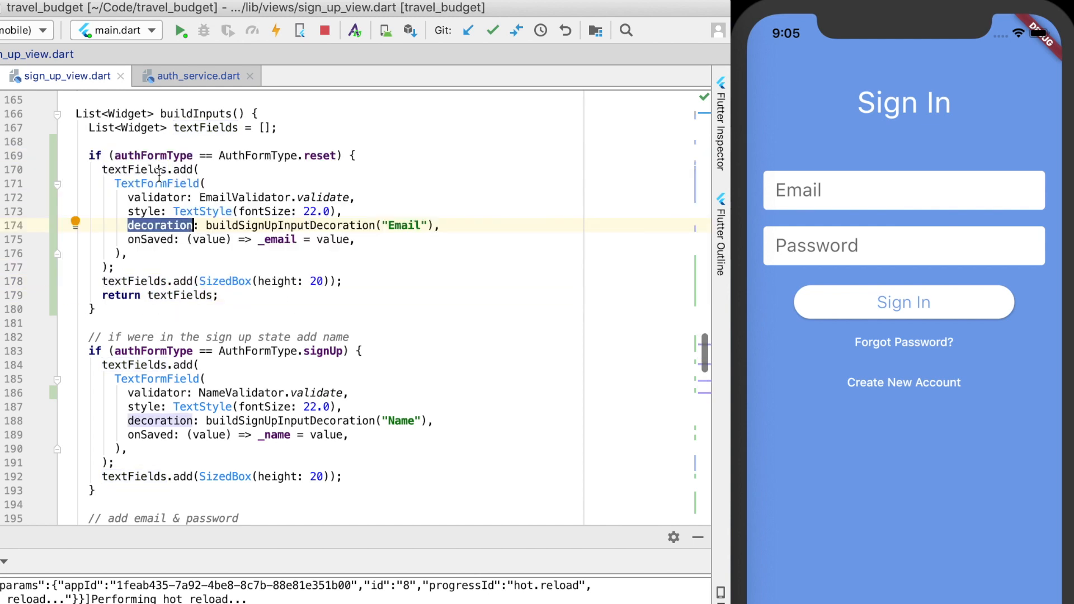
Step: In the simulator open Forgot Password?, return to Sign In, and reopen the reset form to verify it
scroll(down, 3)
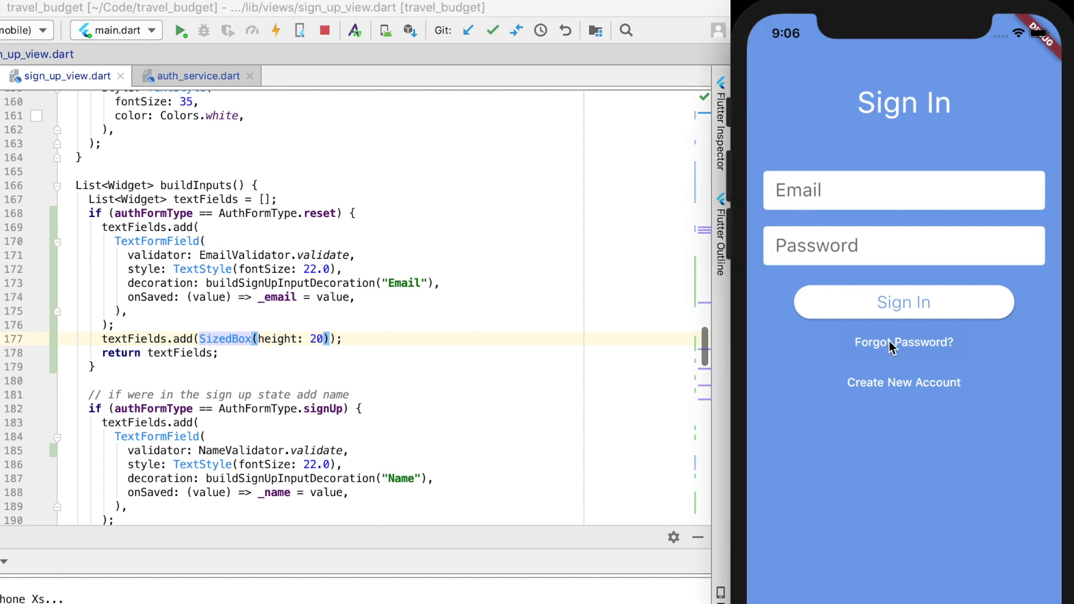
click(903, 342)
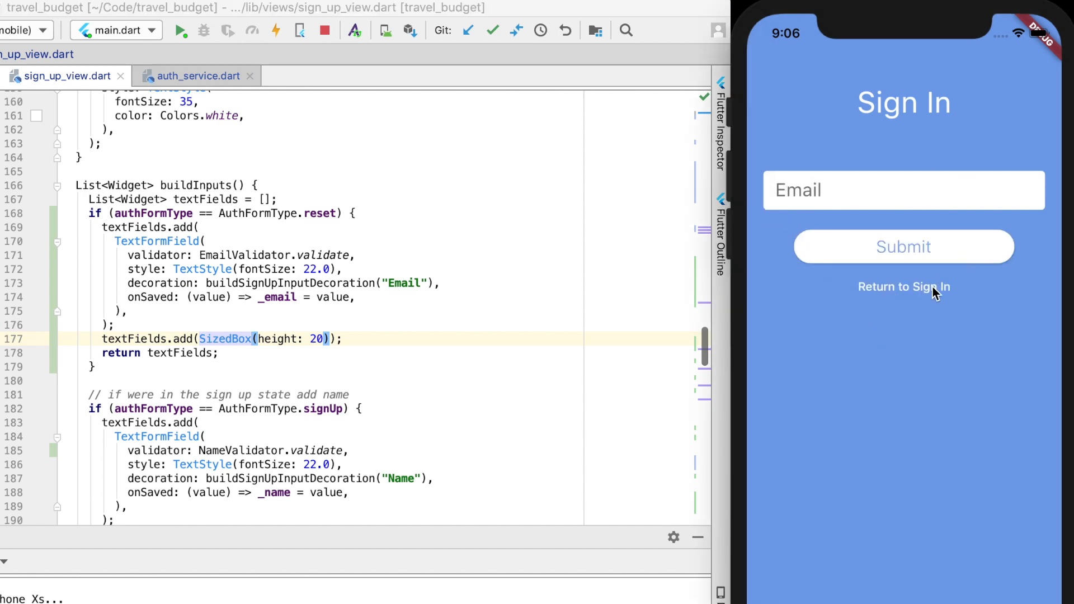
click(904, 286)
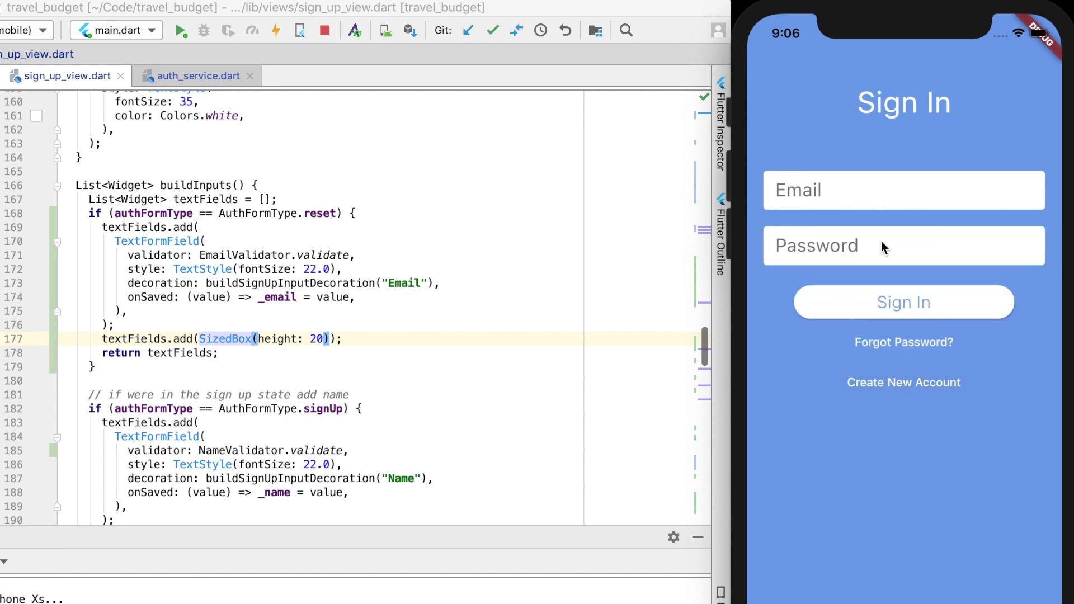
click(903, 343)
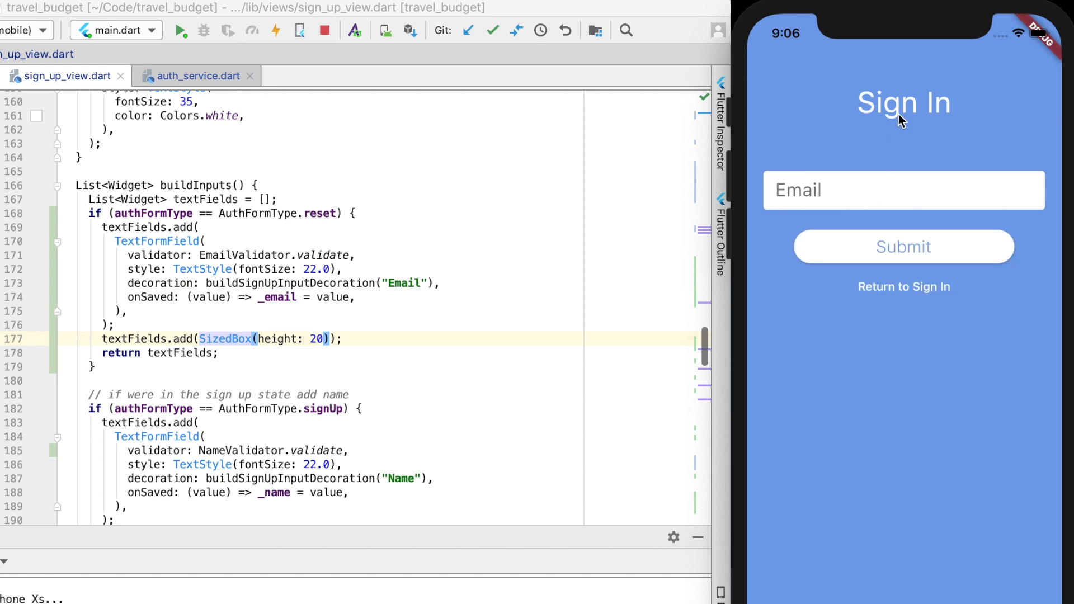
mouse_move(361, 371)
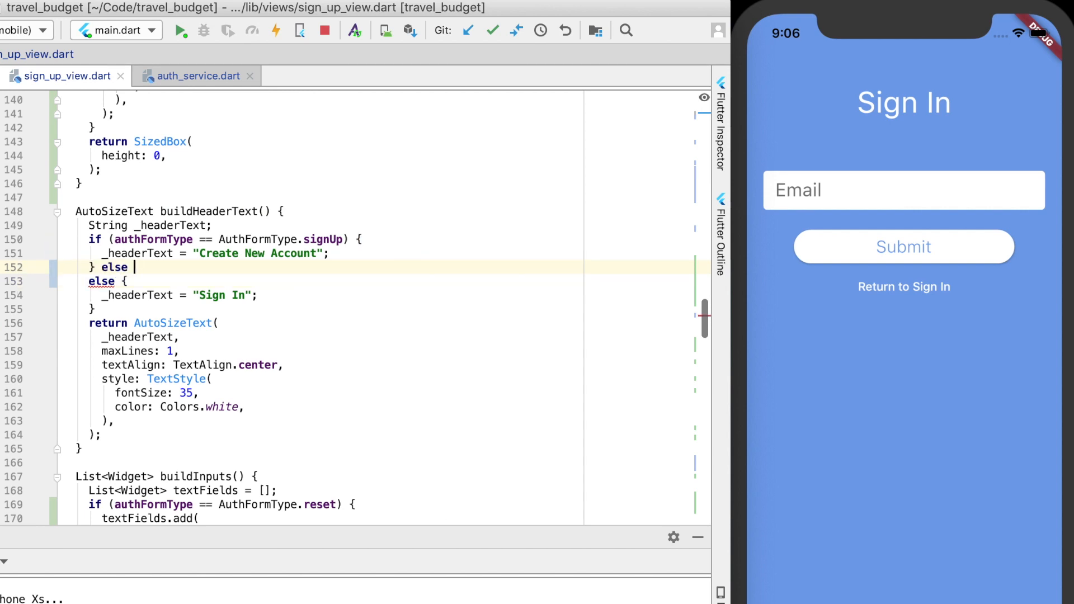
Step: Add a reset branch in buildHeaderText setting _headerText to "Reset Password"
text(if (authFormType ==)
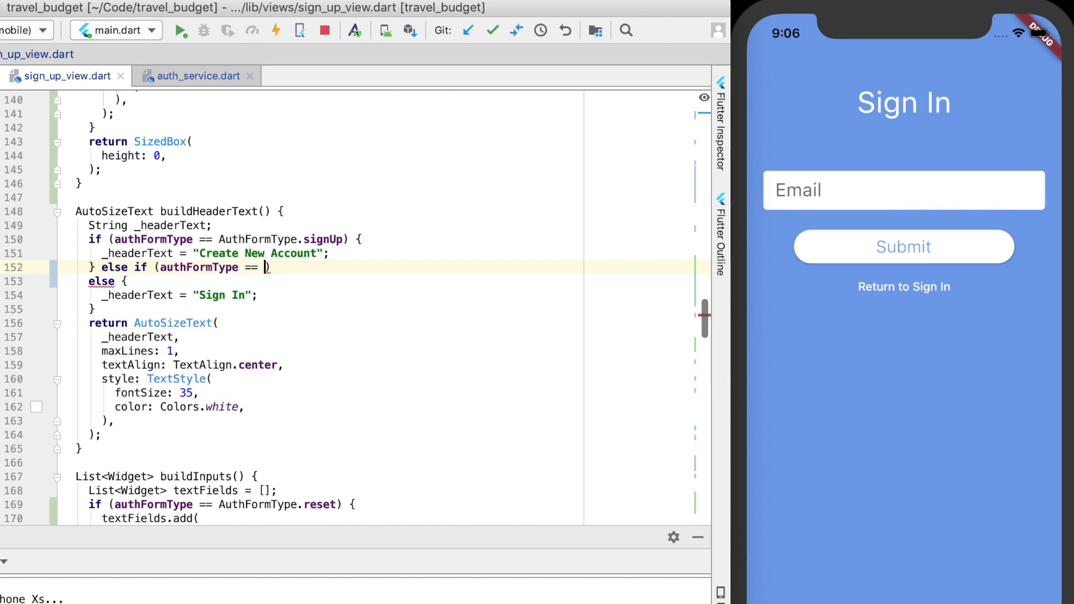
text(AuthFormType.reset))
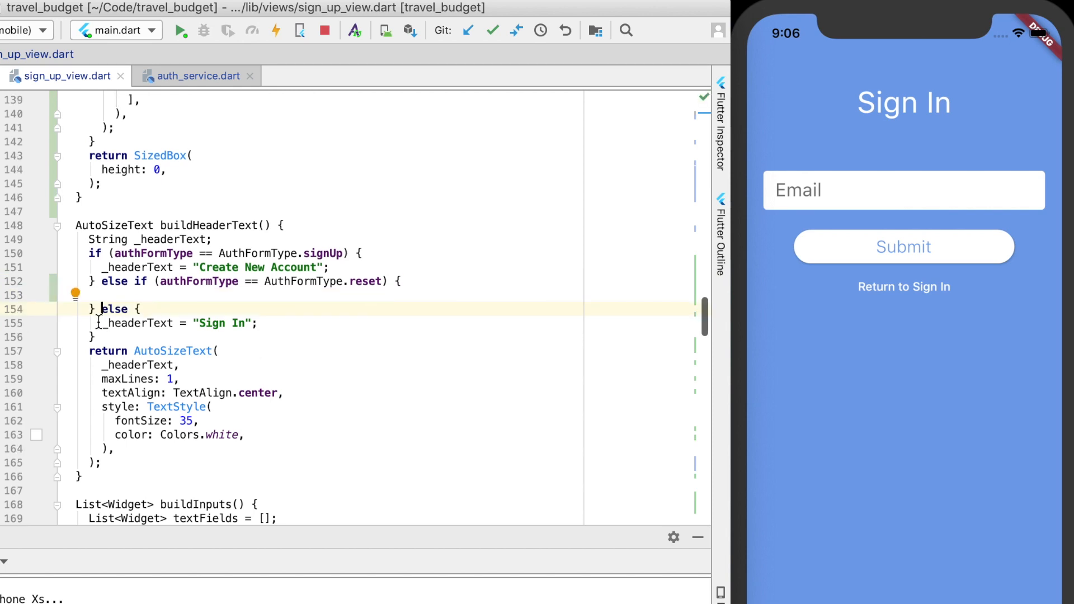
double_click(141, 323)
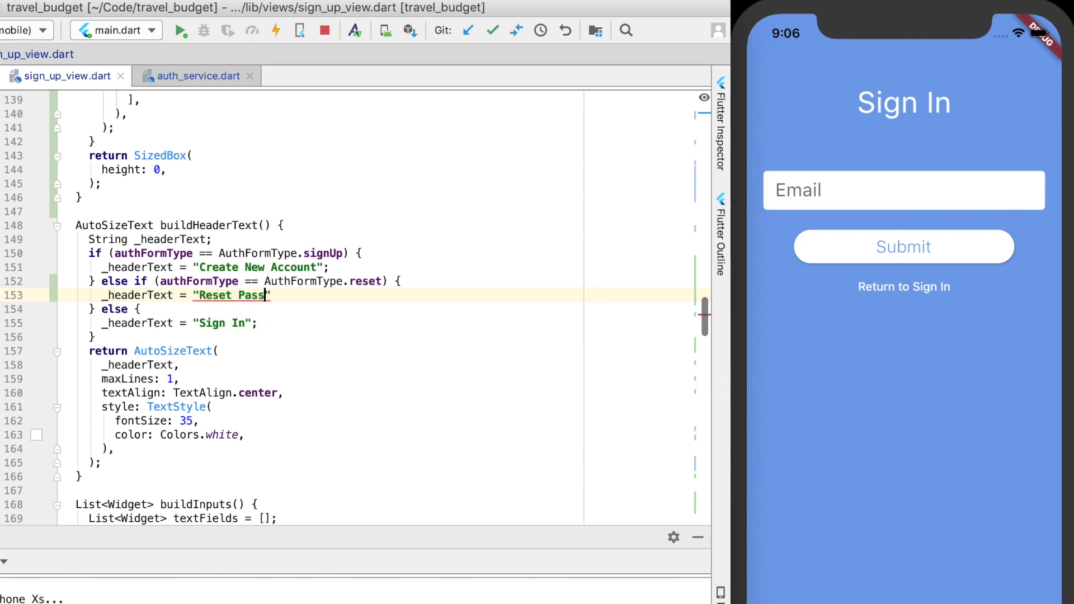
text(word)
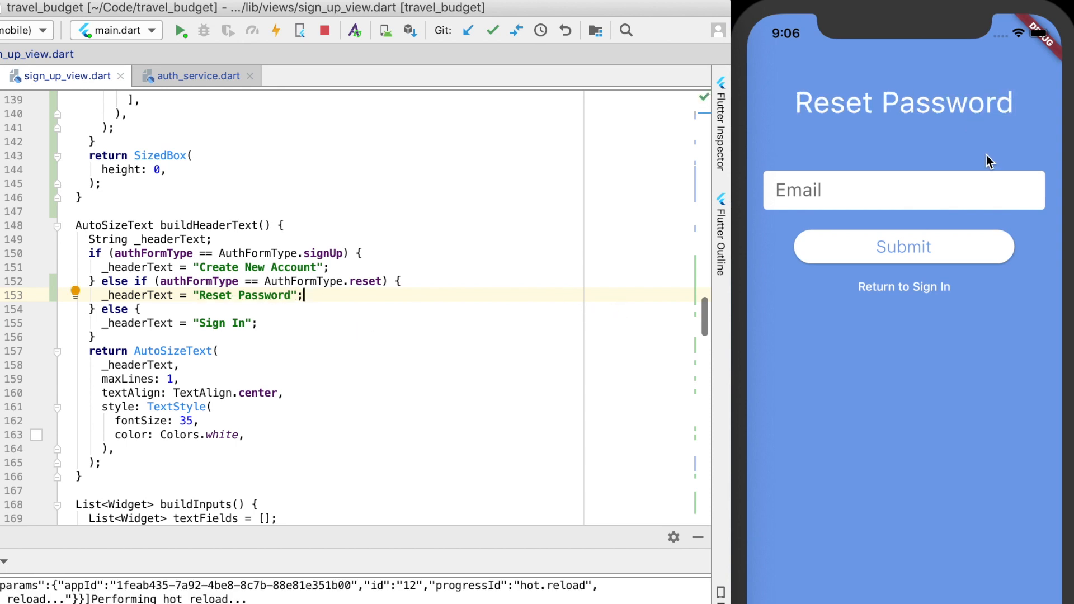
mouse_move(355, 283)
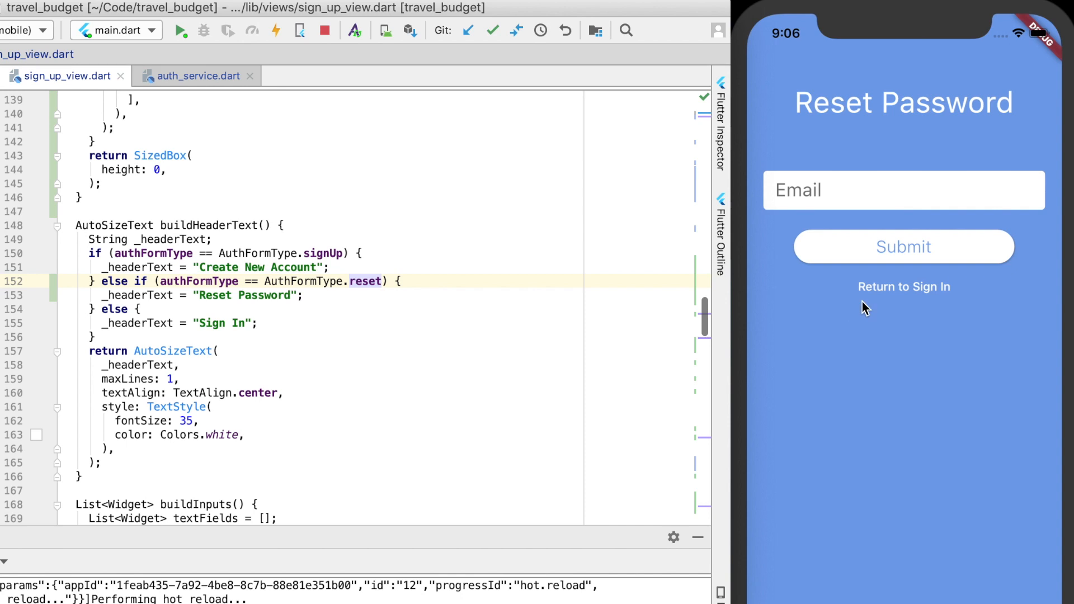
Step: Toggle the simulator back to sign-in and reopen the reset form to verify the new header
click(904, 286)
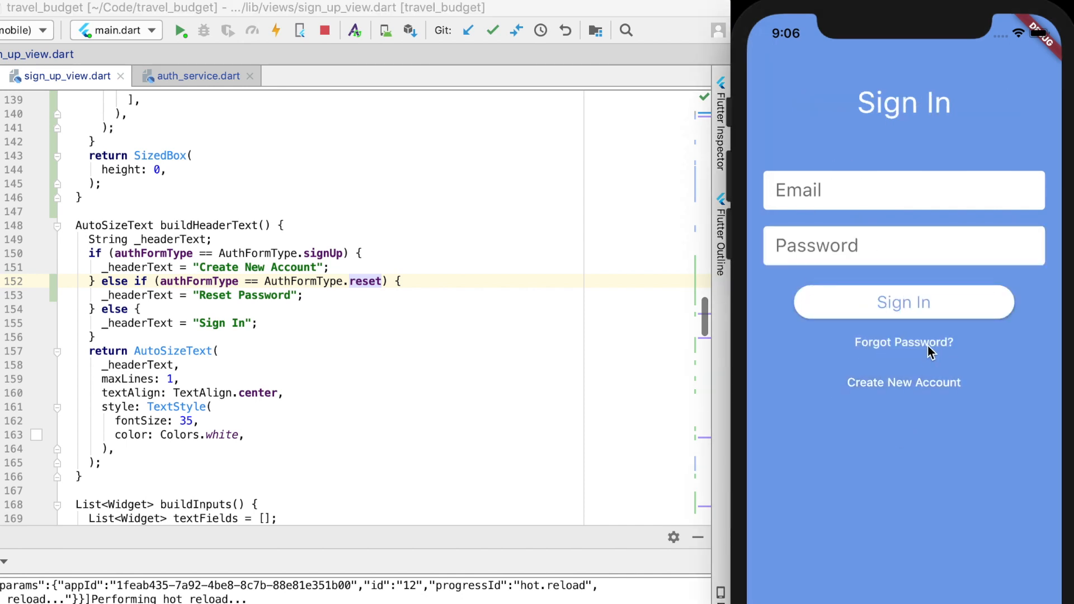
click(904, 342)
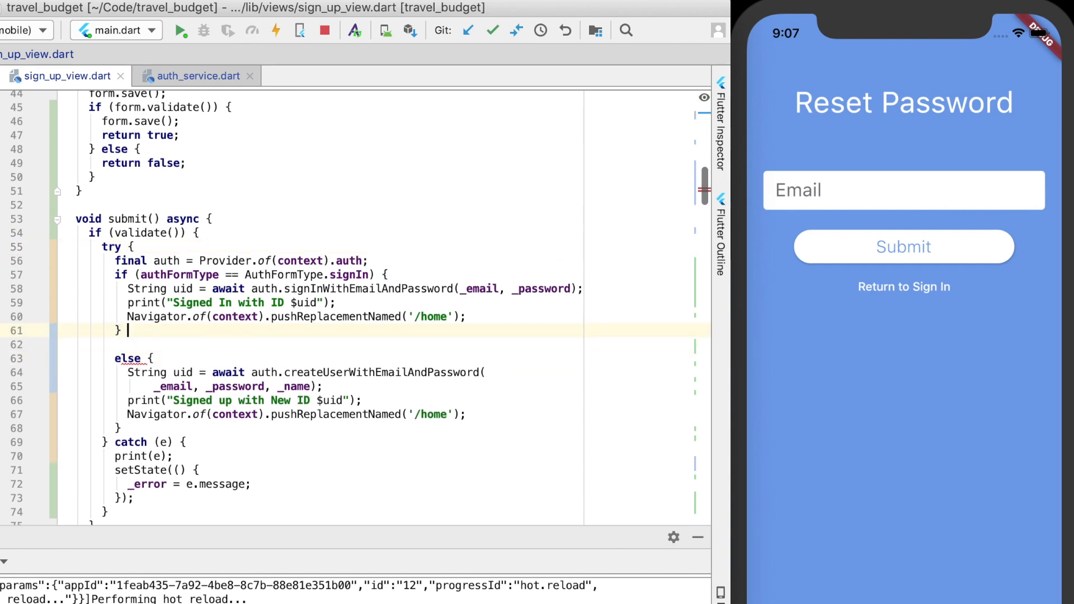
Step: Add an else-if AuthFormType.reset branch in submit() printing "Password reset email sent"
text(else if)
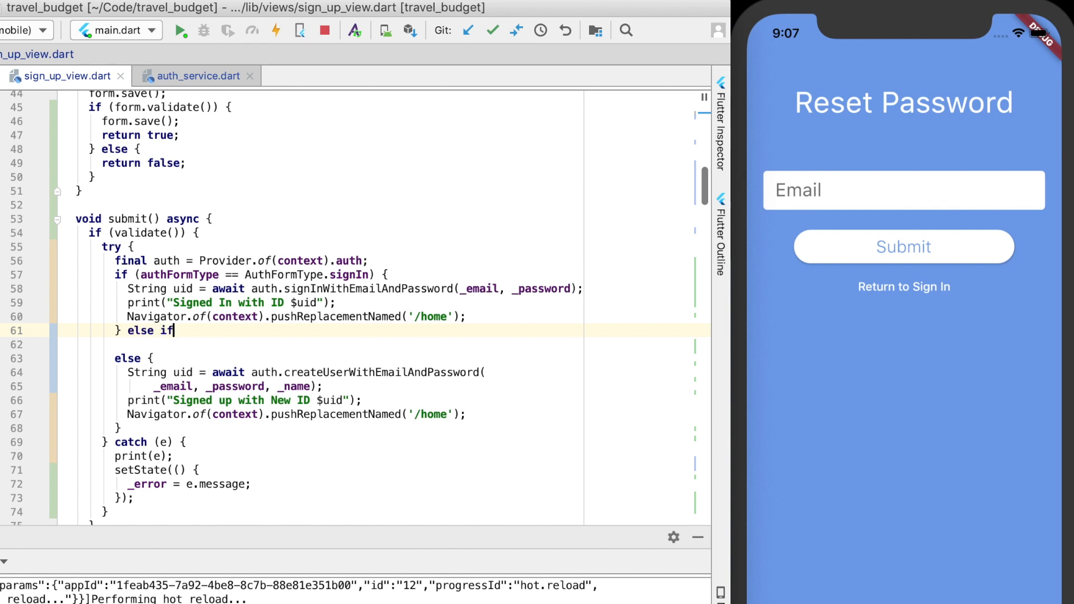
text(()
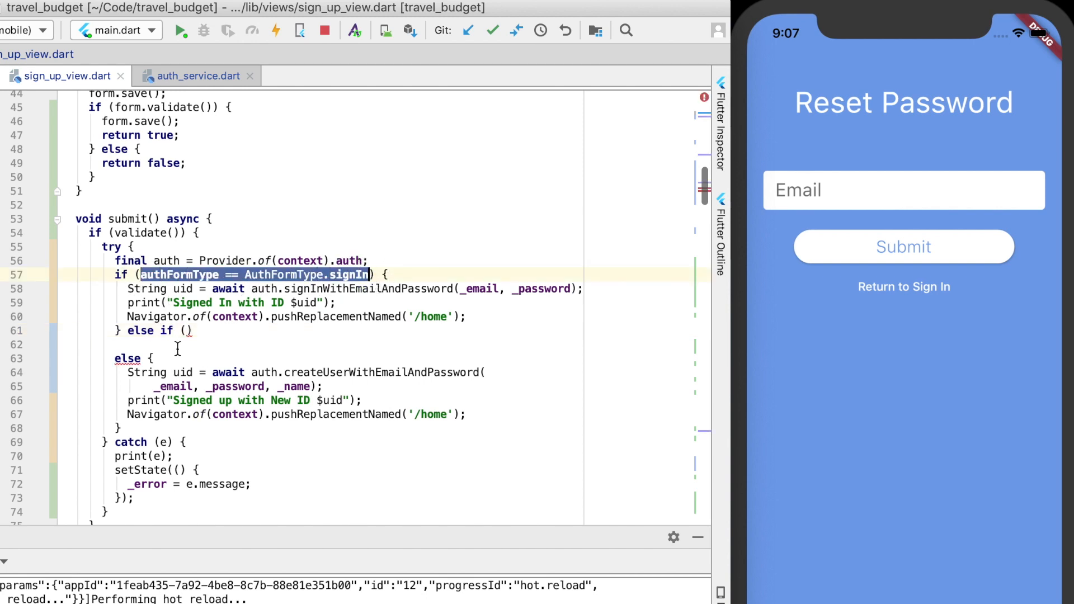
text(authFormType == Auth)
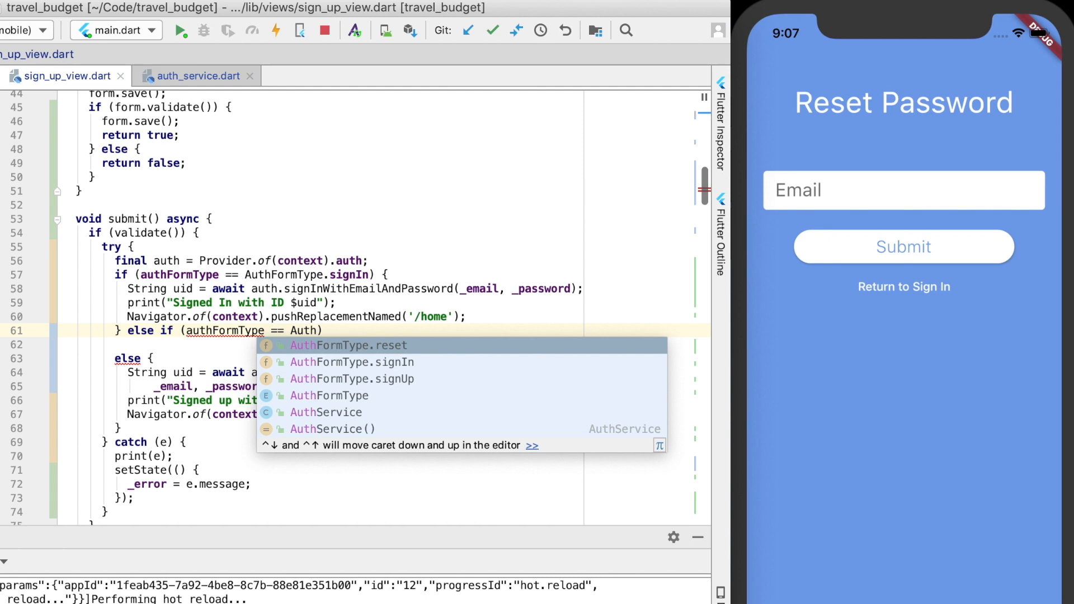
click(348, 344)
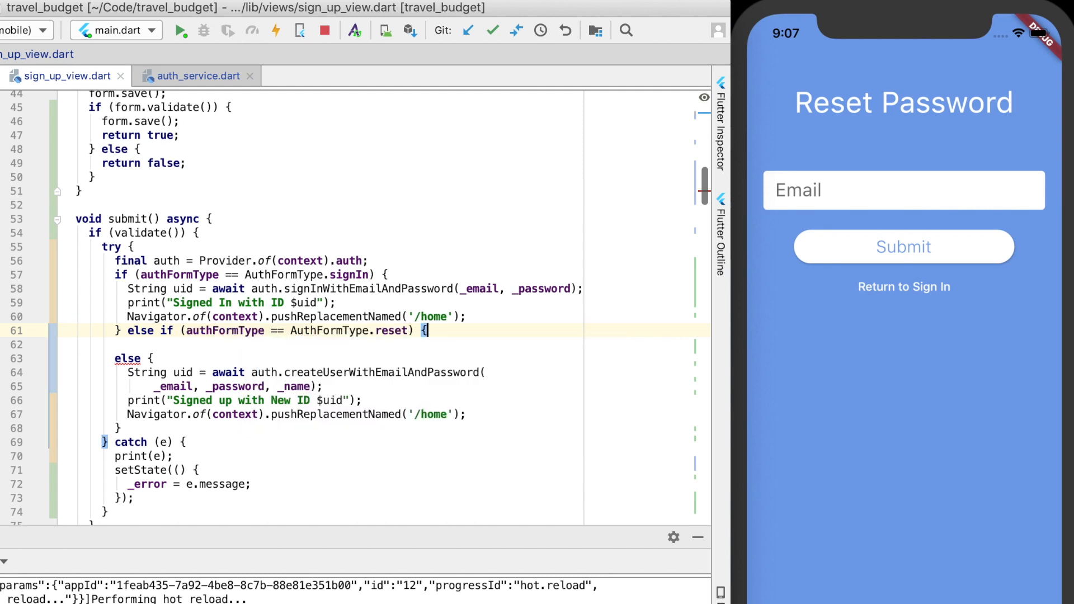
key(enter)
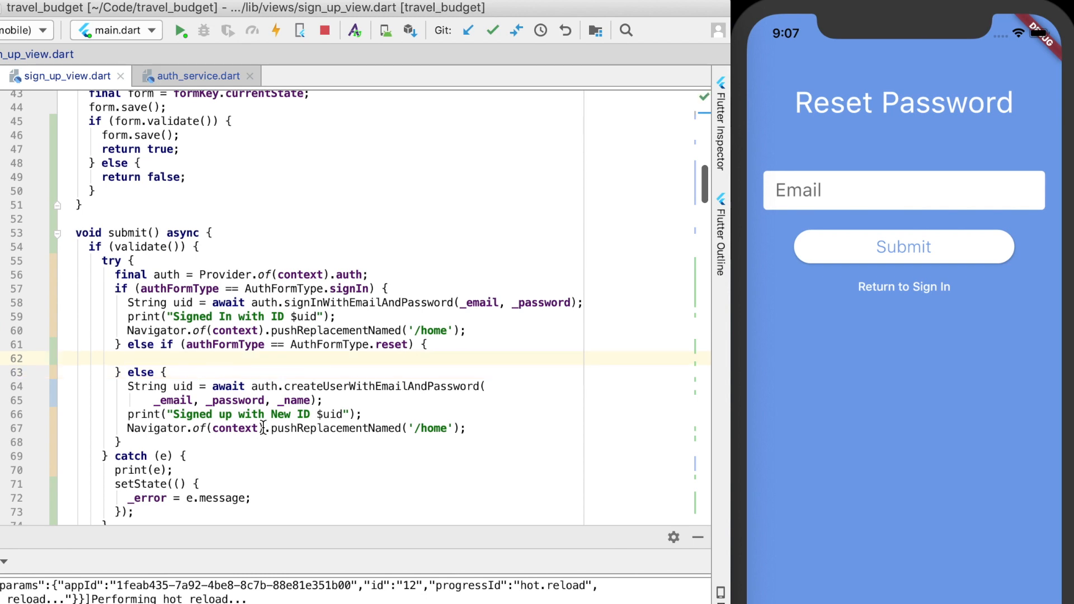
text(pro)
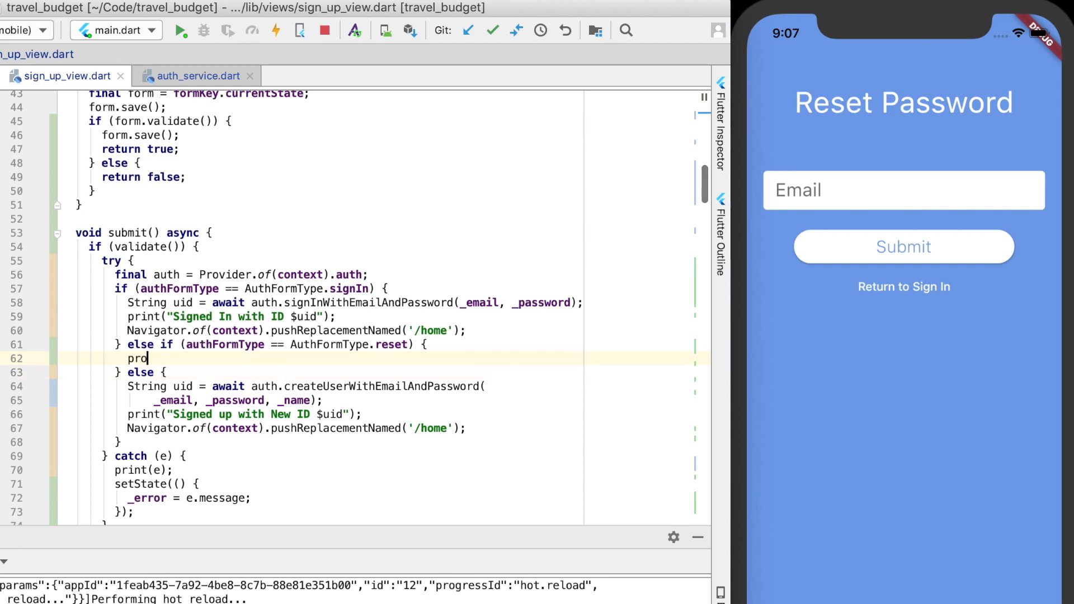
text(i)
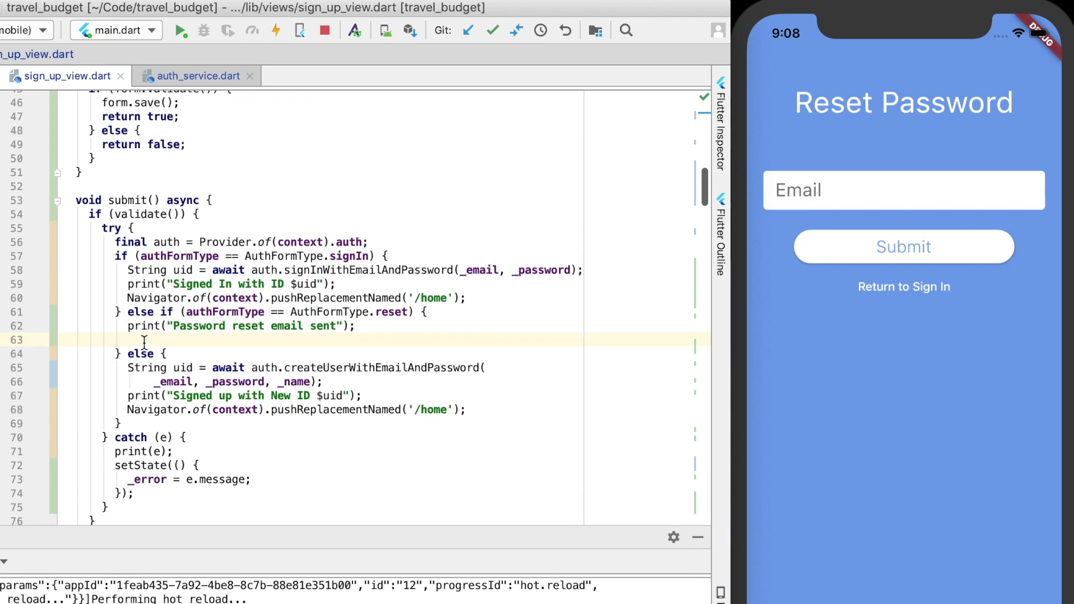
mouse_move(883, 75)
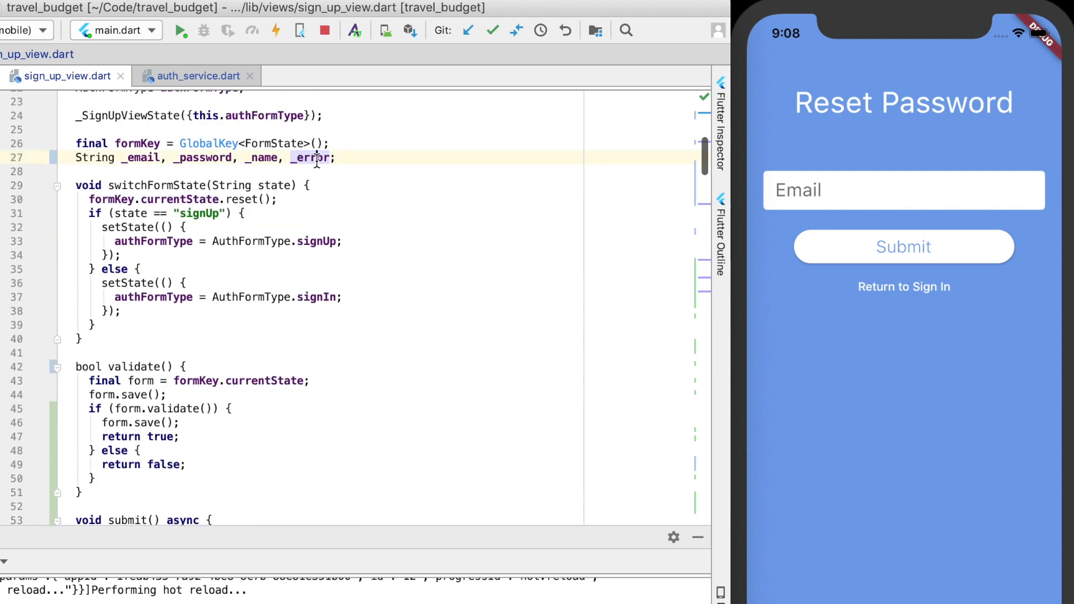
Step: Refactor-rename the _error field to _warning across sign_up_view.dart
right_click(312, 158)
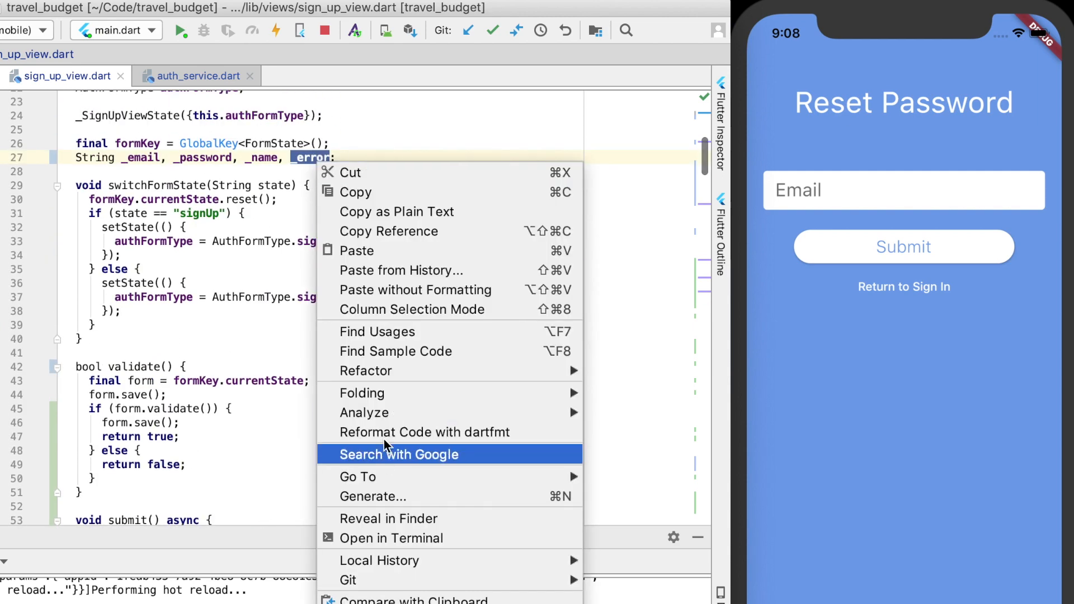
mouse_move(394, 496)
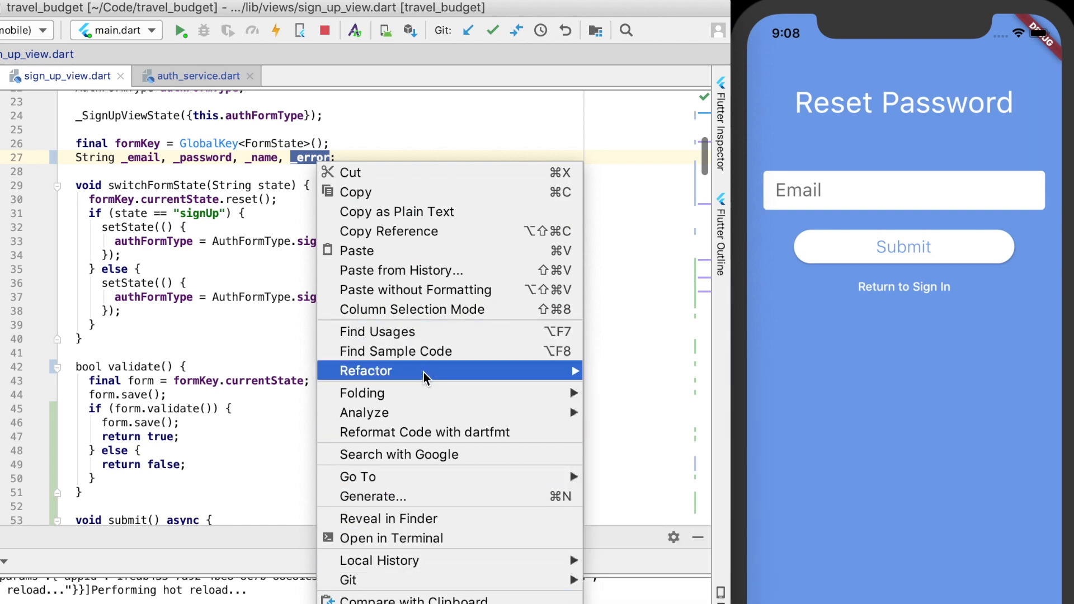
click(366, 371)
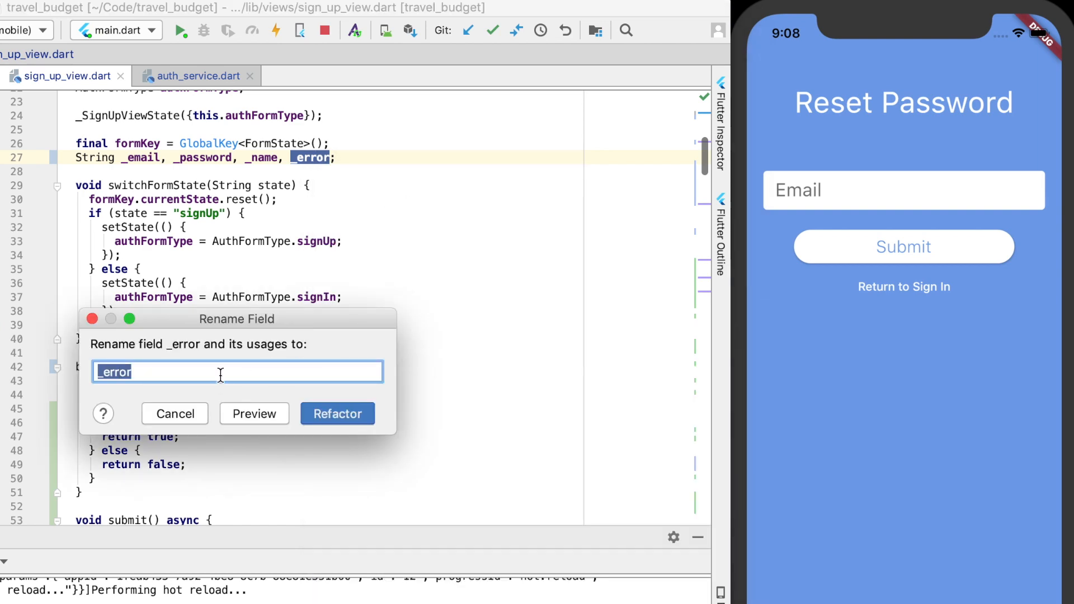
text(_warn)
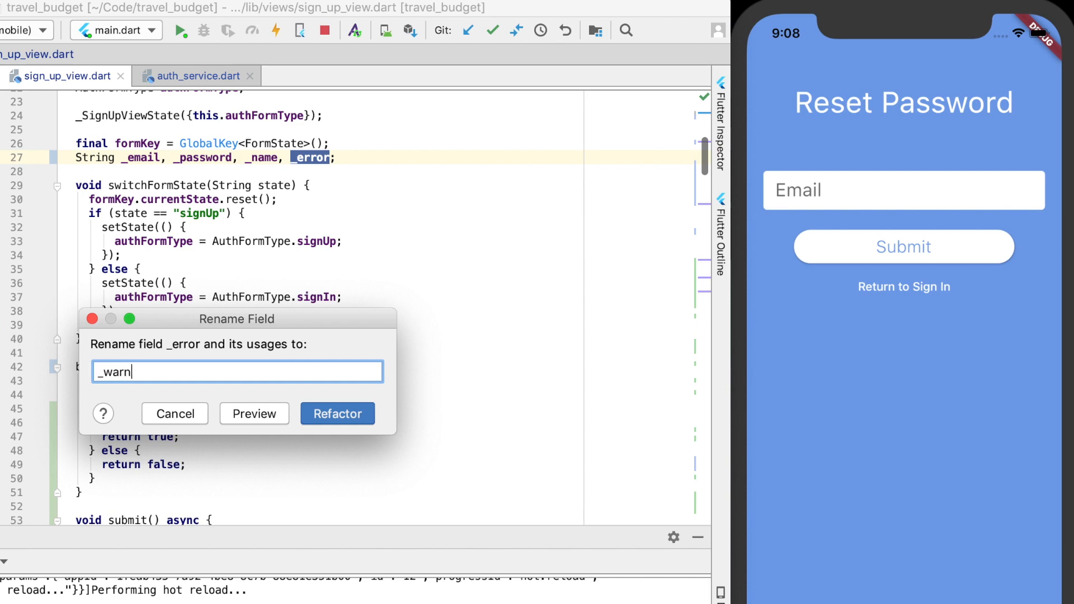
click(337, 413)
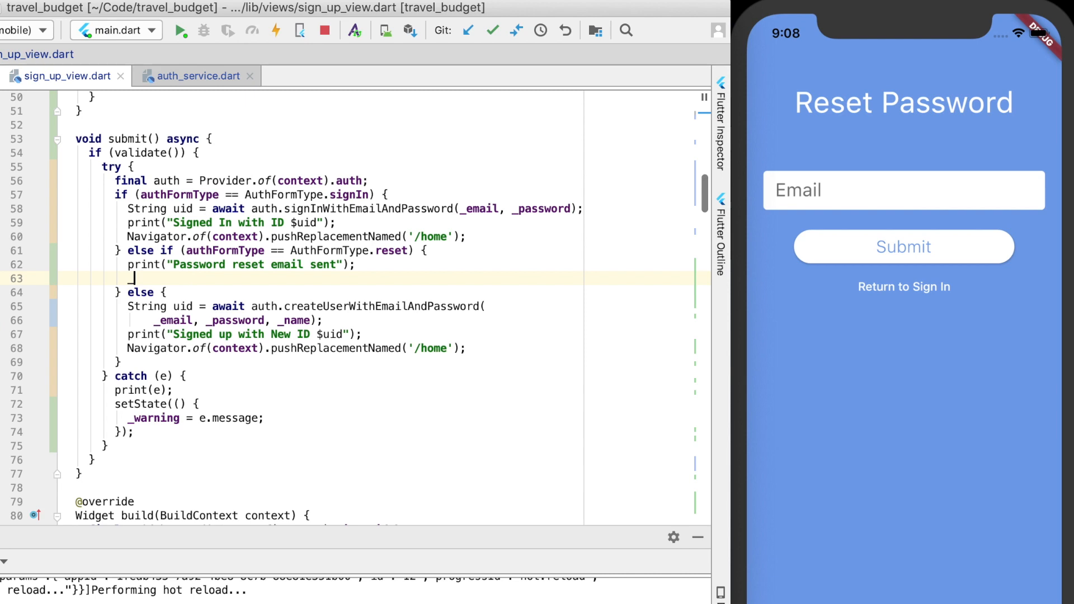
Step: Set _warning to "A password reset link has been sent to $_email" in the reset branch
text(_warning =)
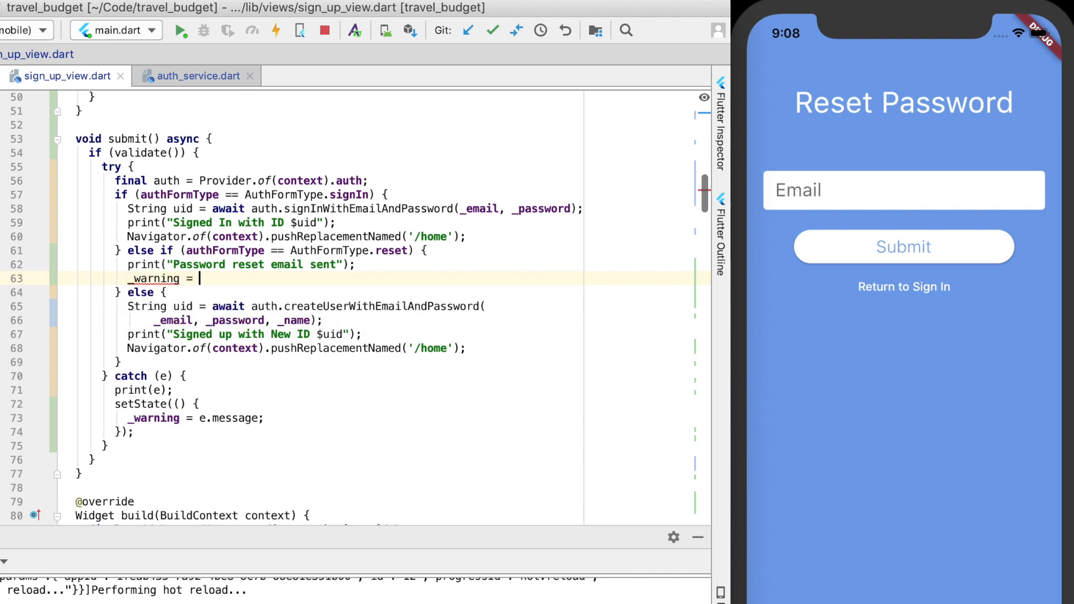
text(")
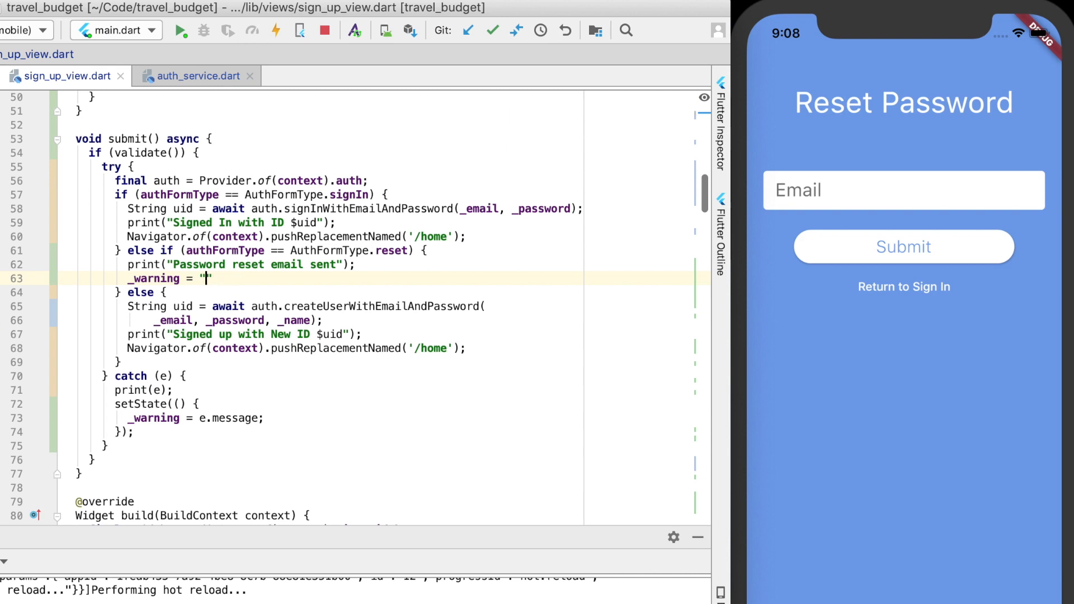
text(A password reset in)
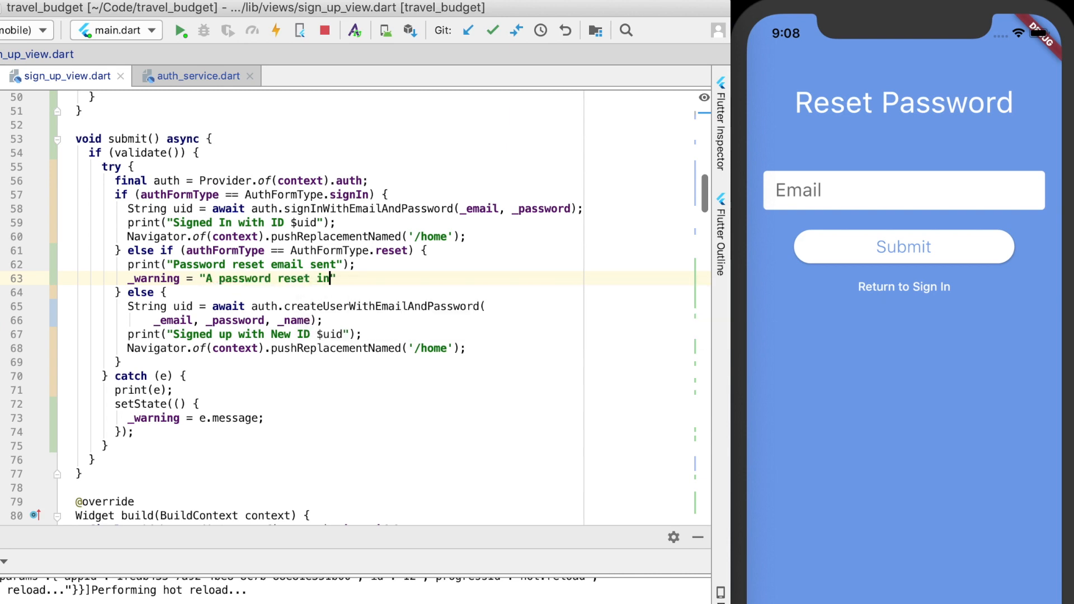
text(link has)
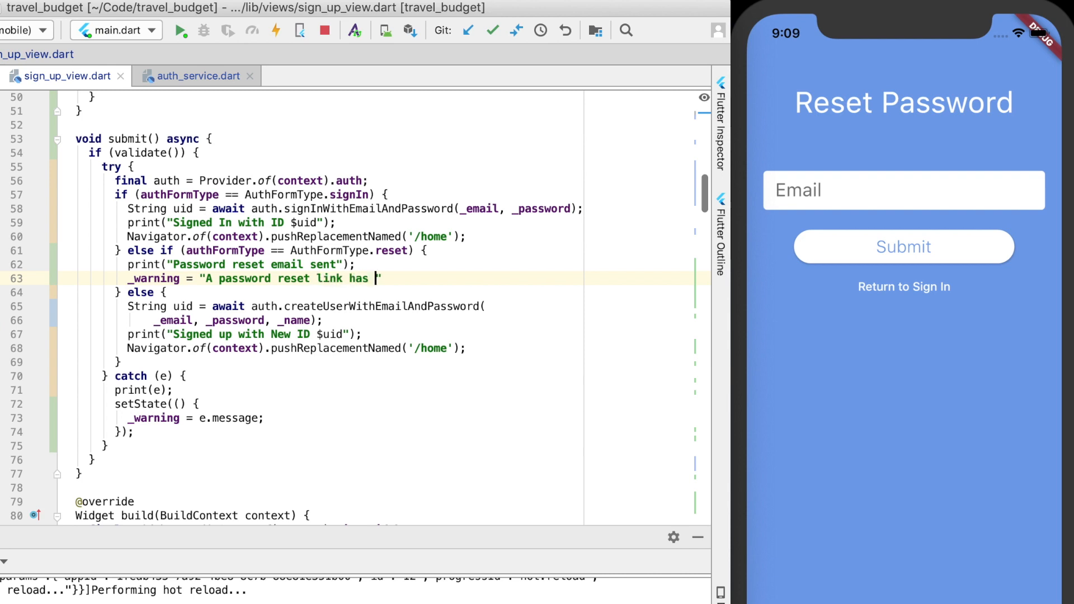
text(been sent to)
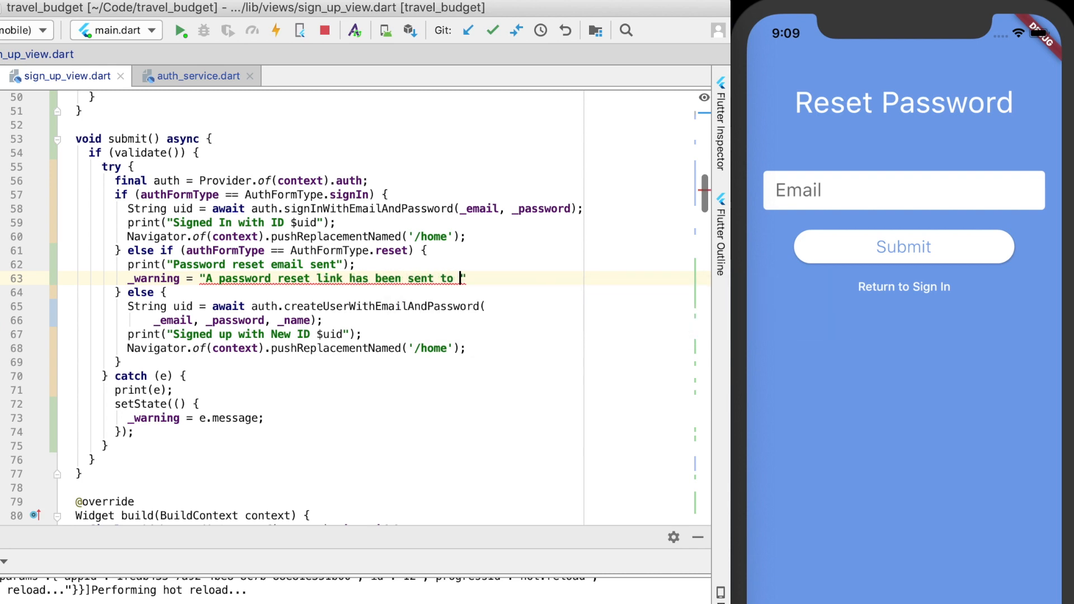
text($_email)
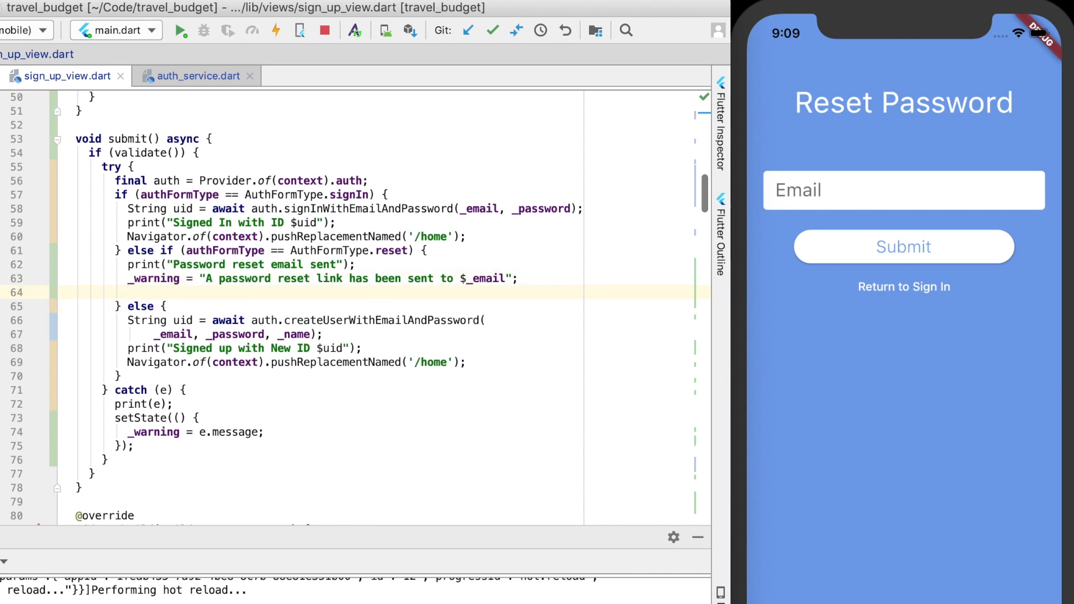
Step: Add a setState switching authFormType back to AuthFormType.signIn after the reset
text(setState(() {)
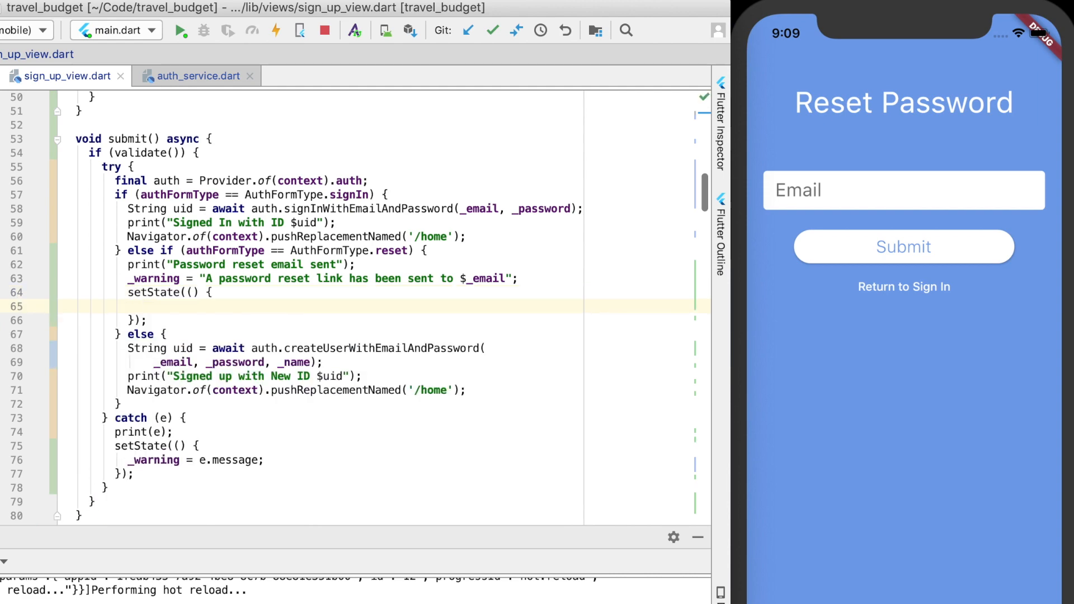
text(authFormType)
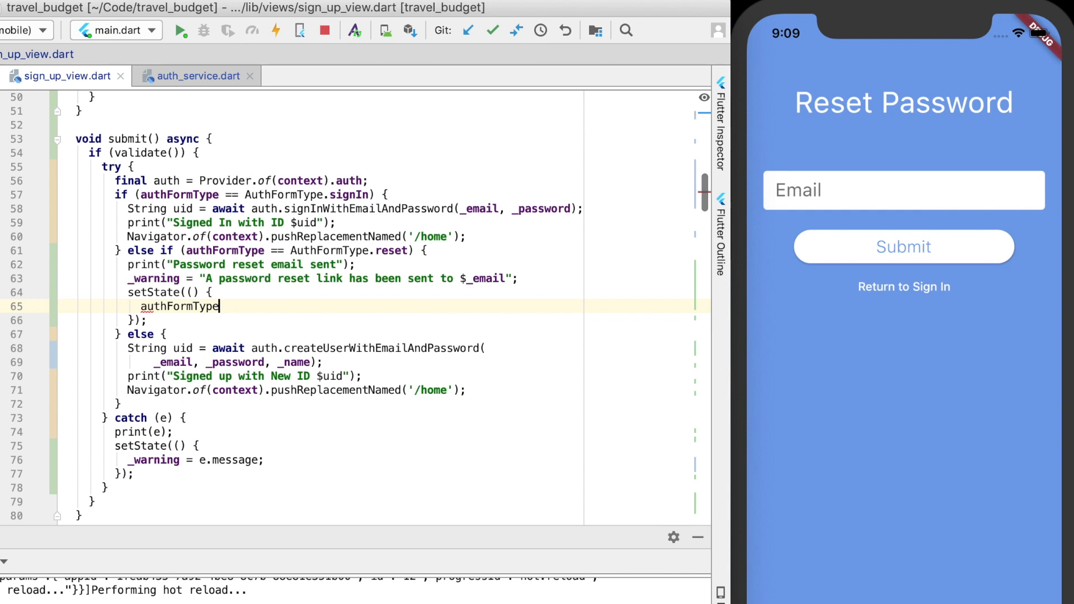
text(= Au)
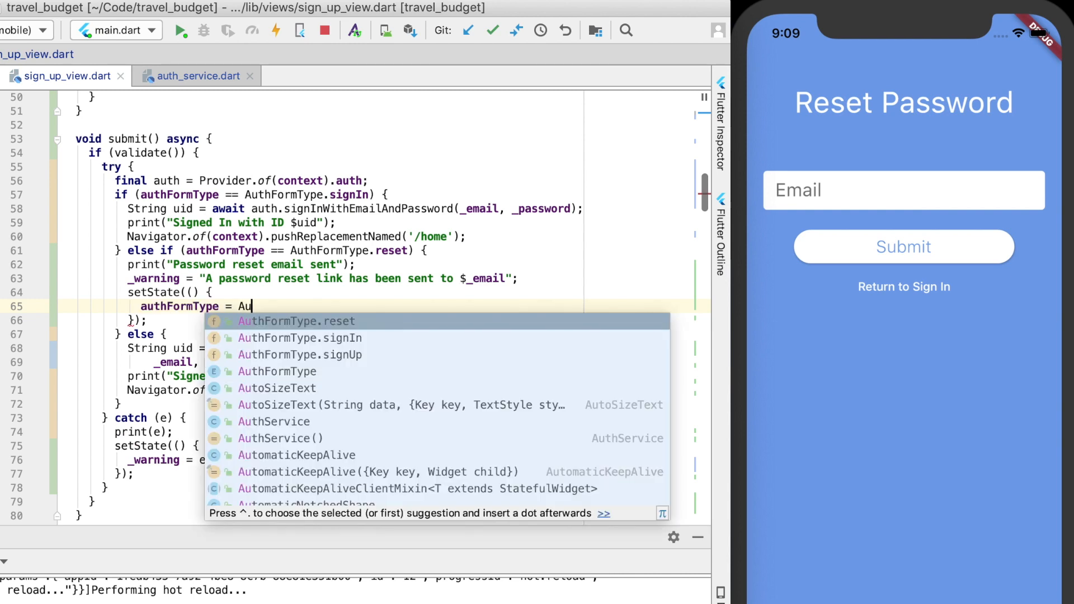
click(300, 338)
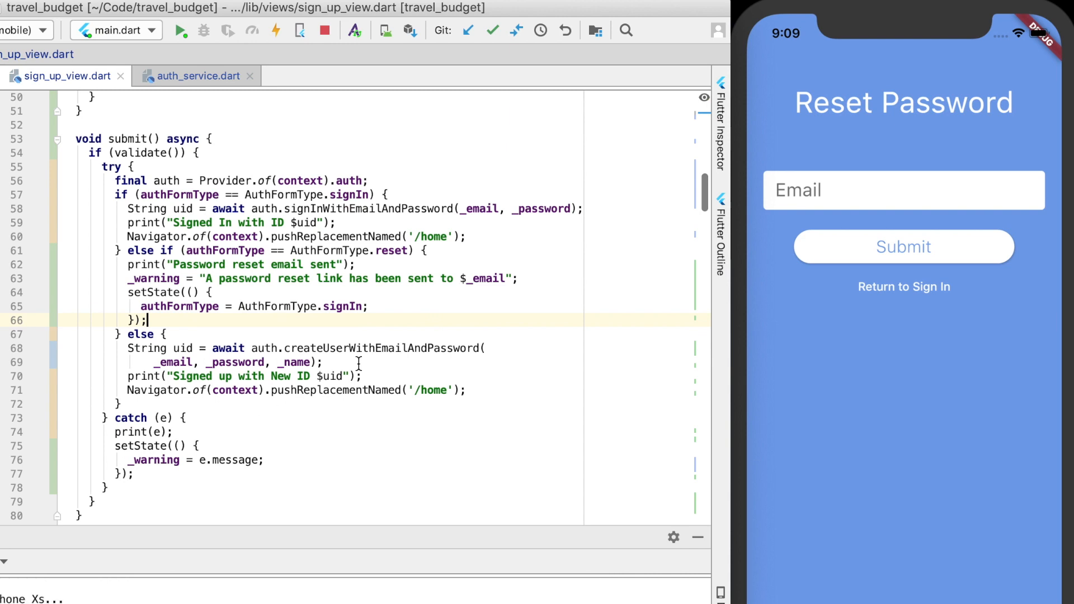
click(903, 190)
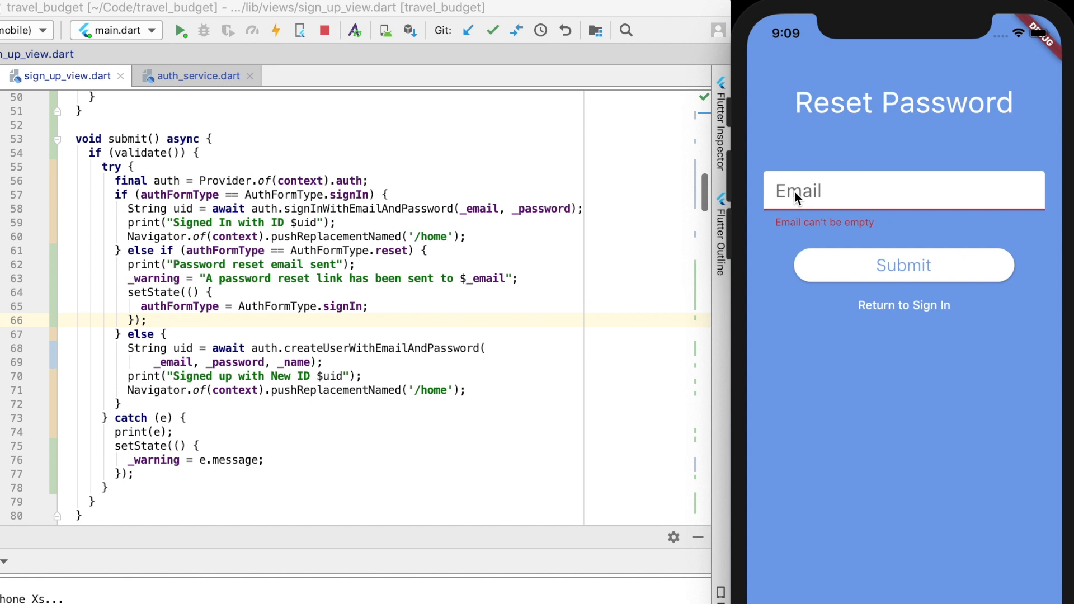
text(dav)
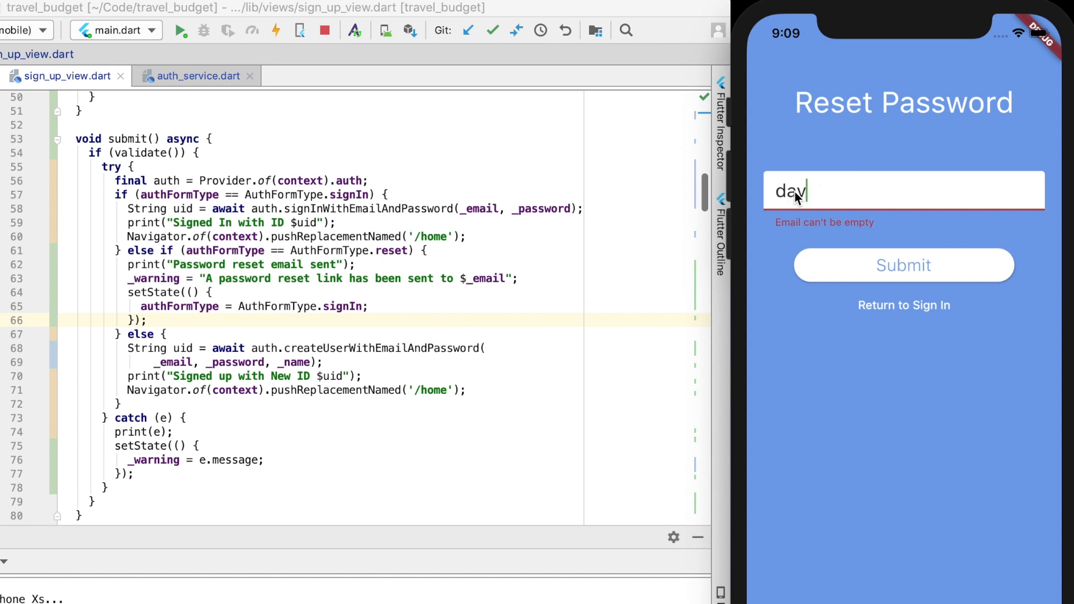
click(903, 265)
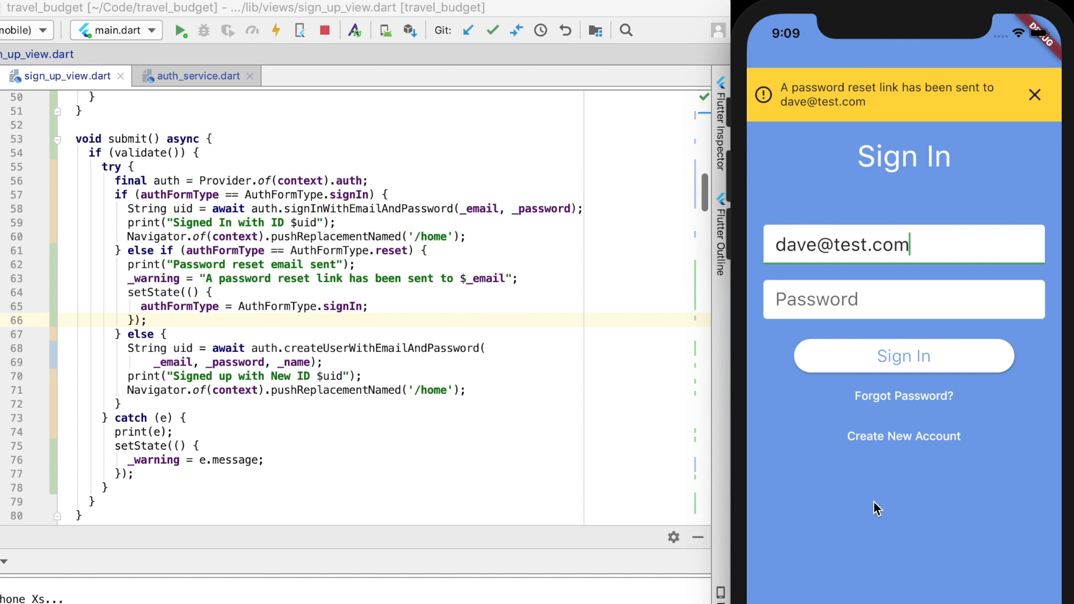
mouse_move(820, 232)
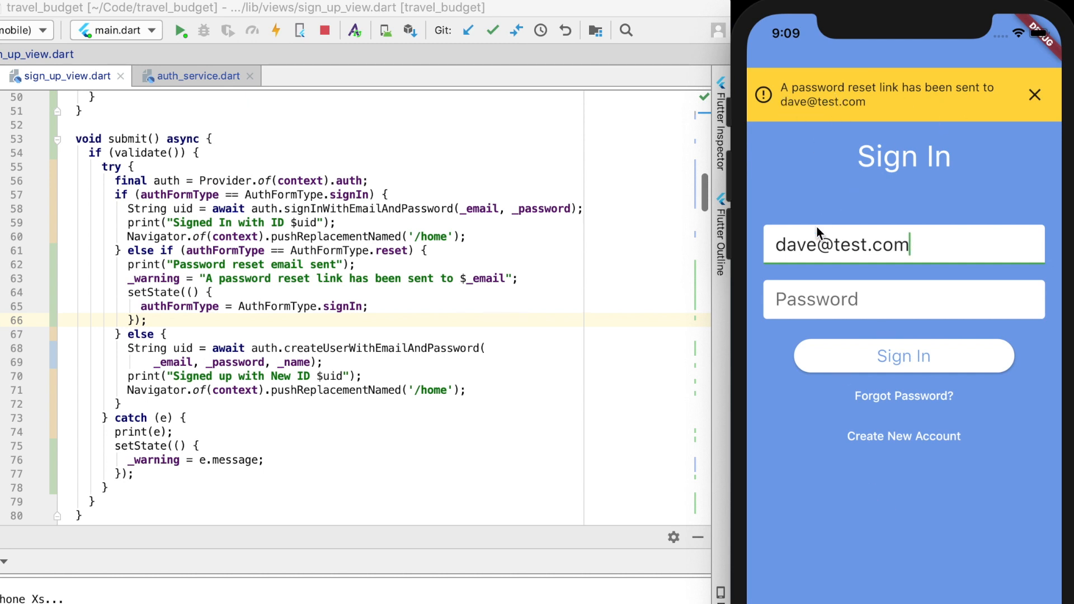
mouse_move(956, 159)
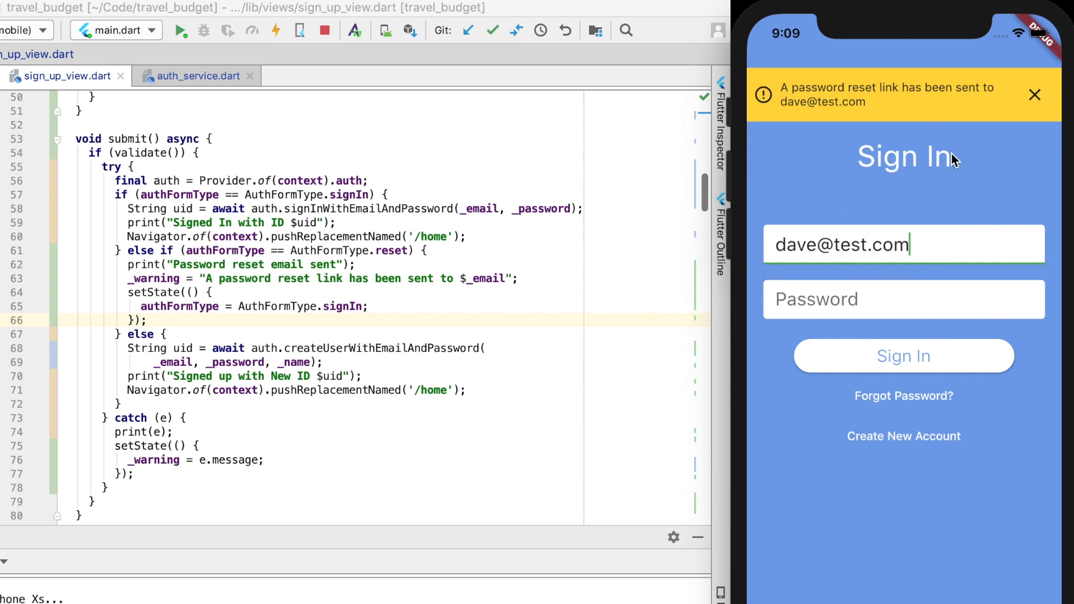
click(905, 300)
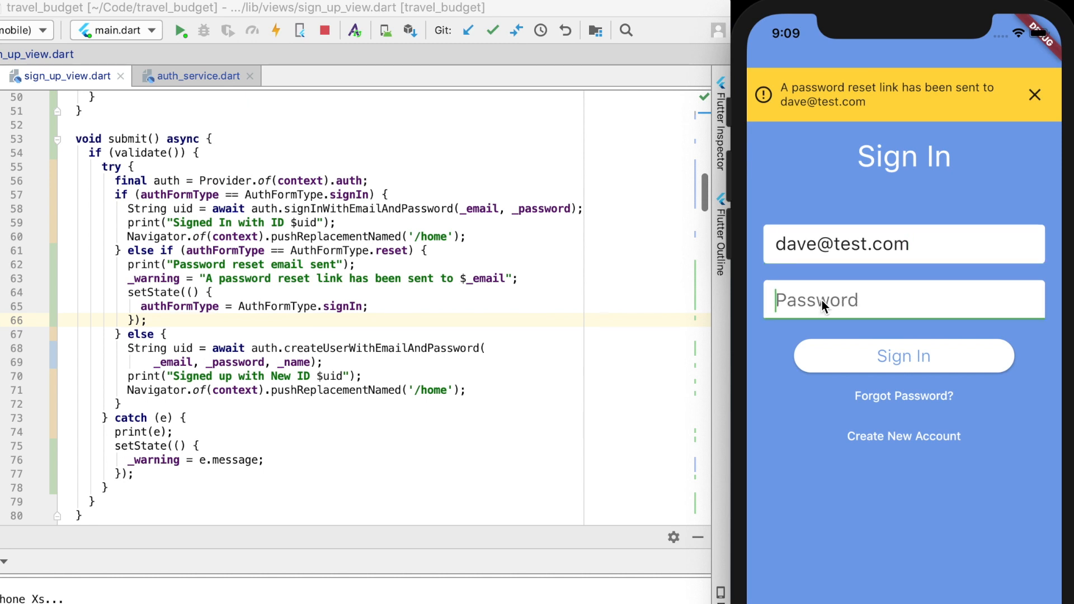
mouse_move(820, 352)
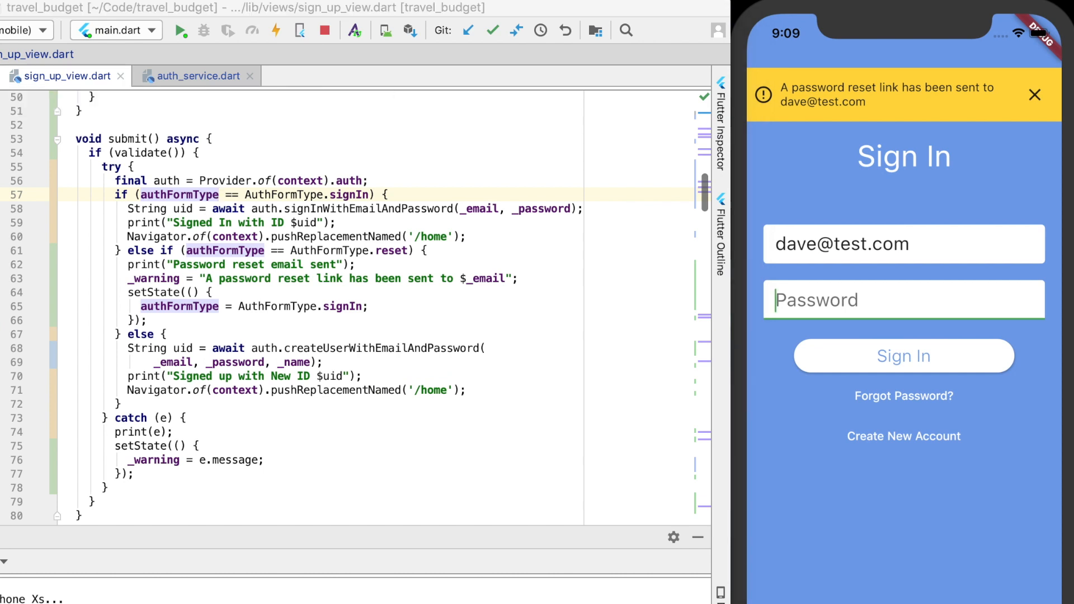
click(199, 76)
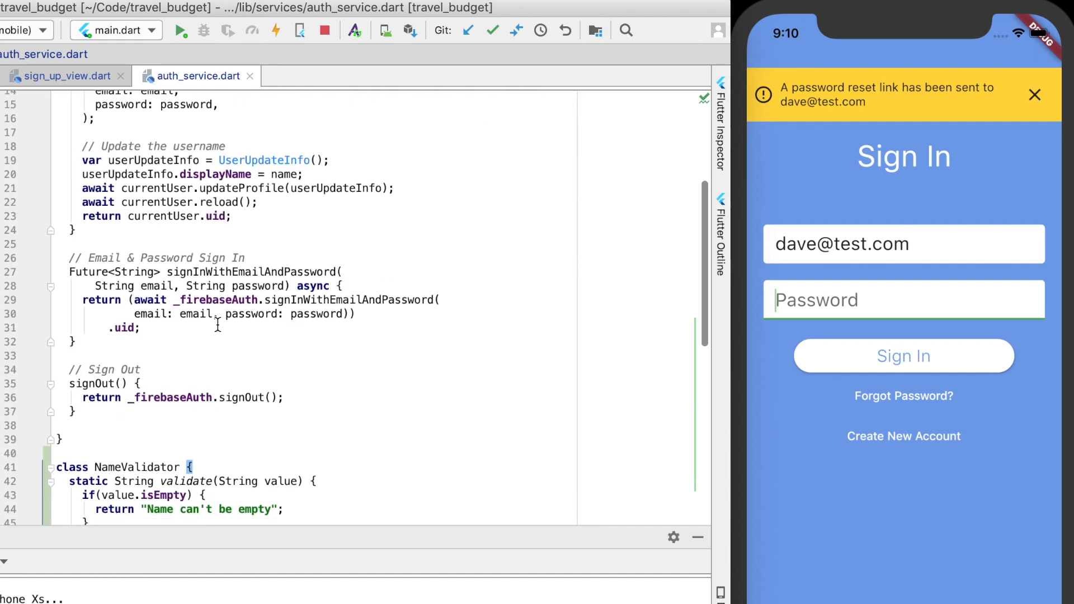
Step: Declare Future sendPasswordResetEmail(String email) under a Reset Password comment in auth_service.dart
text(//)
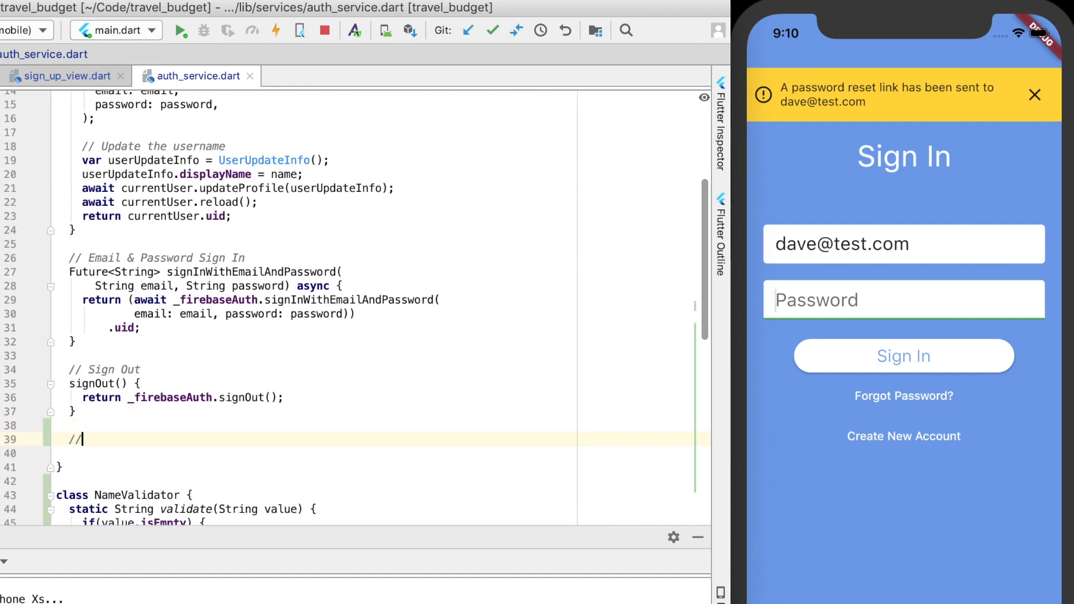
text(Reste Password)
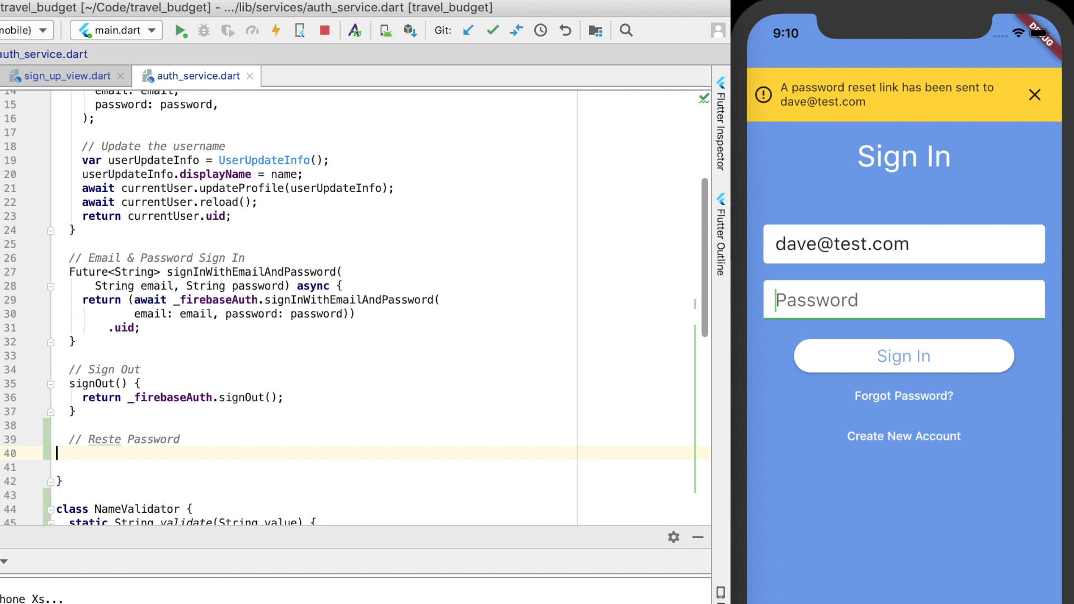
text(Future)
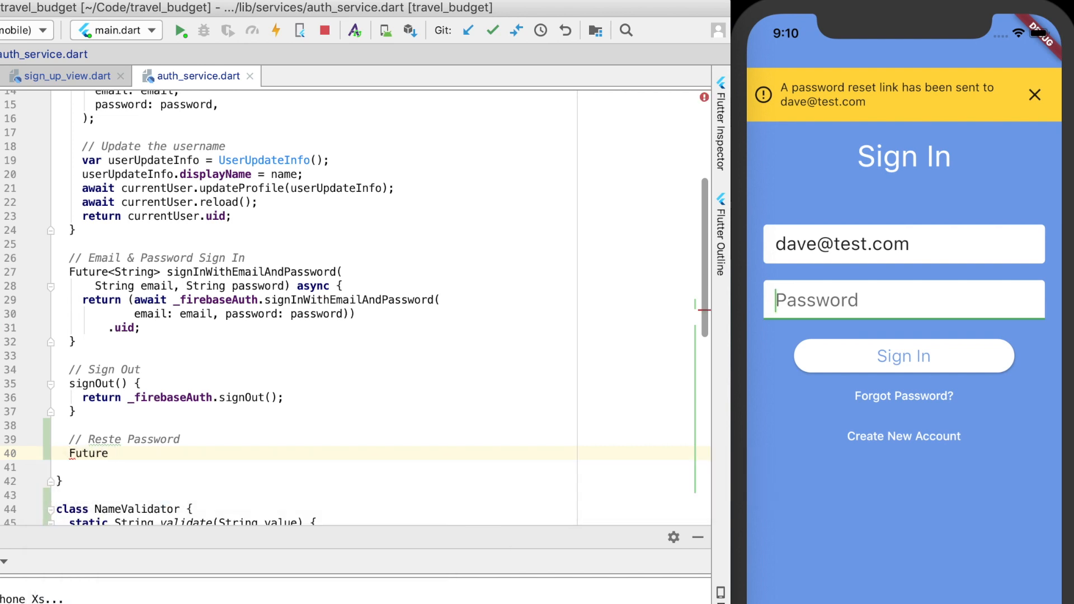
text(send)
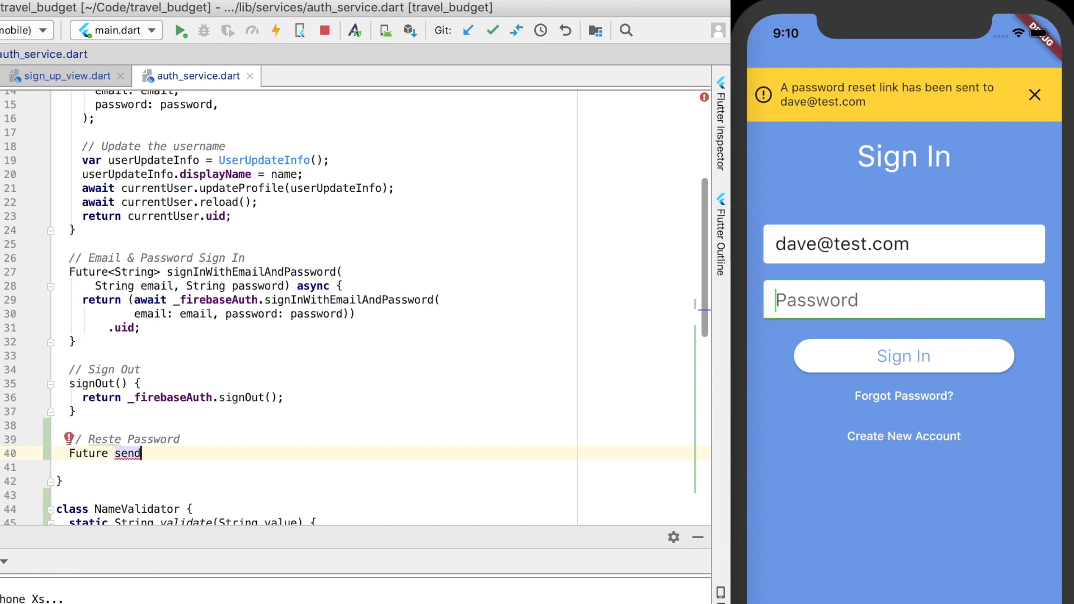
text(PasswordResetEmail())
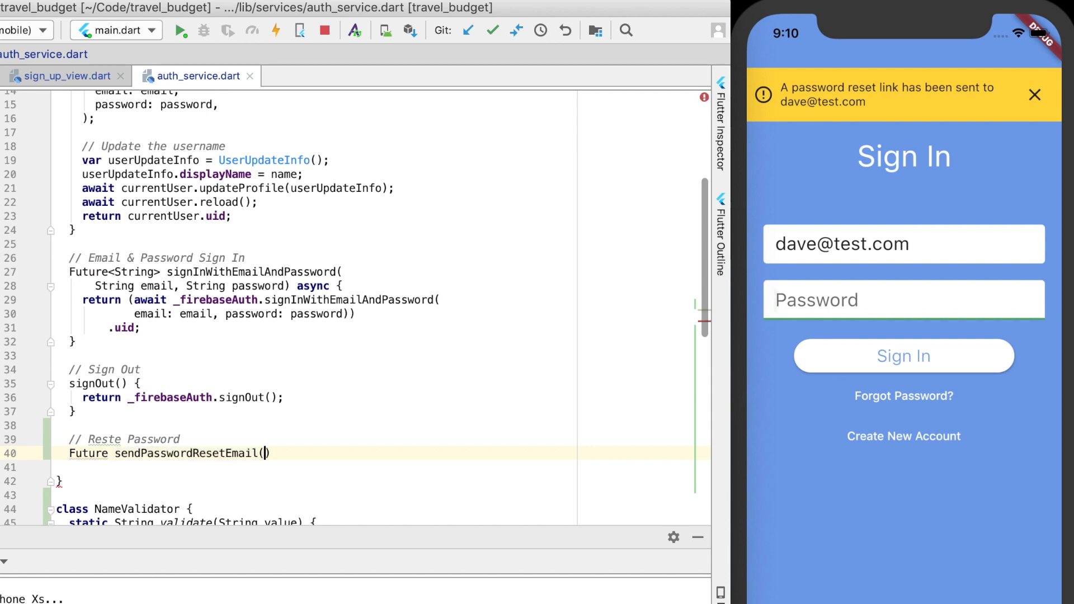
text(String email)
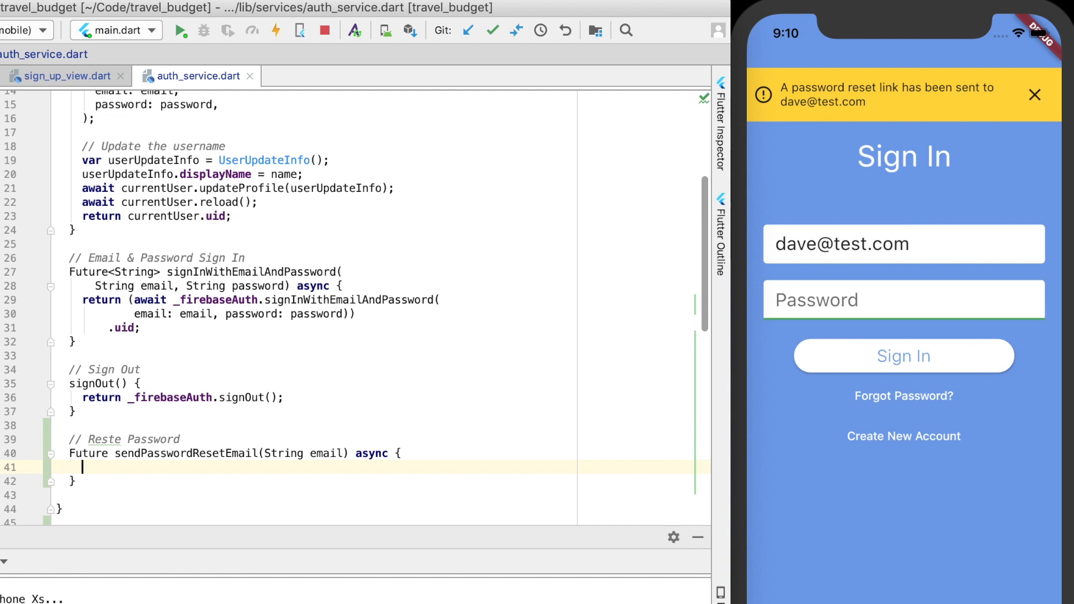
Step: Return _firebaseAuth.sendPasswordResetEmail(email: email) from the new method
scroll(down, 3)
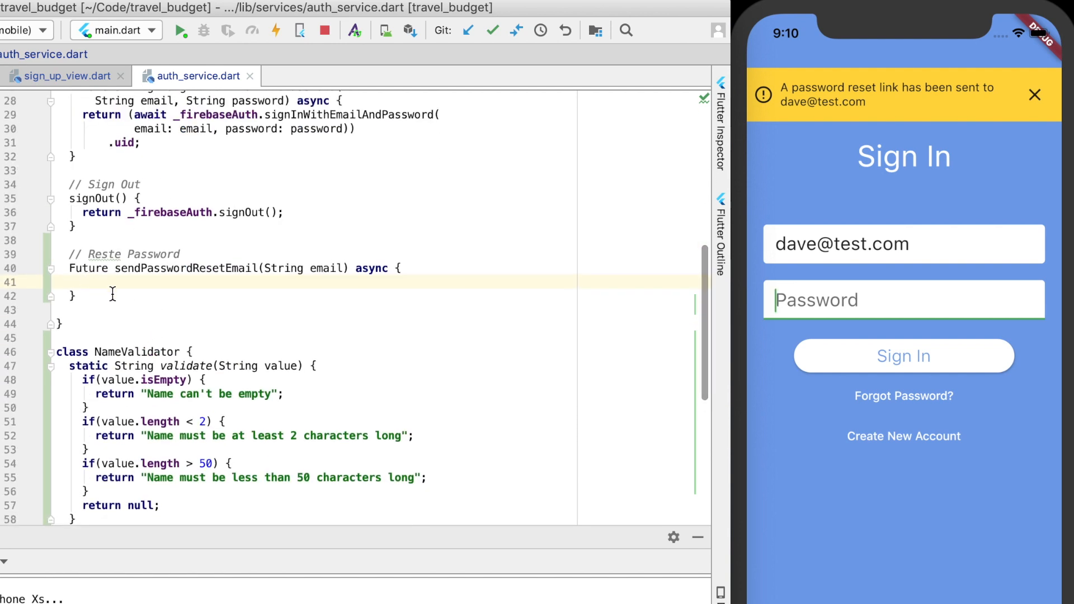
text(return)
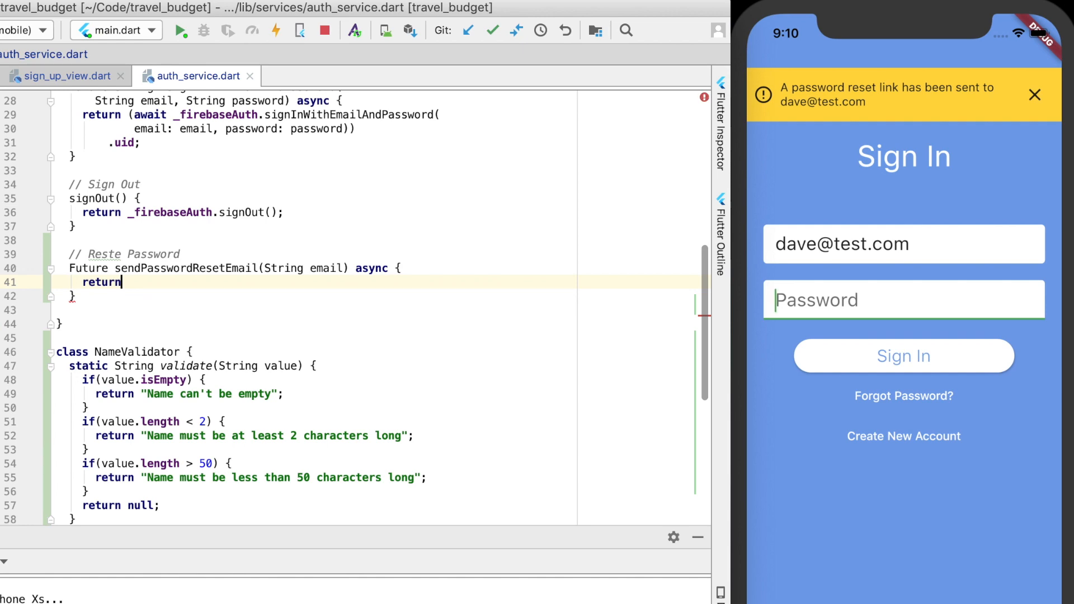
text(+fi)
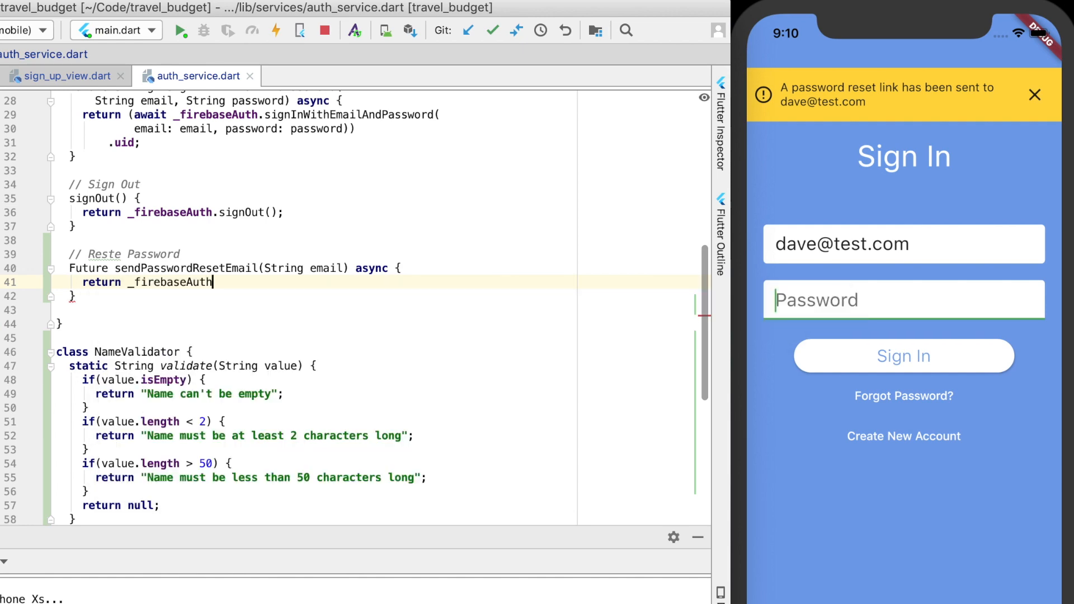
text(.)
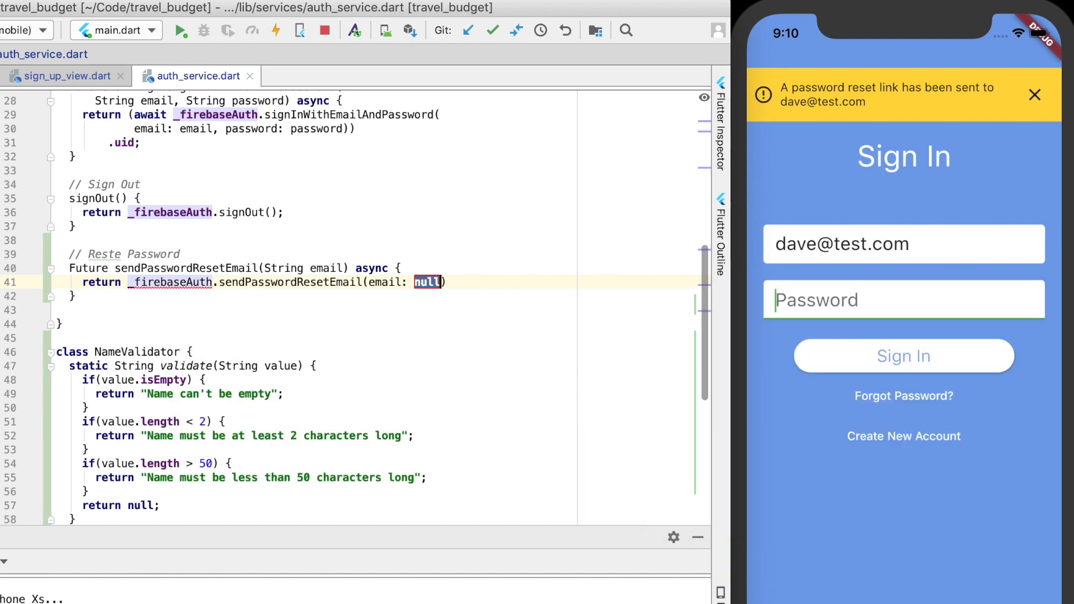
mouse_move(326, 282)
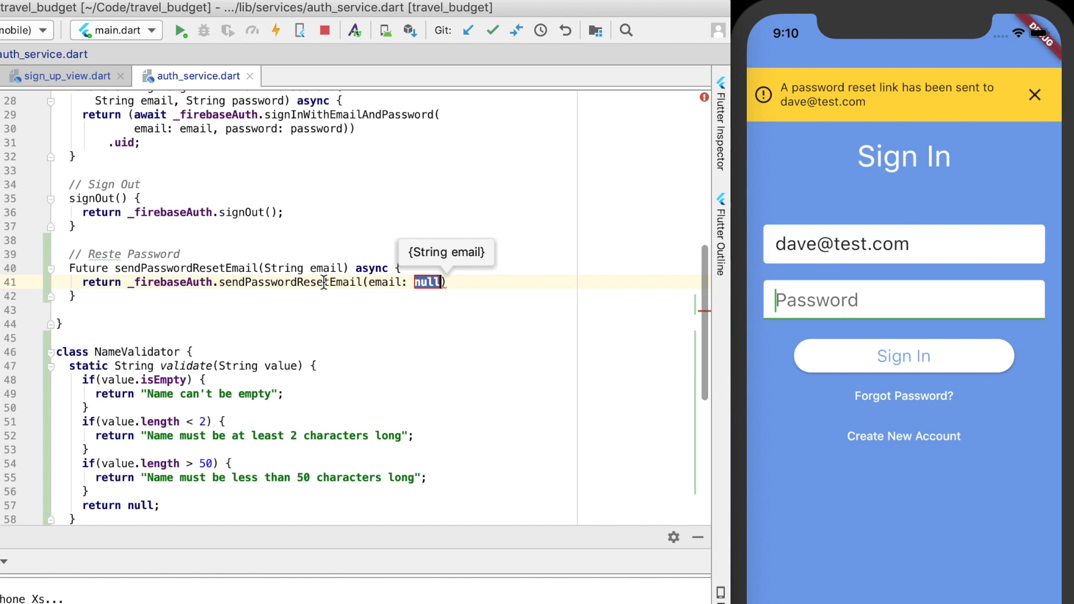
double_click(326, 267)
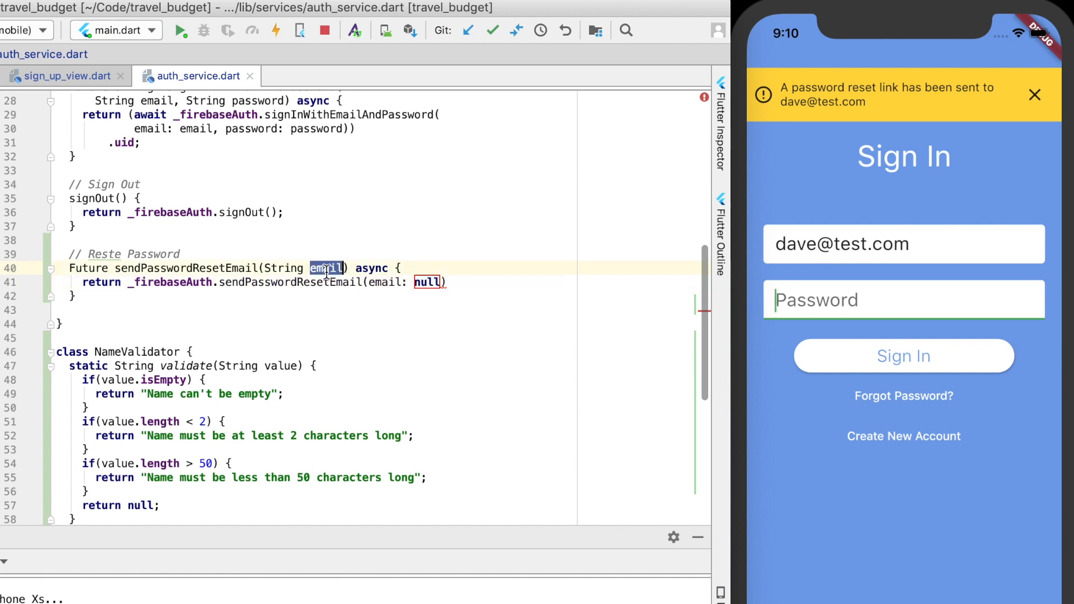
text(email)
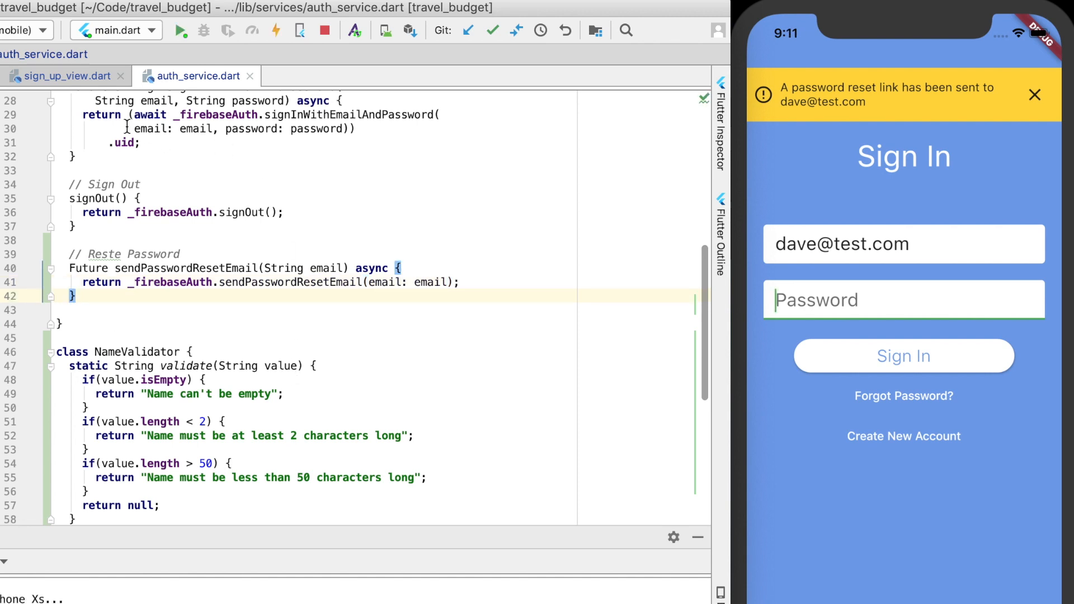
Step: Insert await auth.sendPasswordResetEmail(_email) at the start of submit()'s reset branch
click(61, 76)
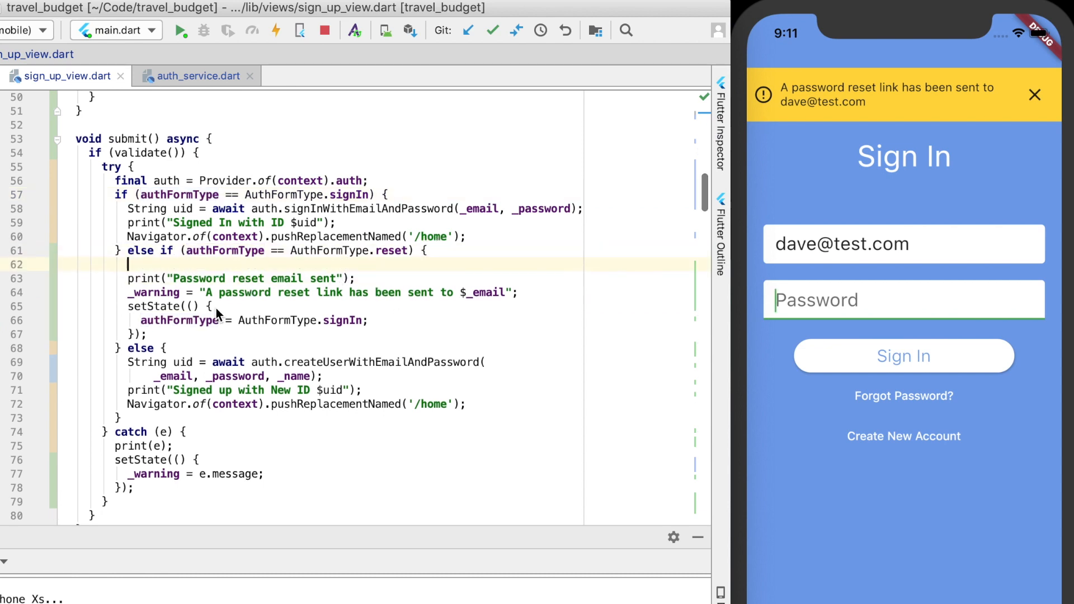
text(await)
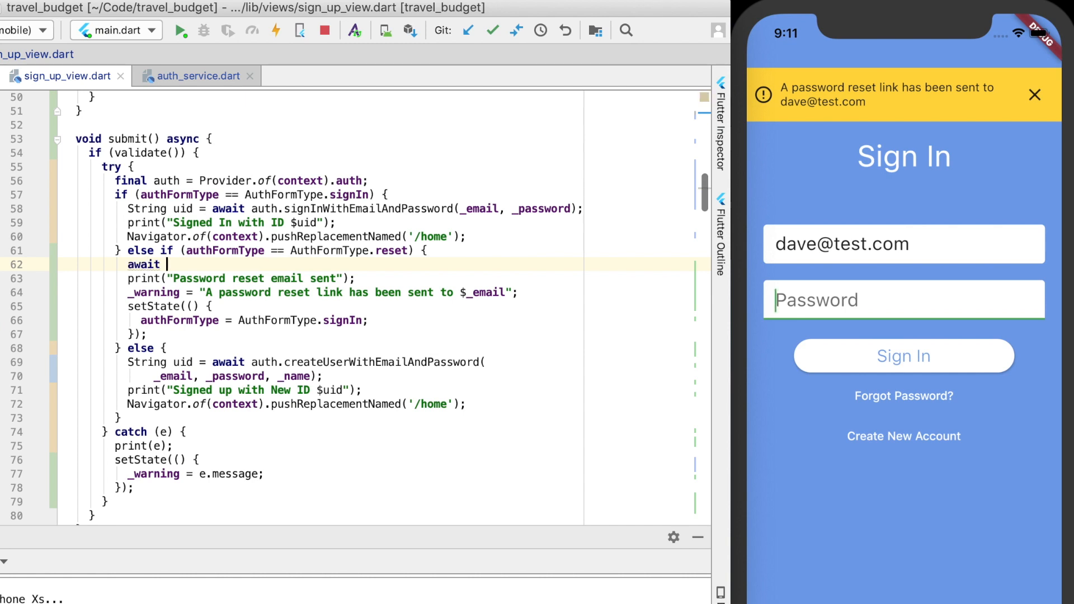
text(auth.sendPasswordResetEmail(email)
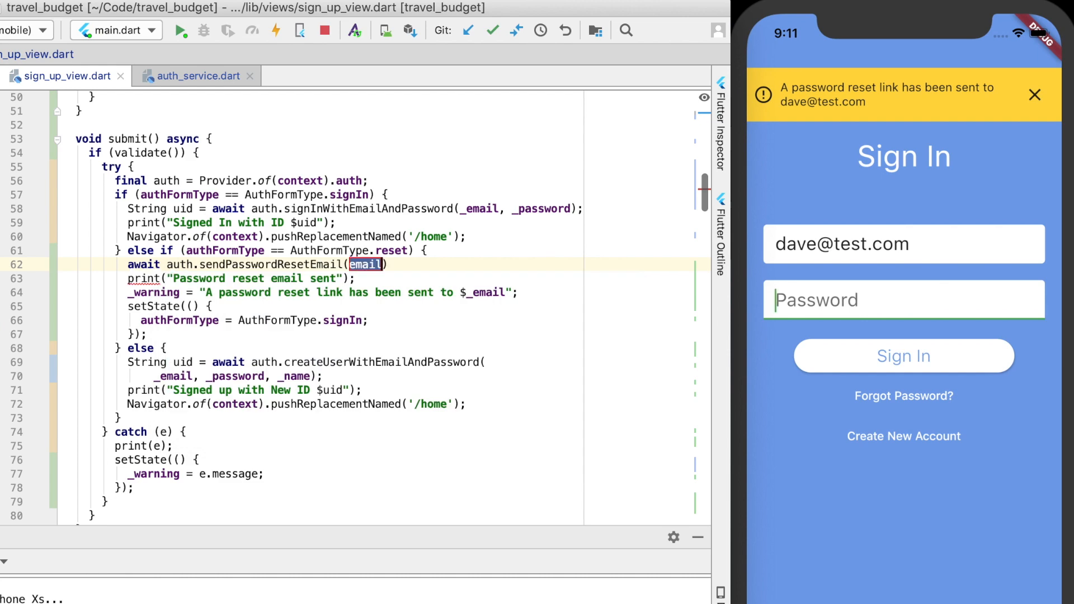
text(e)
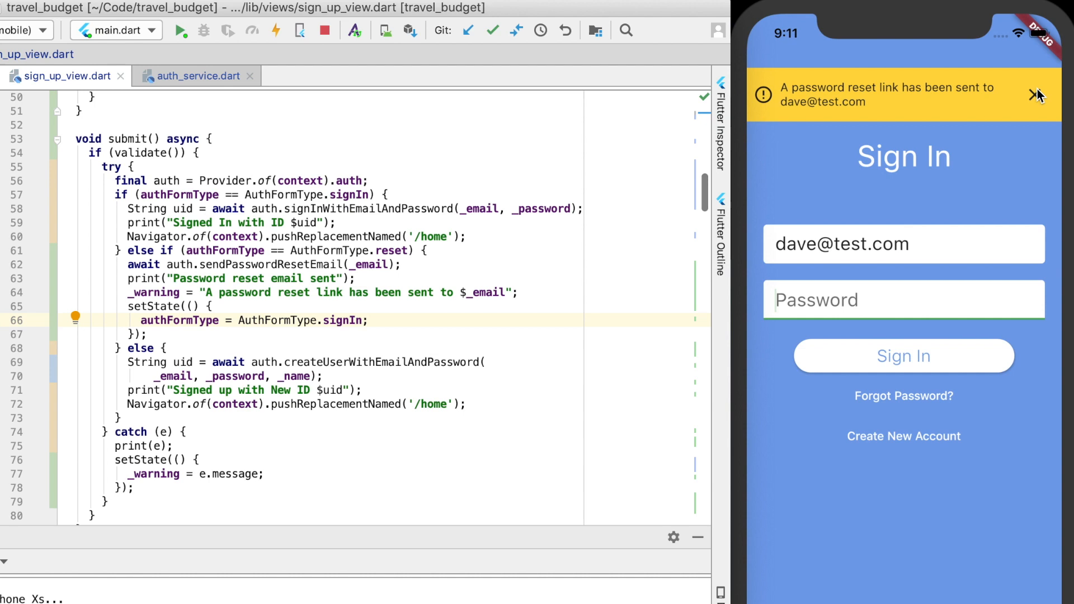
Step: Dismiss the warning, check the reset screen in the simulator and return to sign-in
click(1036, 94)
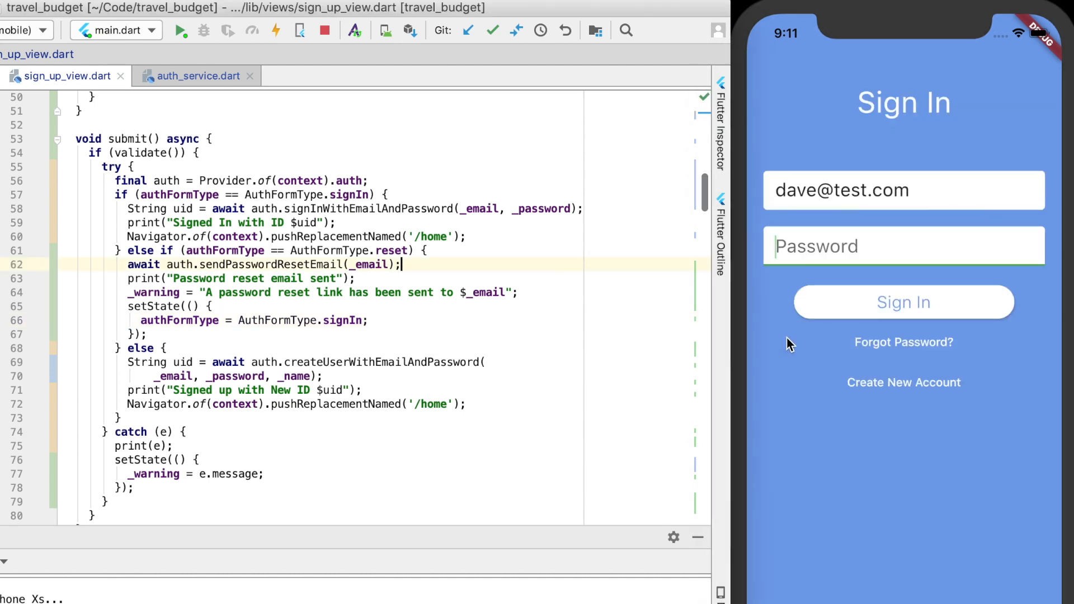
click(904, 342)
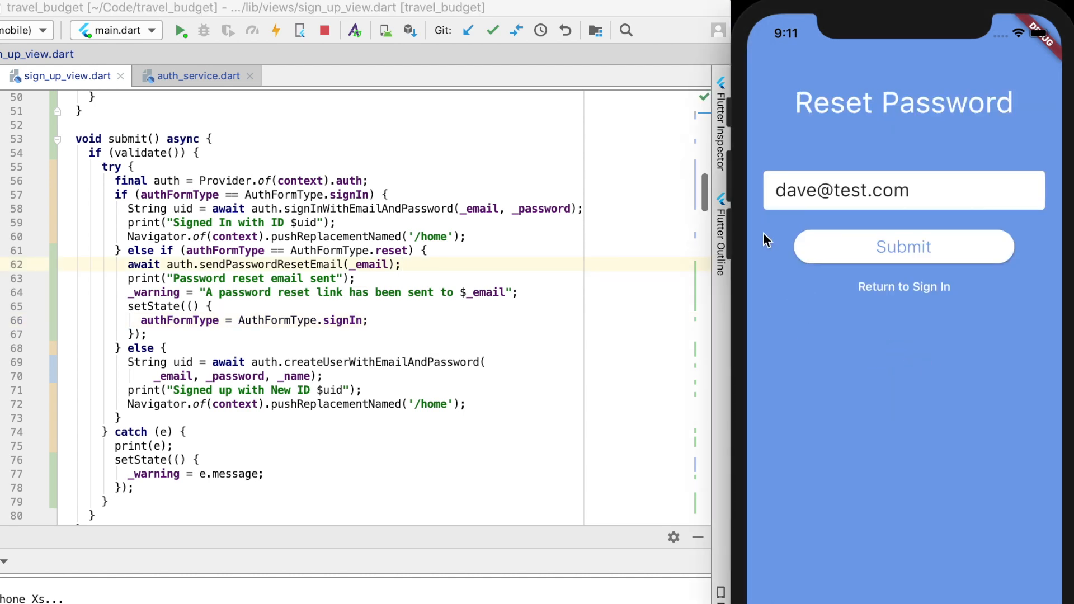
double_click(853, 191)
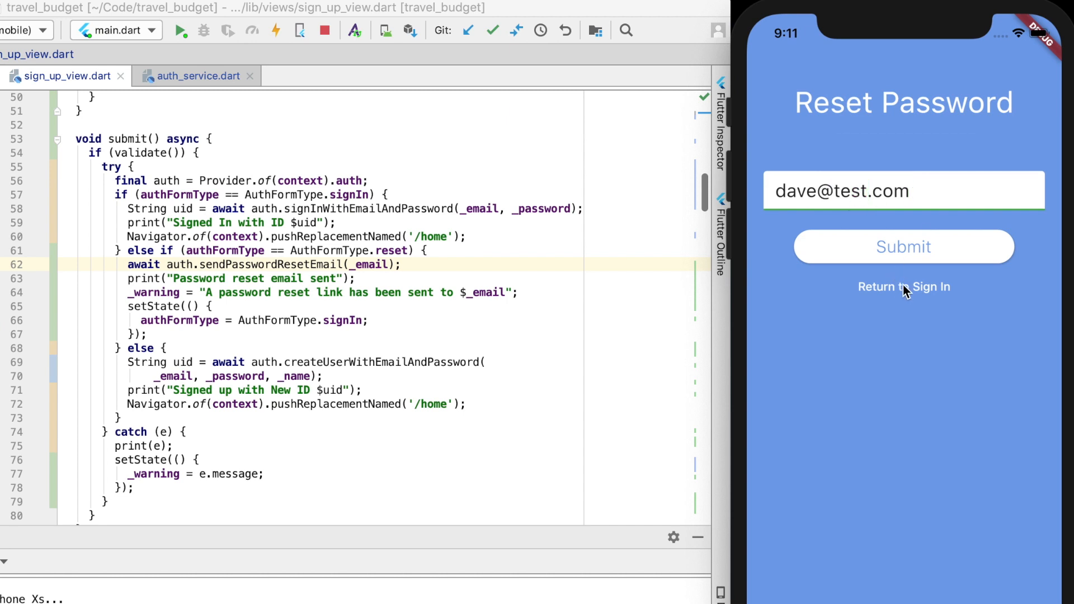
click(904, 286)
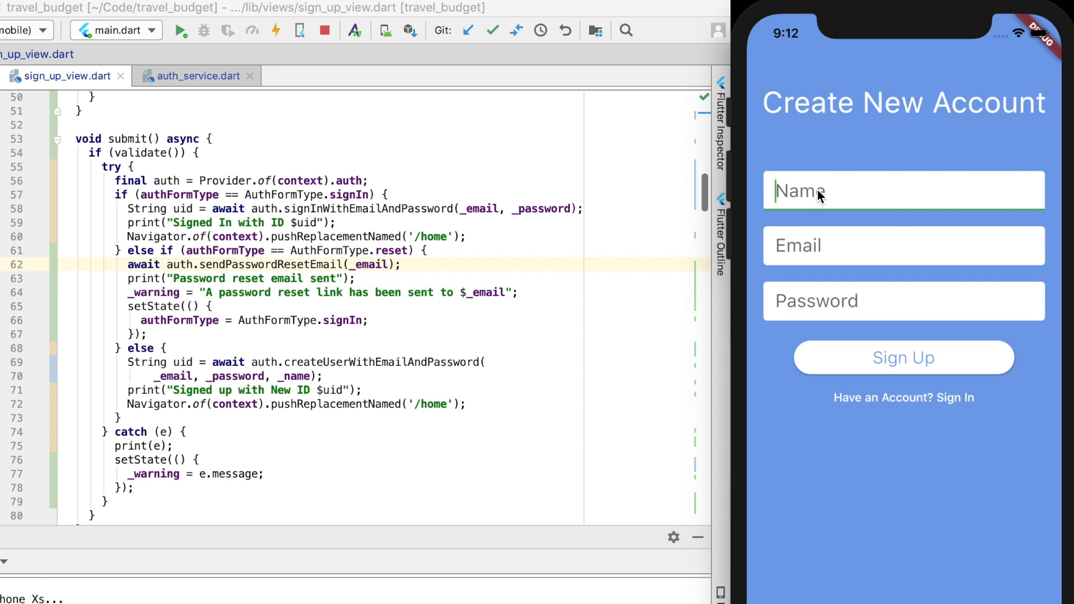
Step: Fill the new account form with name Dave and the 1manstartup email, then create the account
text(Dave)
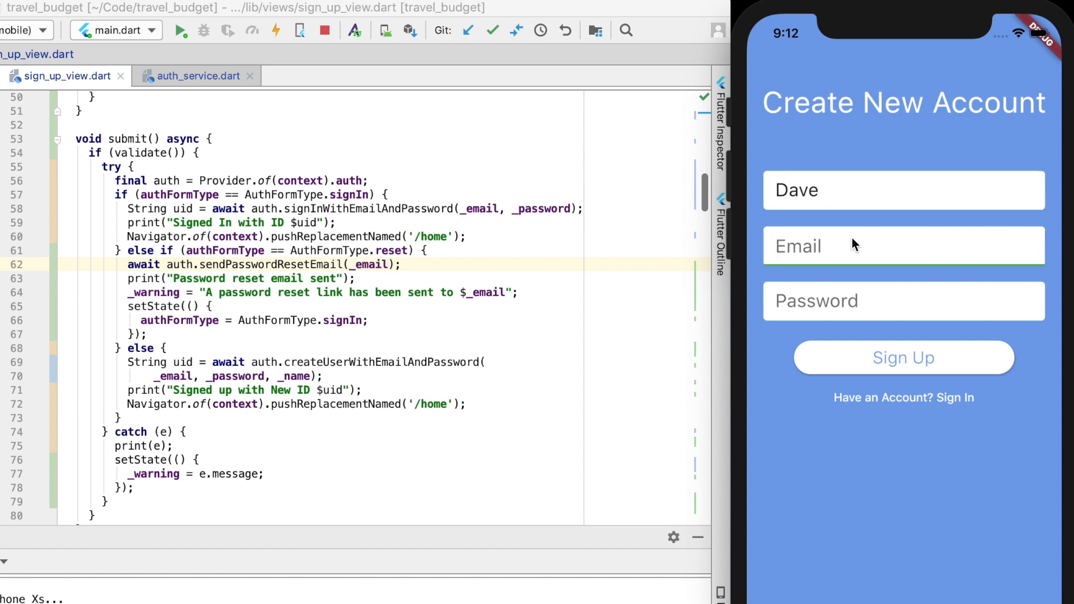
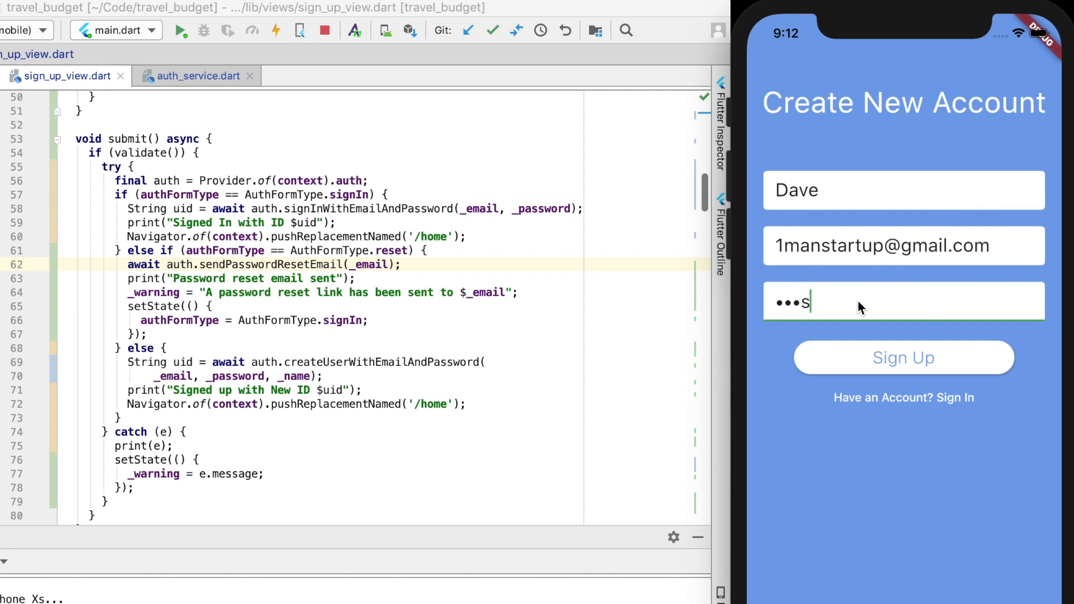
text(d)
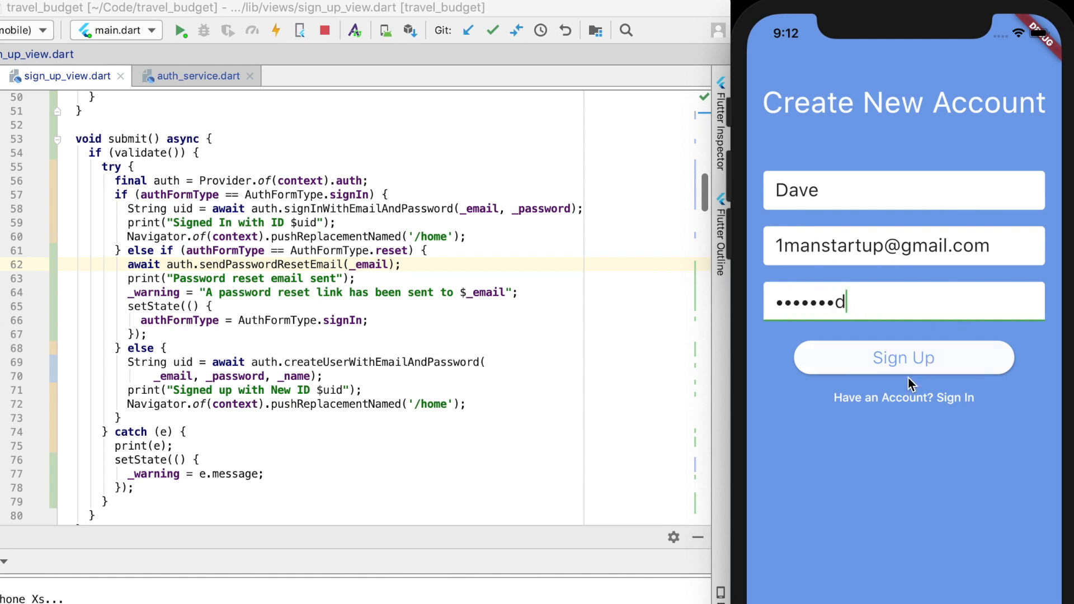
click(903, 357)
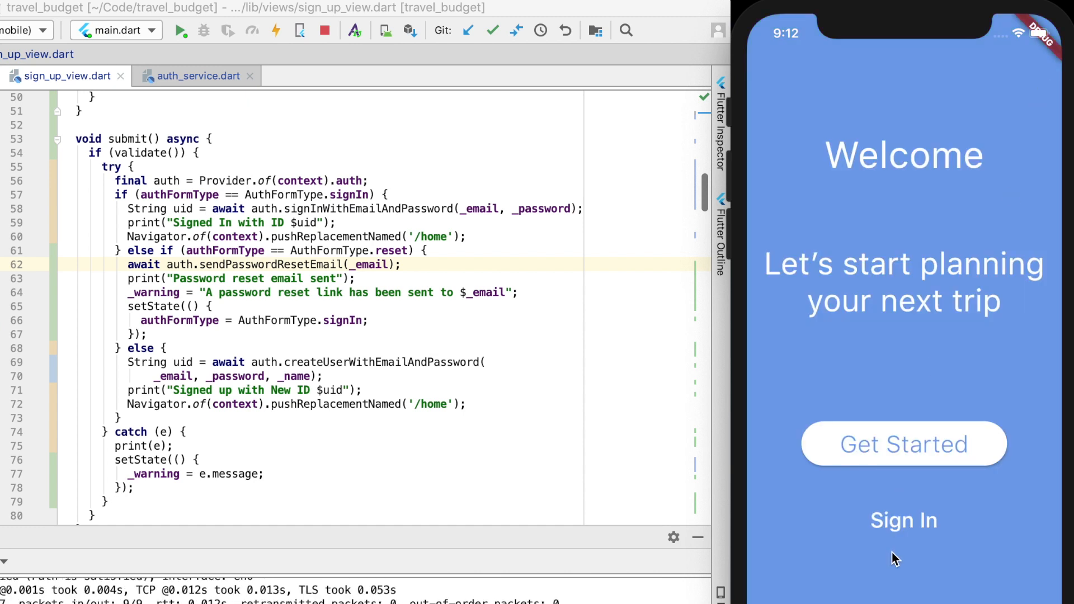
click(903, 520)
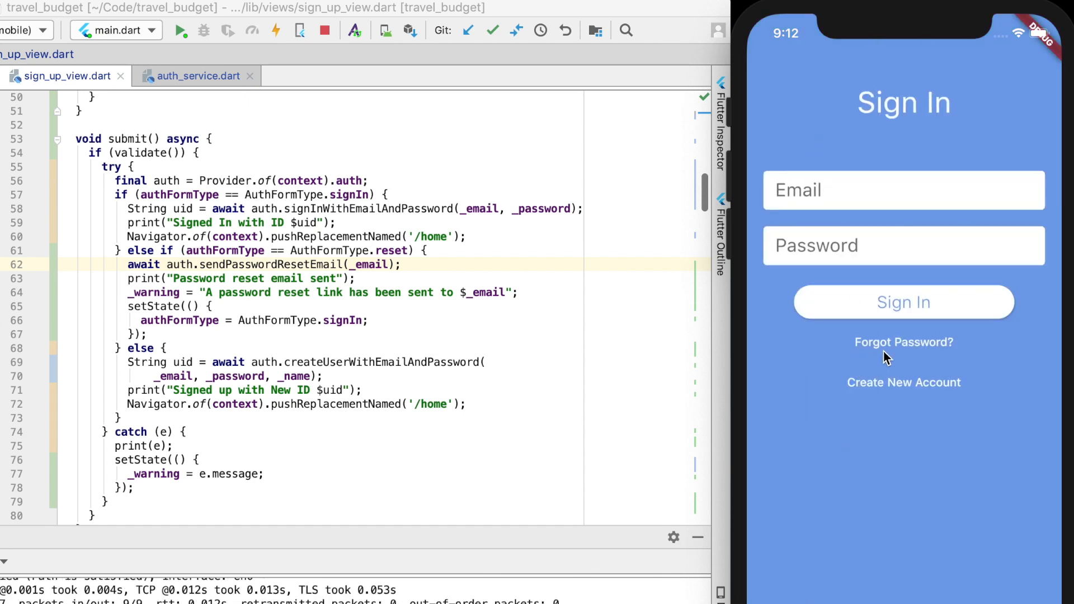
click(903, 343)
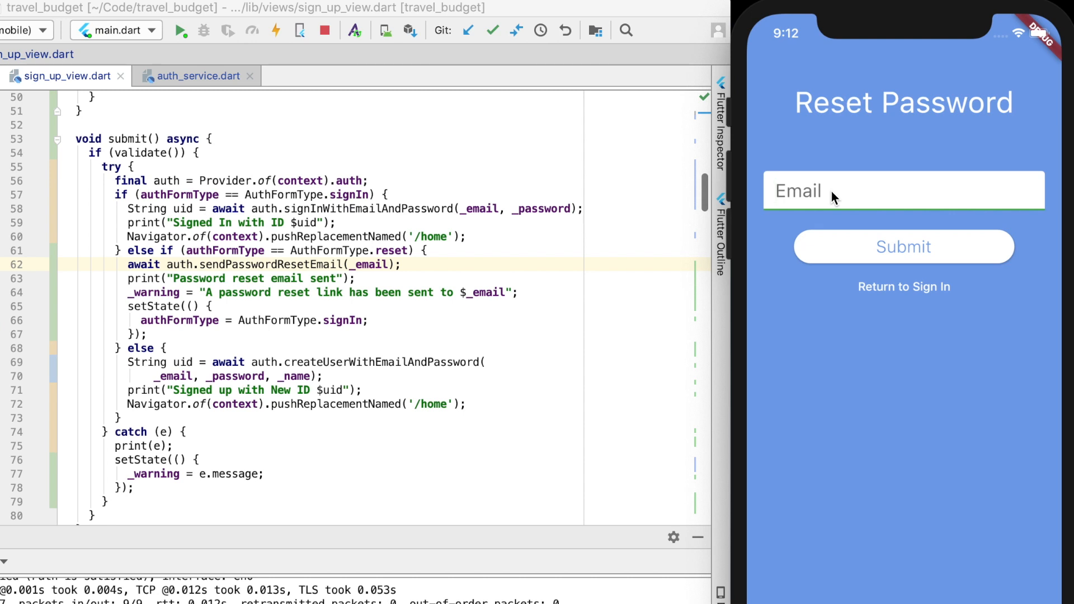
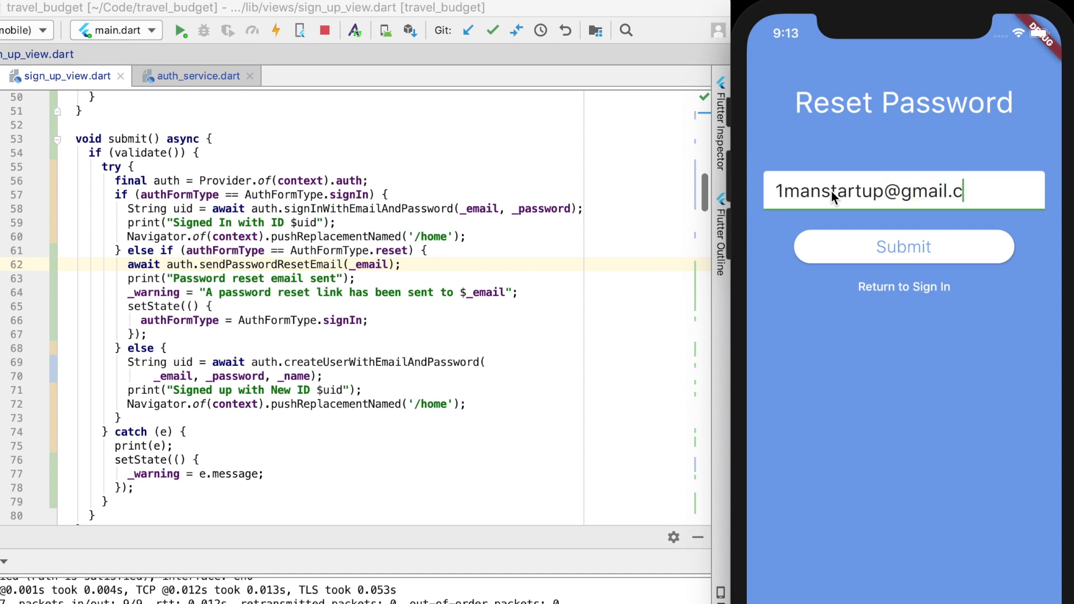
click(903, 246)
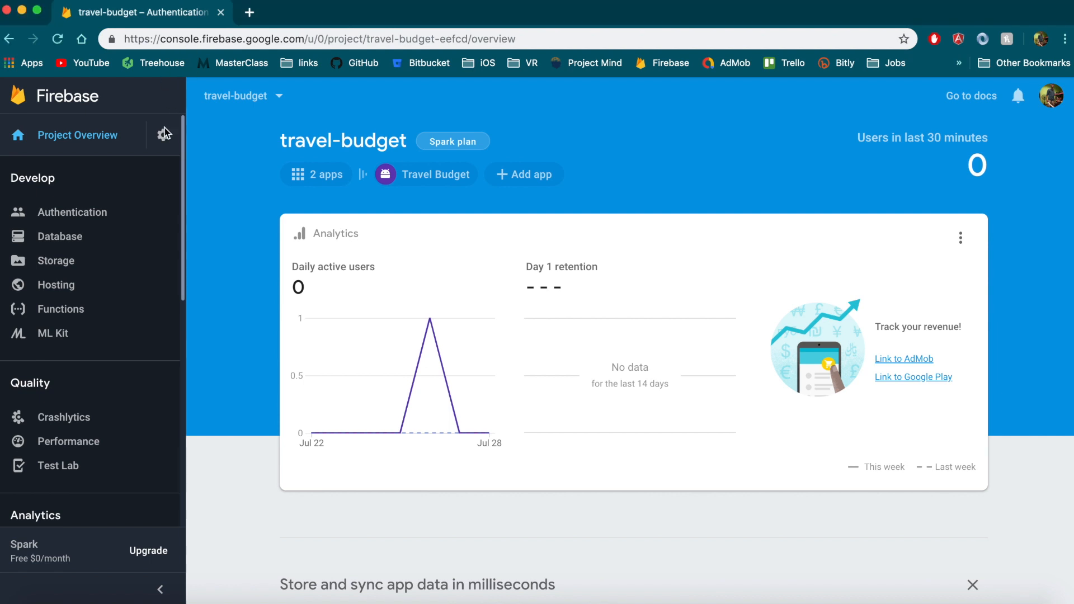
Step: Open the travel-budget project's general settings via the gear next to Project Overview
click(163, 135)
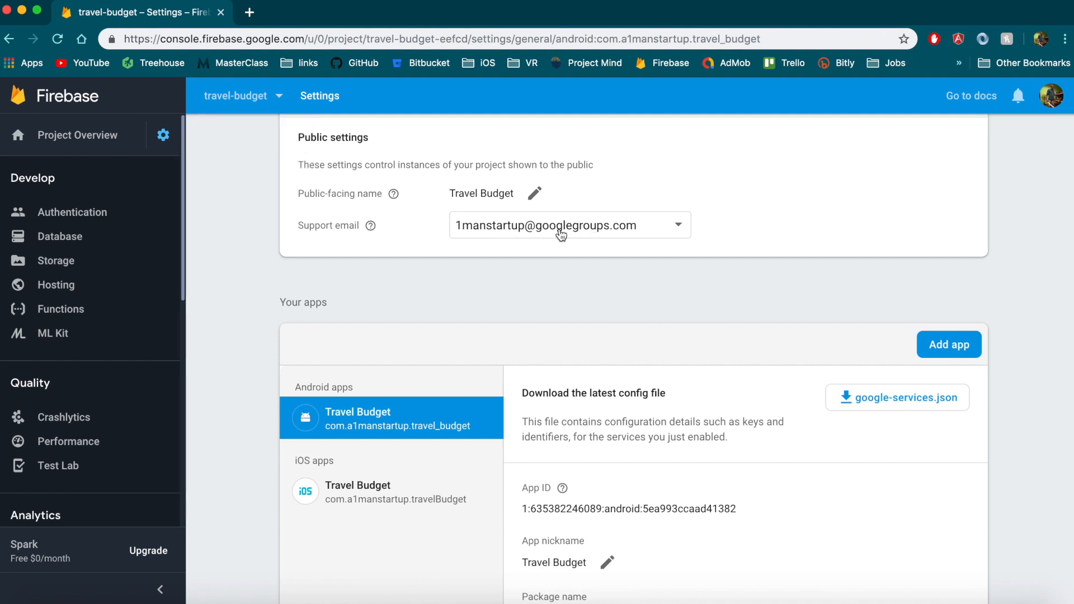
mouse_move(578, 240)
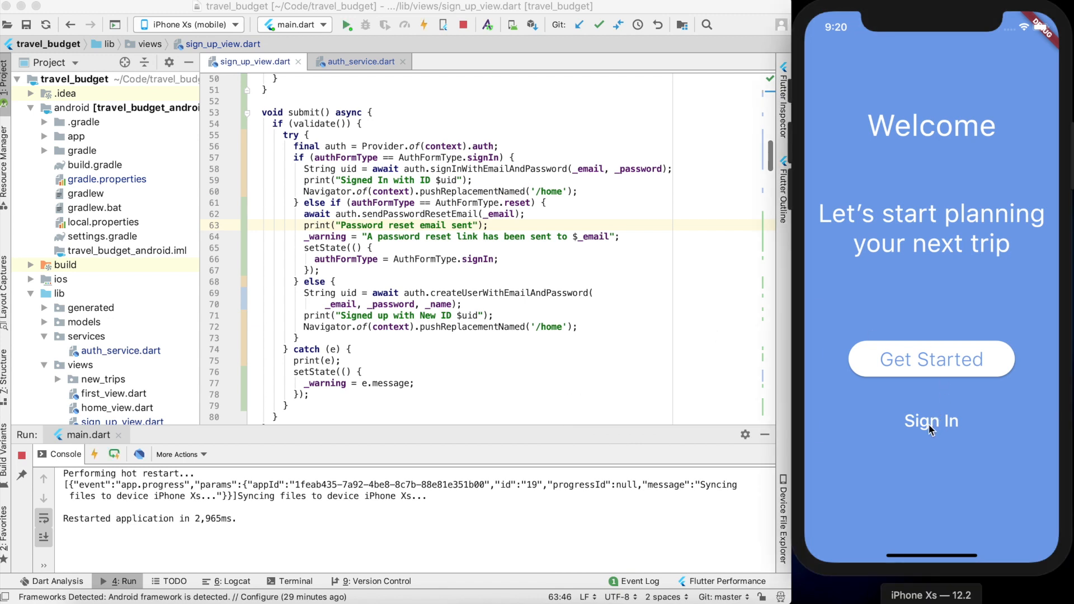
click(930, 421)
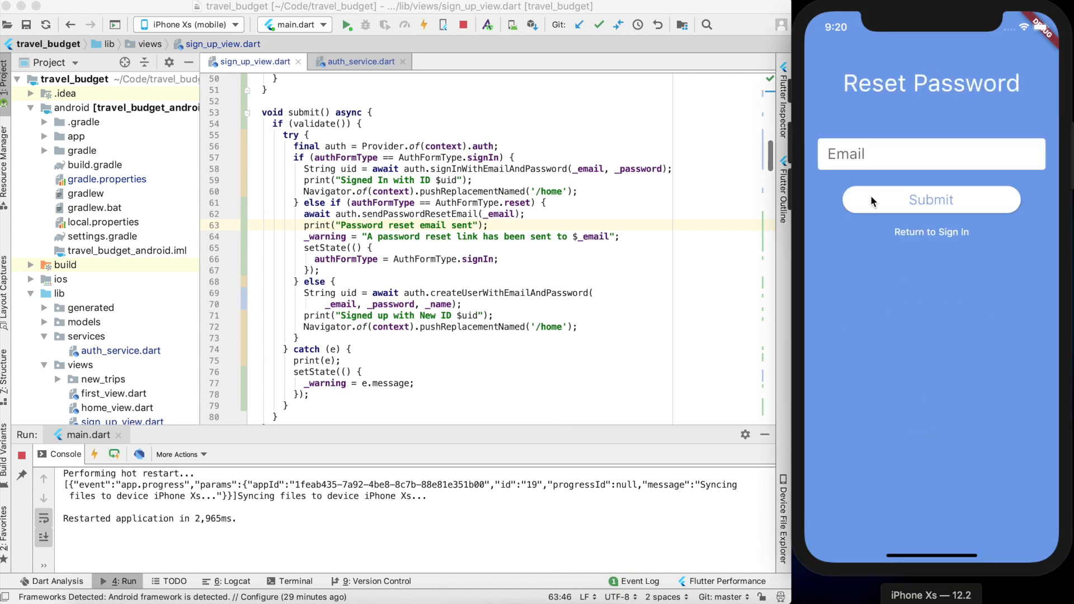
click(930, 154)
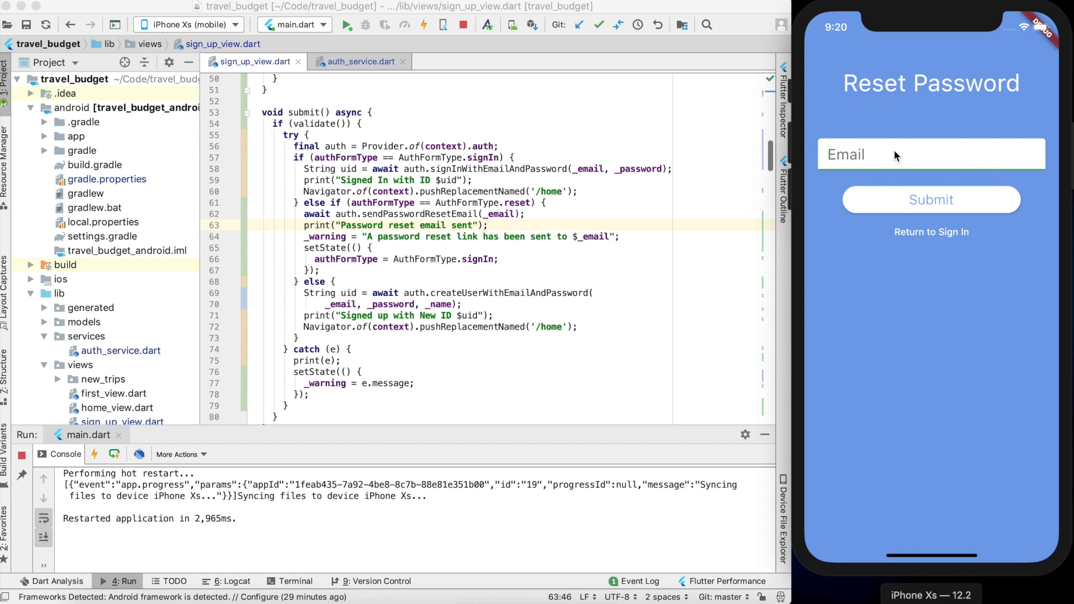
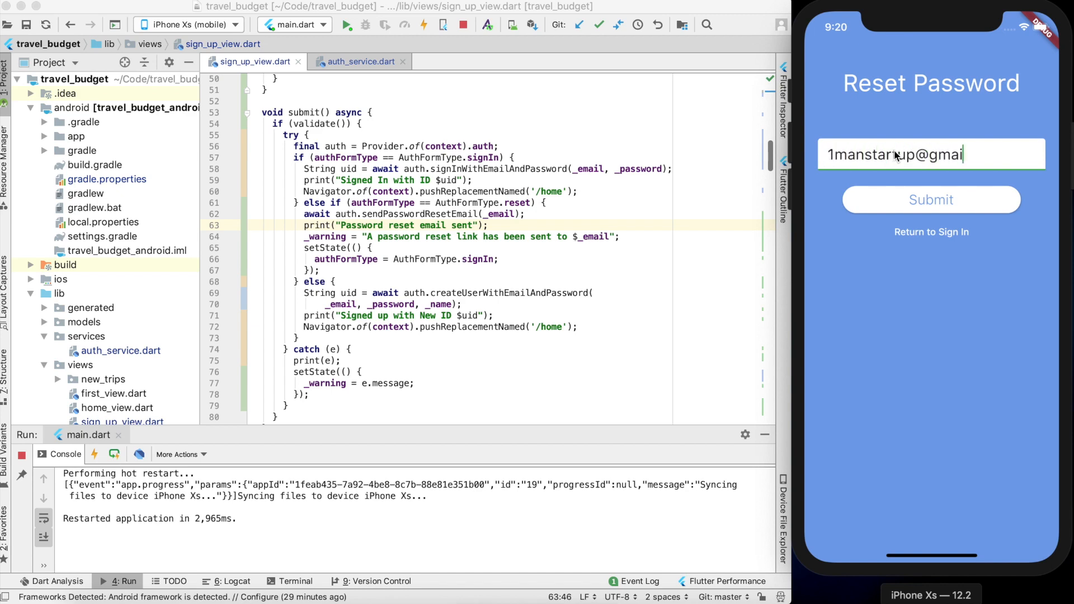
click(930, 199)
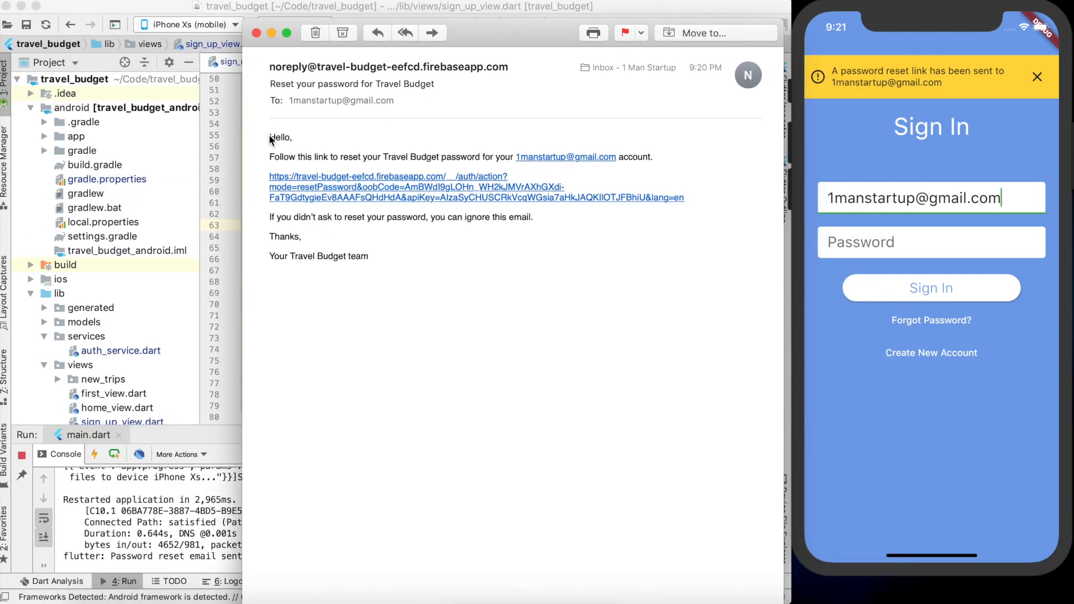
Step: Highlight the app name and 'password' in the reset email, then follow its reset link
double_click(298, 156)
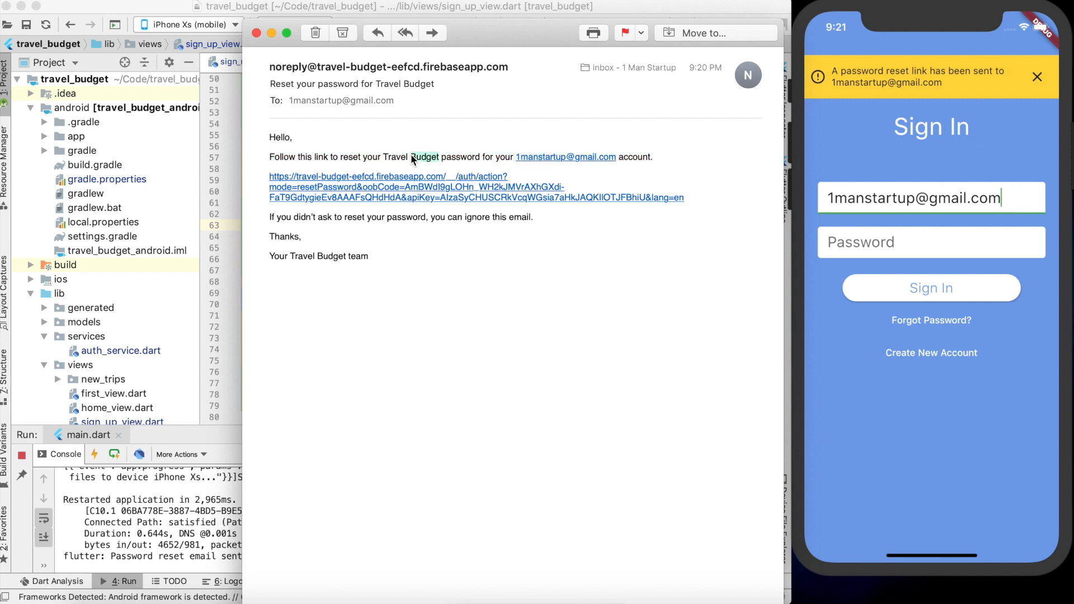
double_click(458, 157)
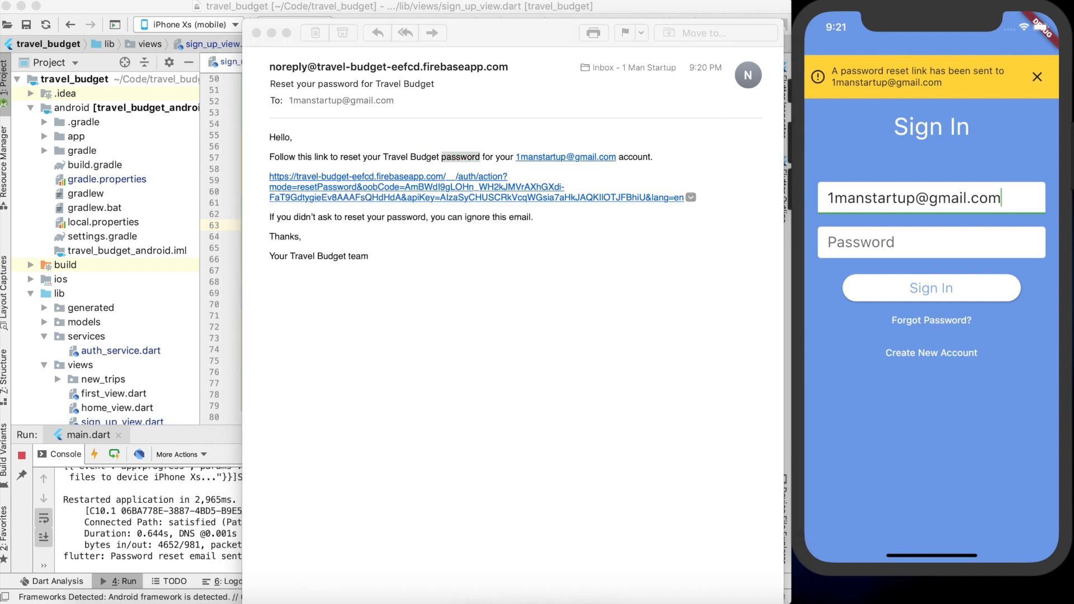
click(389, 182)
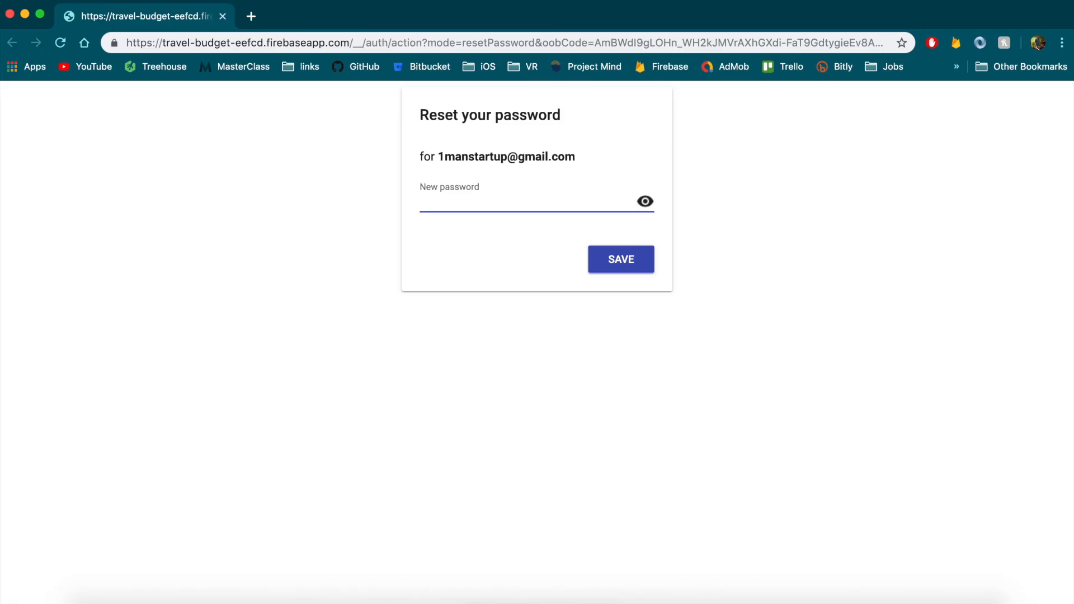
Step: Enter a new password on Firebase's reset page and save it
click(535, 201)
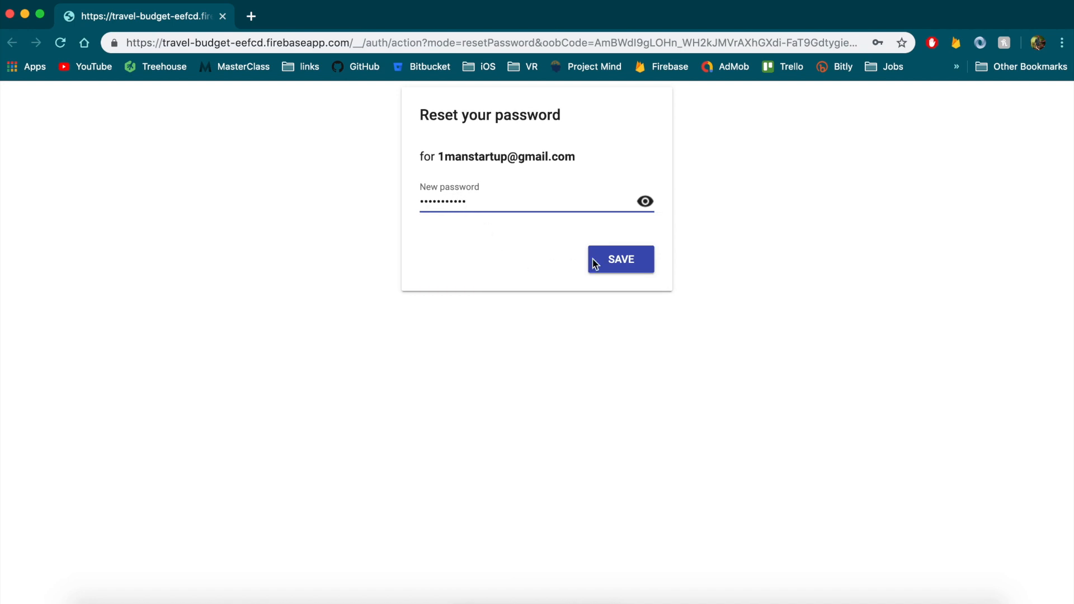
click(620, 258)
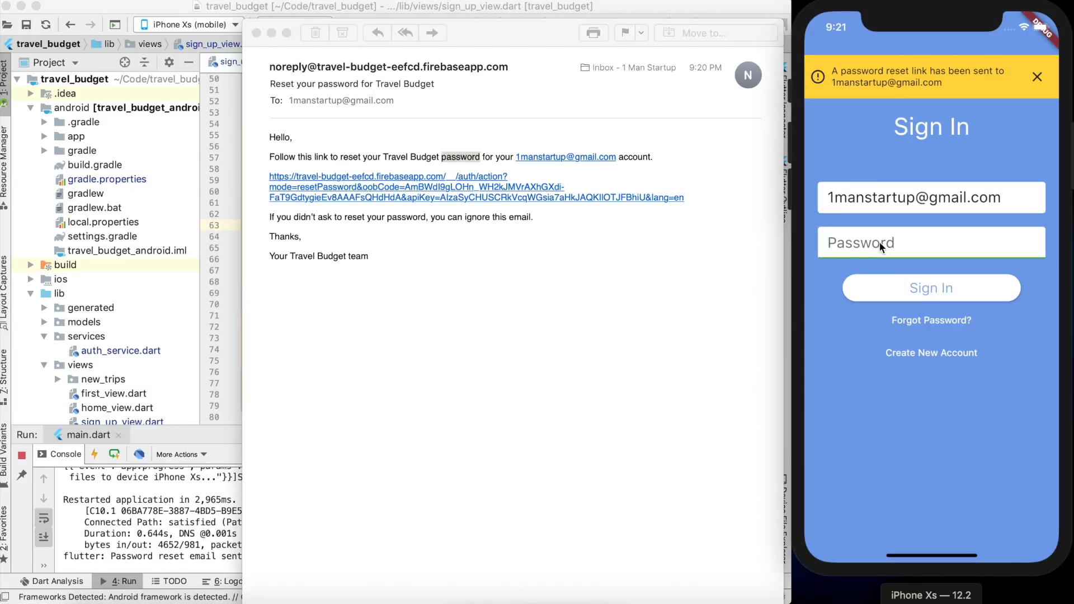
text(password)
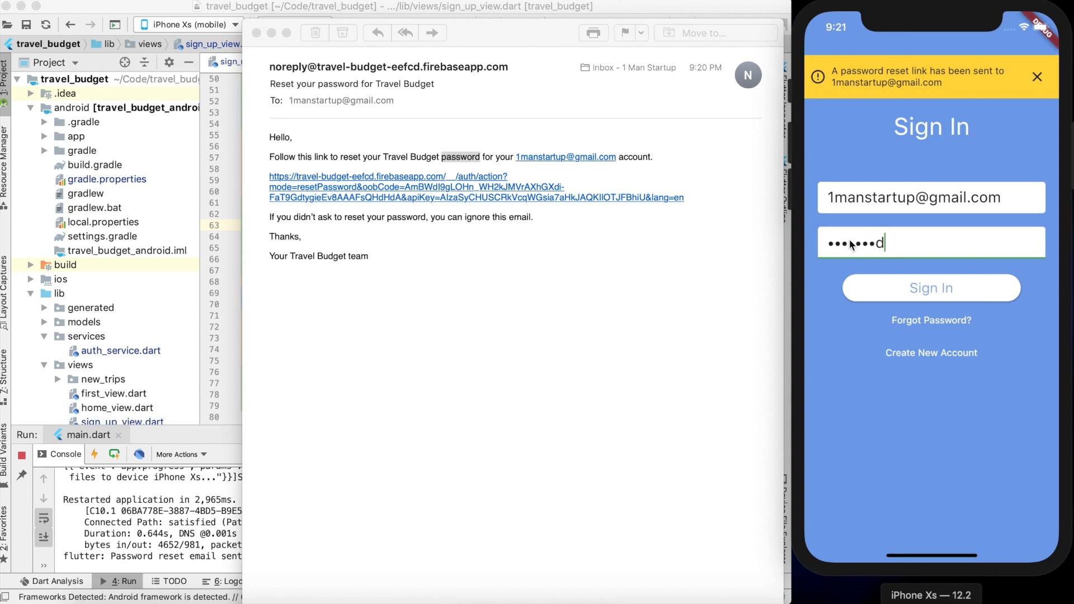
click(930, 288)
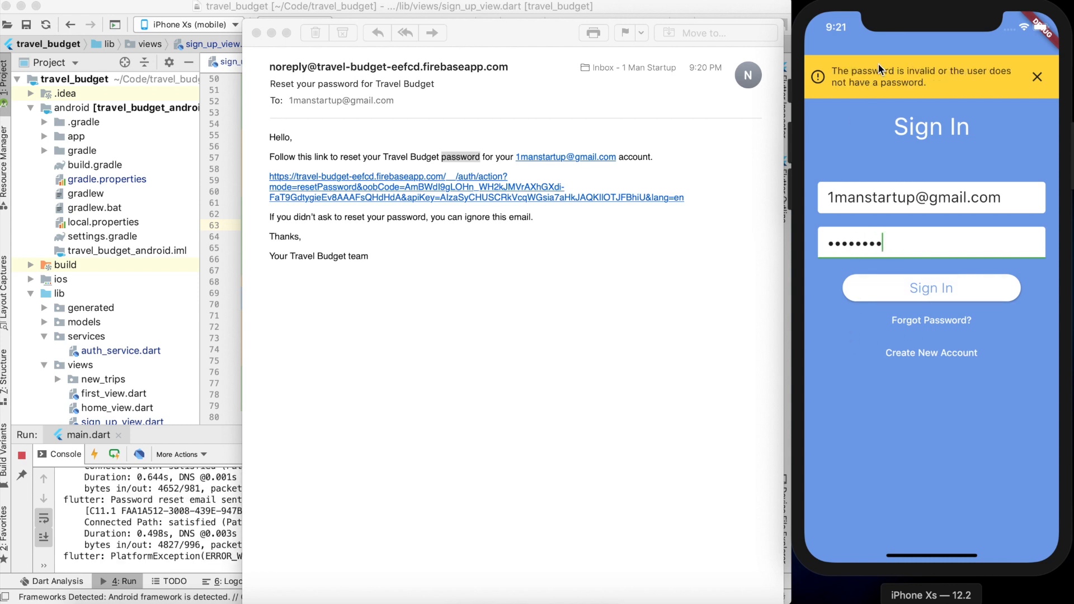
mouse_move(903, 249)
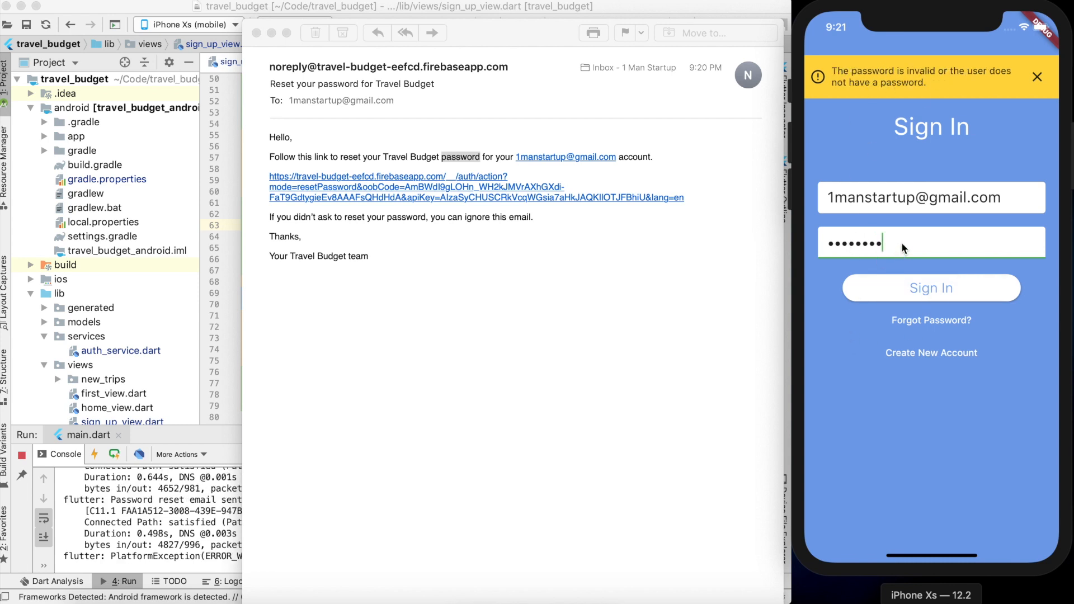
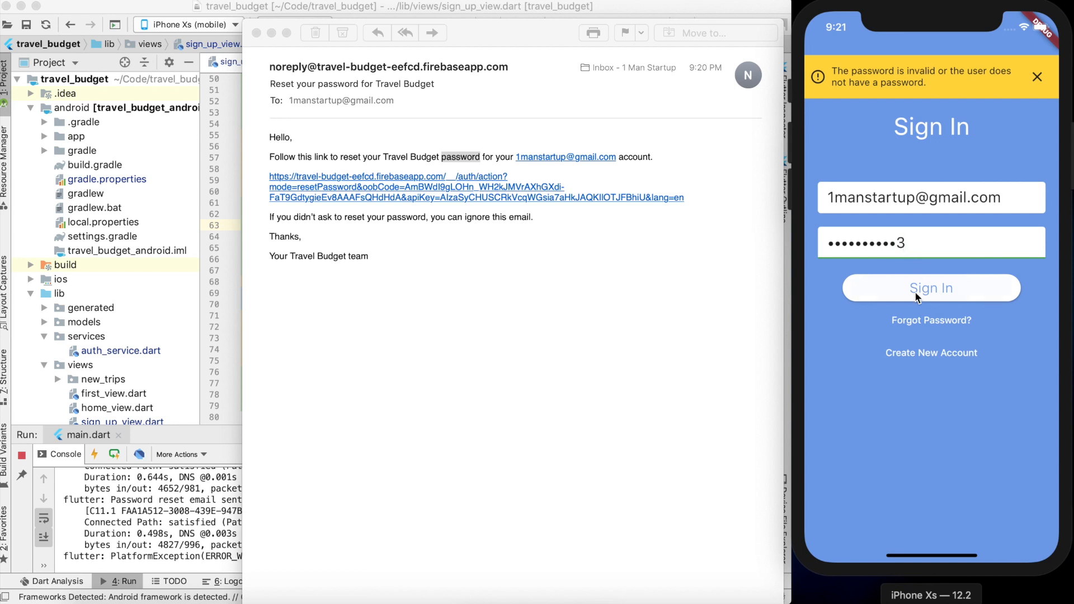
click(931, 288)
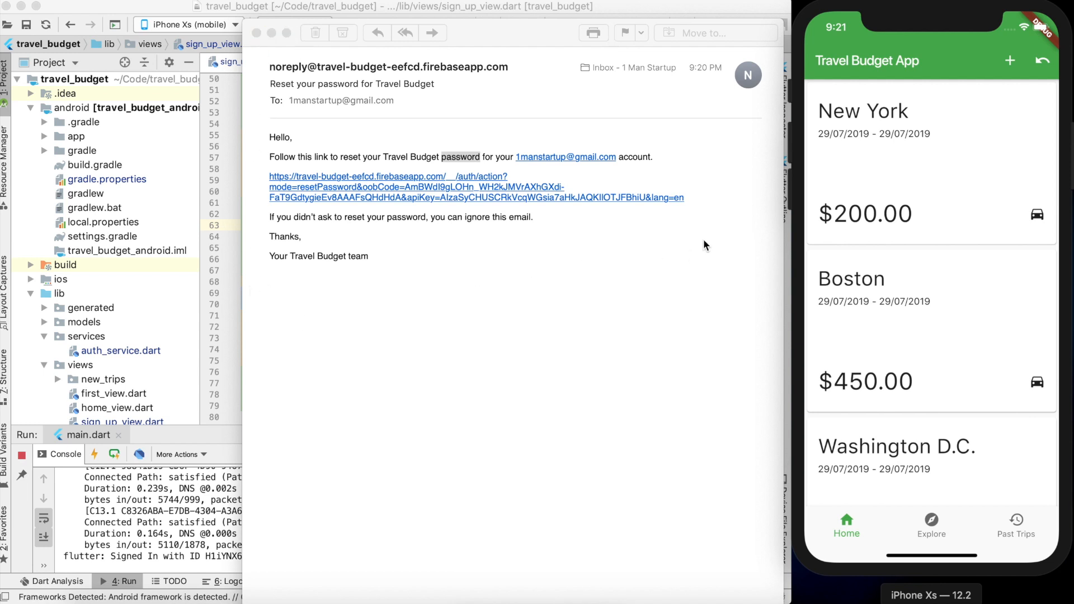
mouse_move(386, 241)
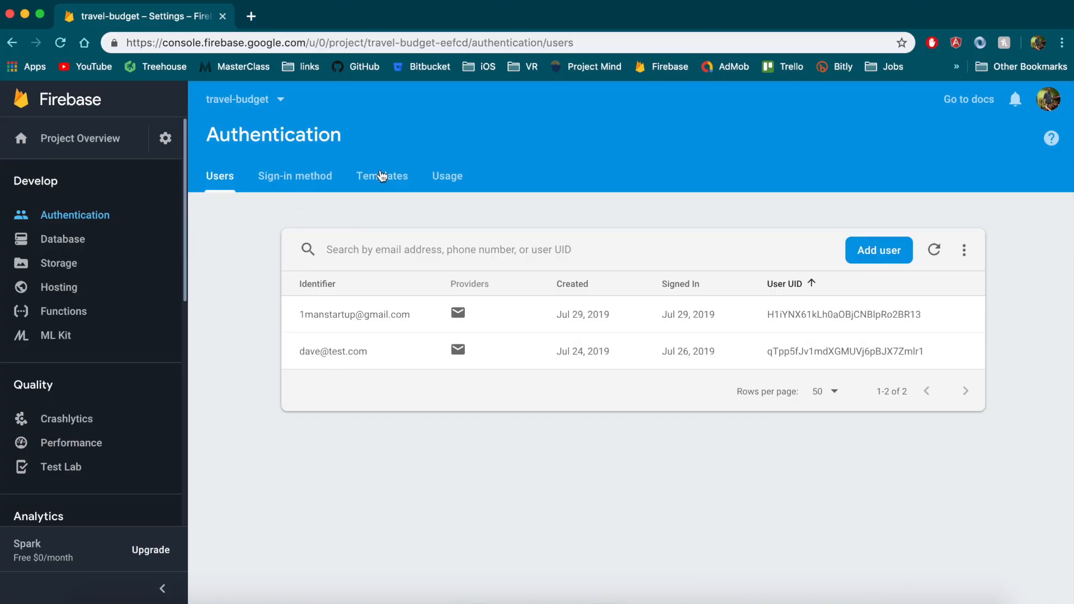
Step: Show the Password reset email template under Authentication Templates, with sender, subject and message
click(381, 175)
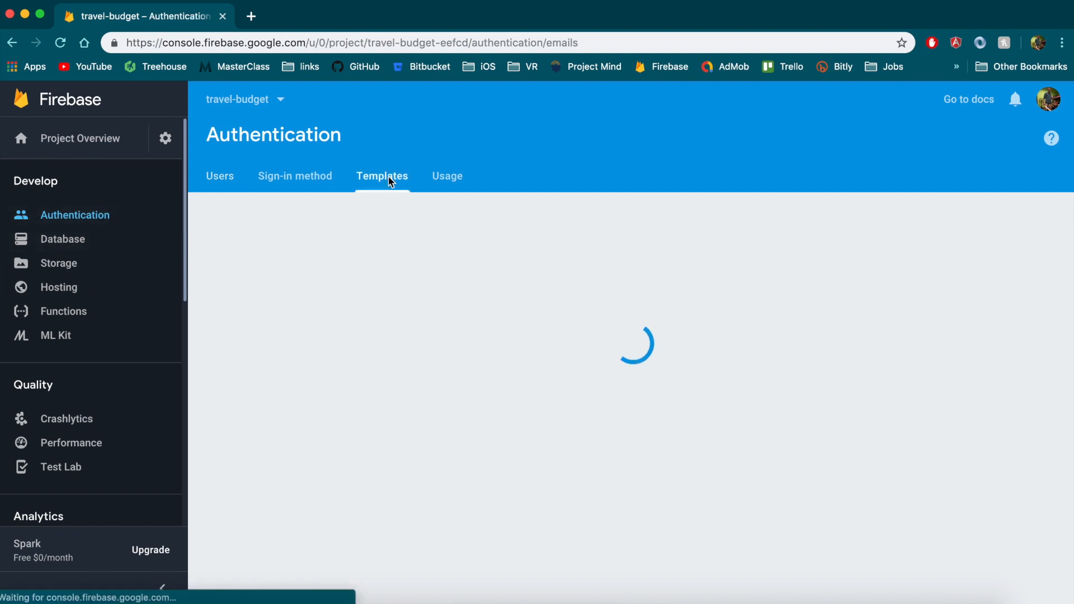
click(382, 176)
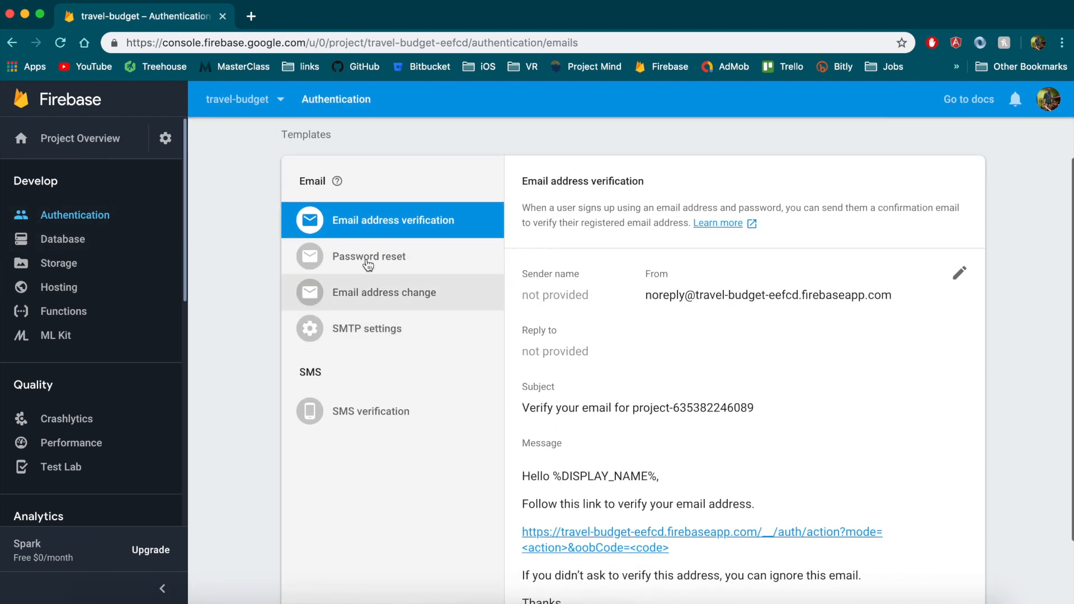
click(368, 256)
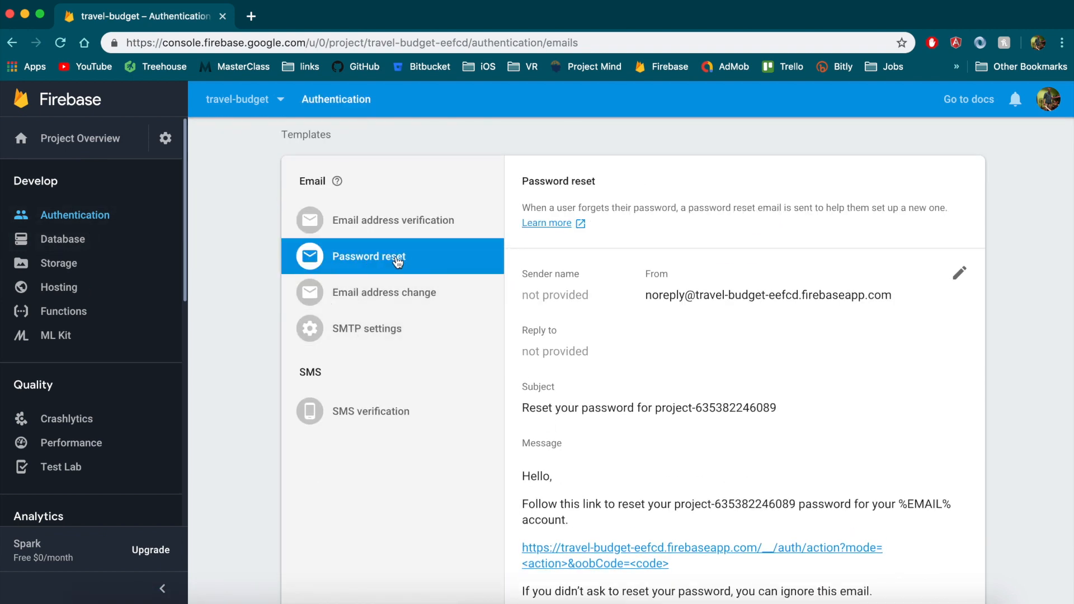
scroll(down, 3)
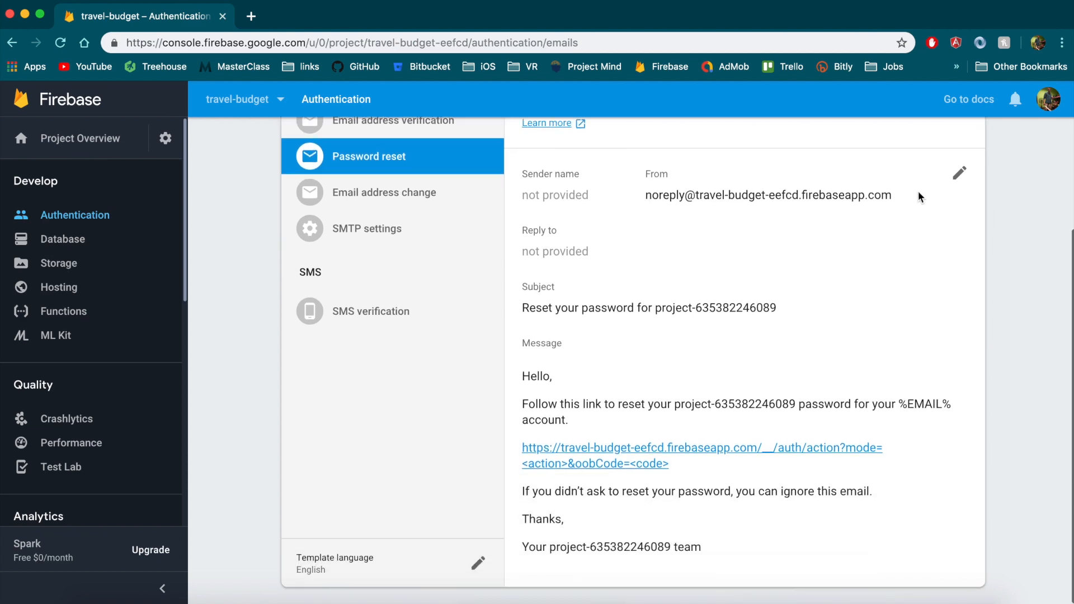